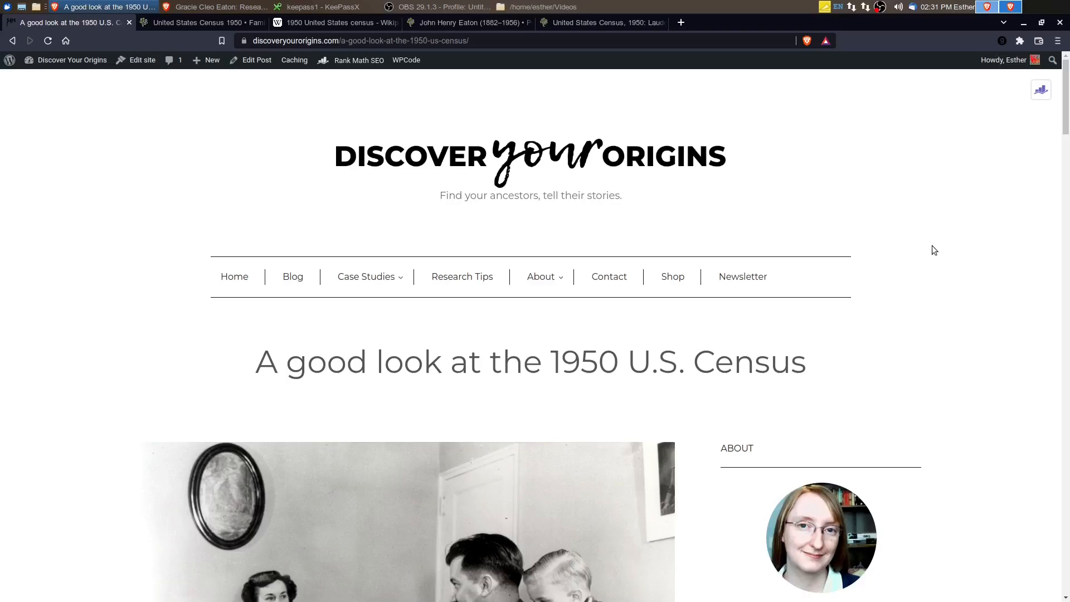
mouse_move(920, 256)
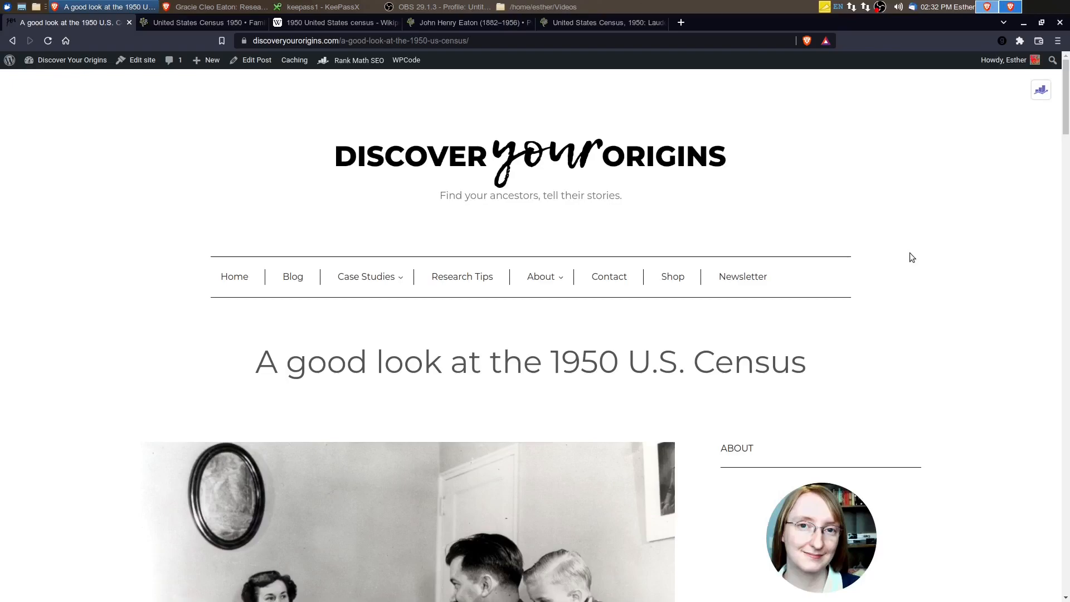
mouse_move(861, 337)
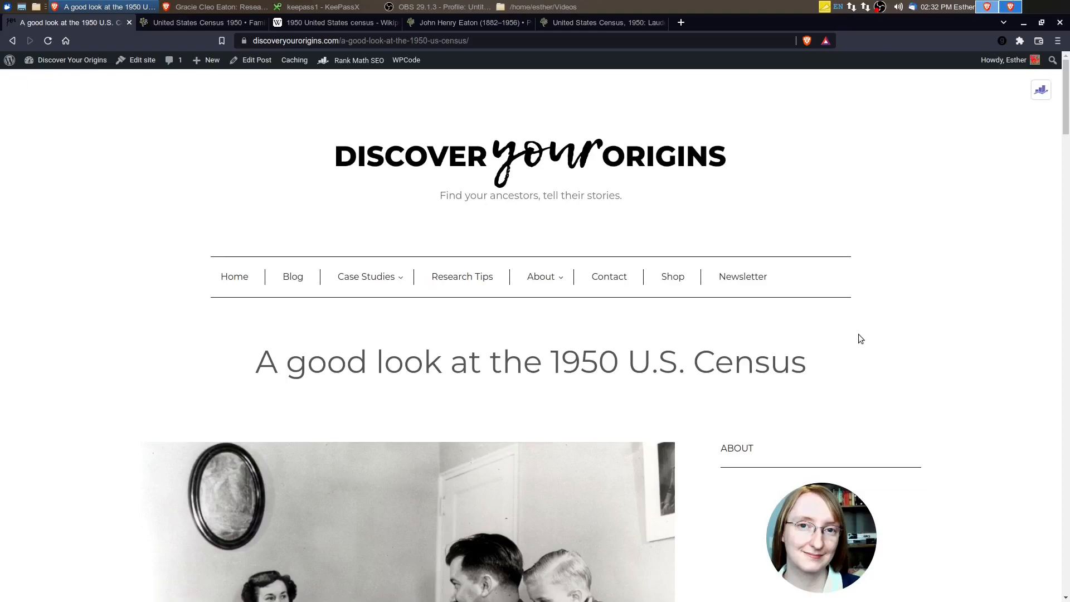
mouse_move(169, 405)
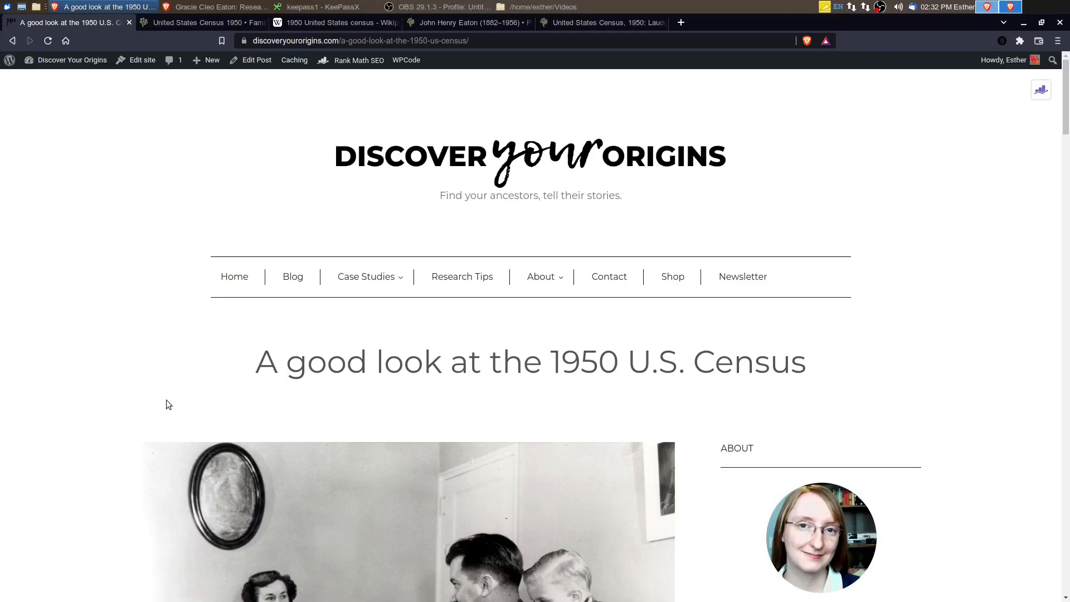
Scroll past the header to the enumerator photo and the opening paragraphs on the 1950 census release and UNIVAC I
scroll("down", 3)
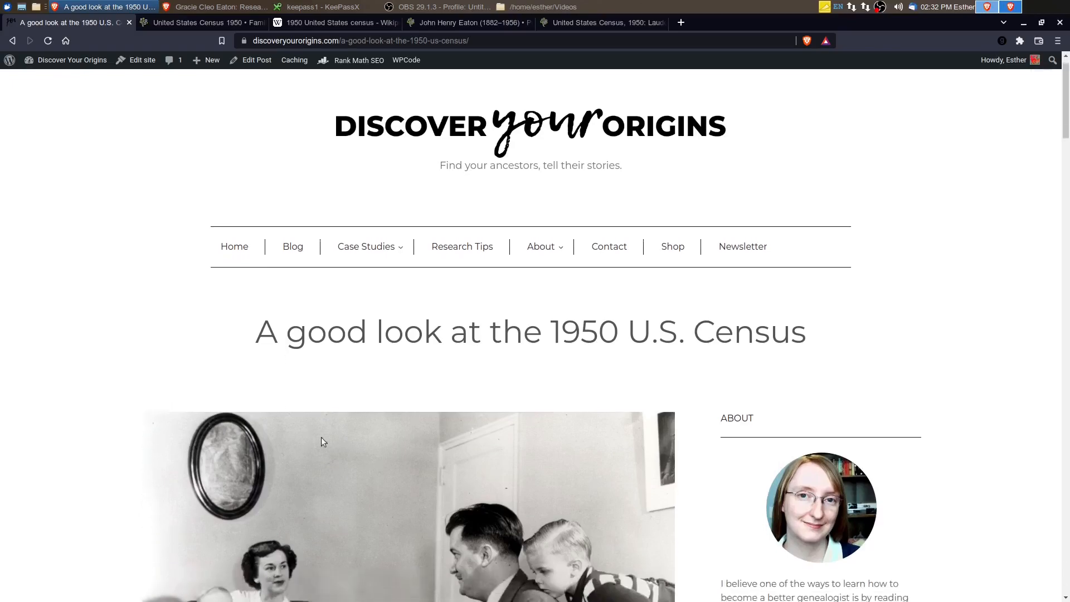
scroll("down", 3)
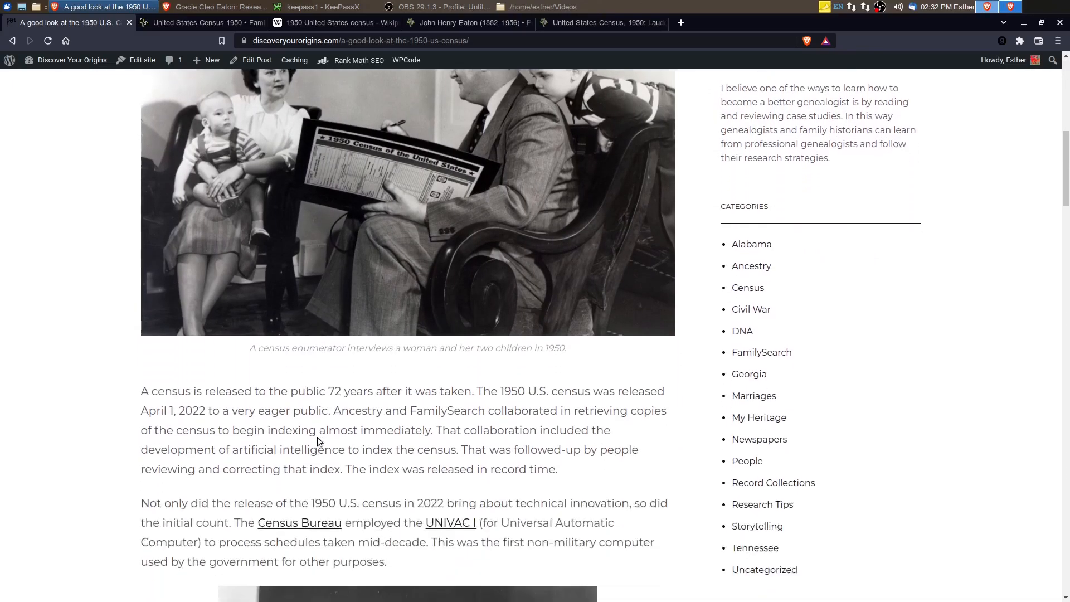
scroll("down", 3)
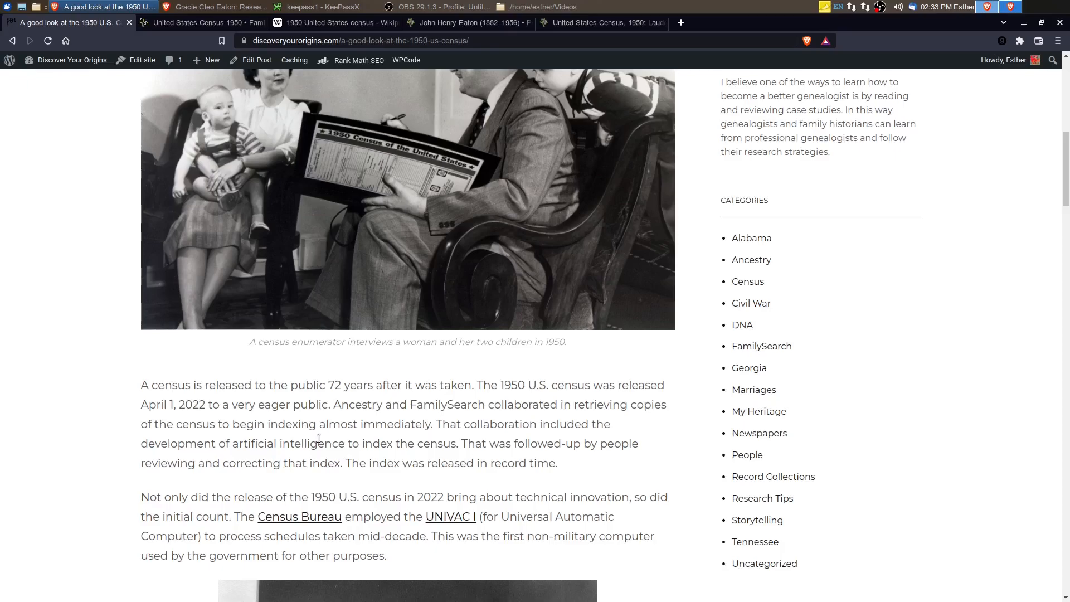
mouse_move(317, 436)
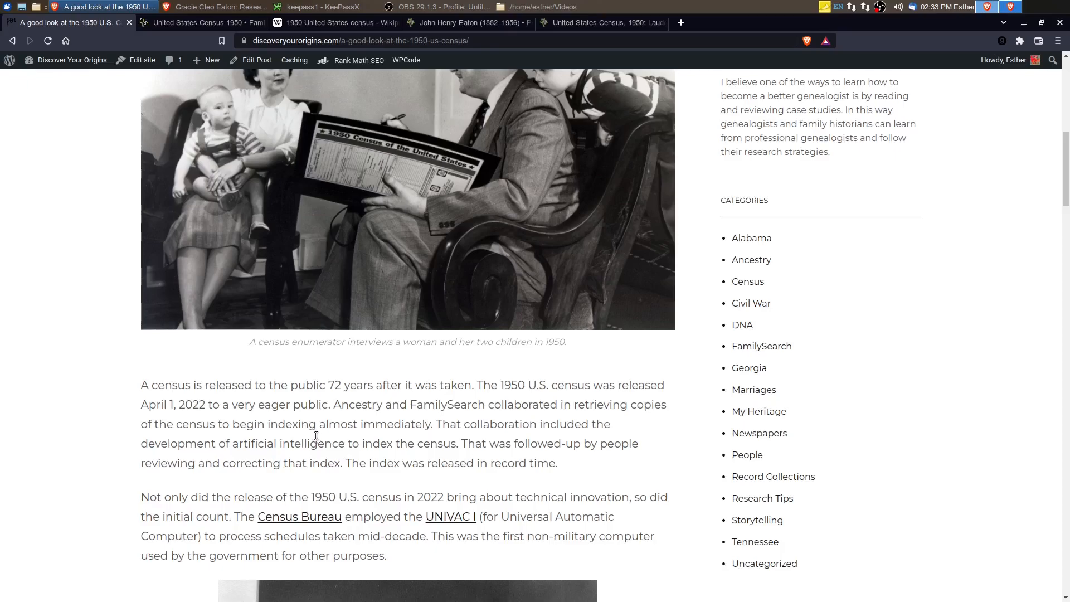
Scroll to the UNIVAC I photo, its caption and the paragraph on statistical sampling and coverage
scroll("down", 3)
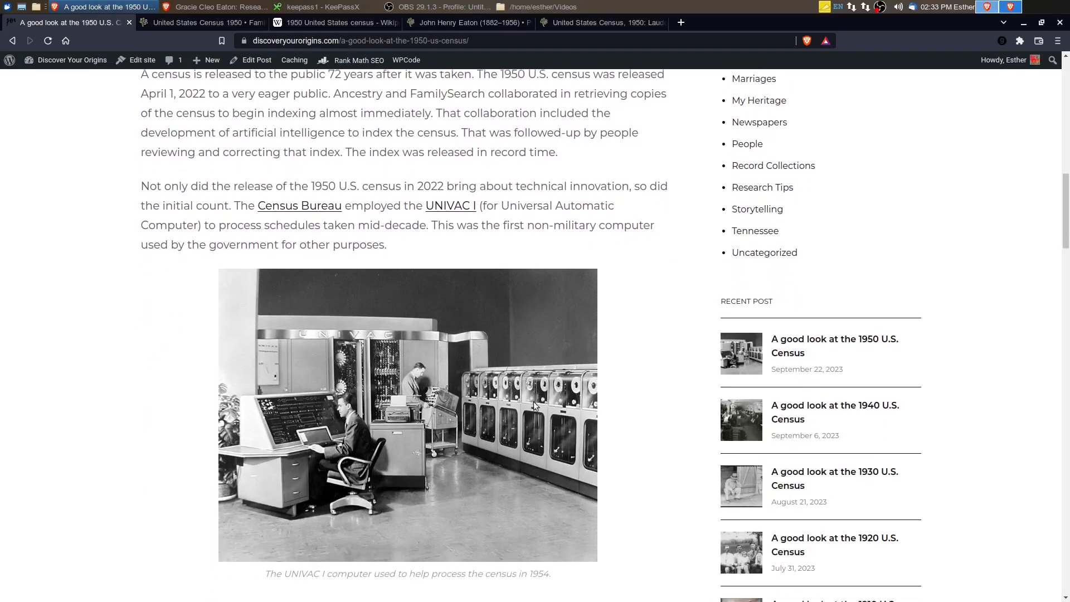
scroll("down", 3)
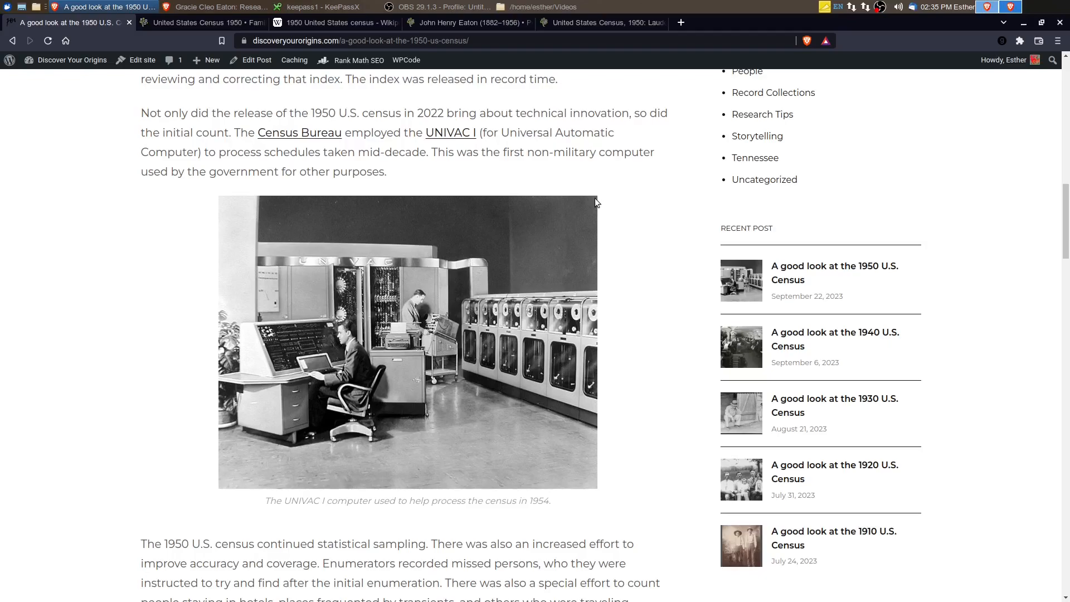
Scroll to the Table of Contents listing sections from census questions through John Henry Eaton and Sources
scroll("down", 3)
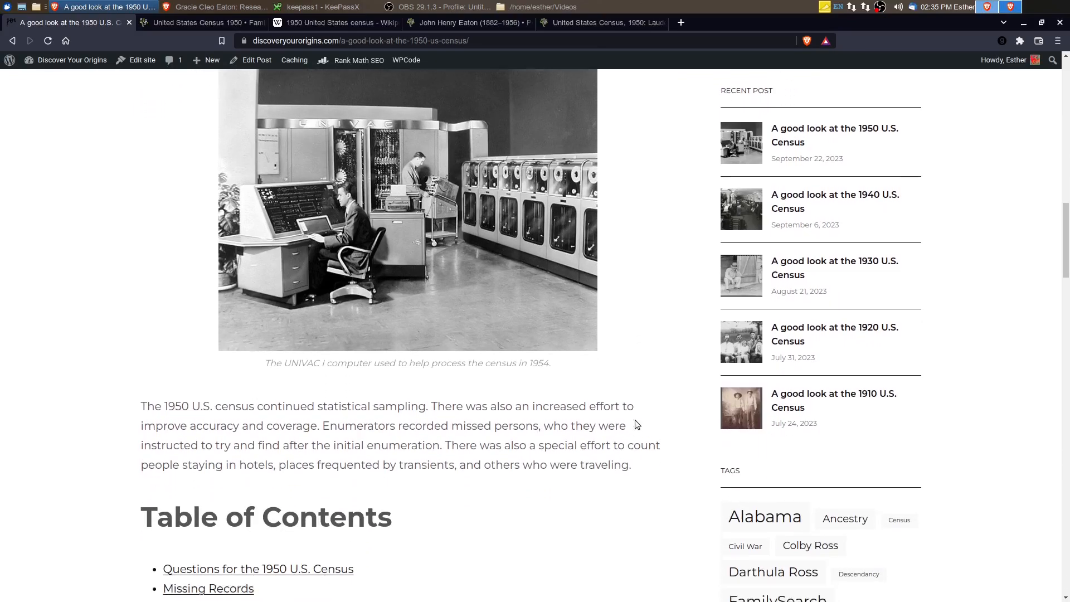
scroll("down", 3)
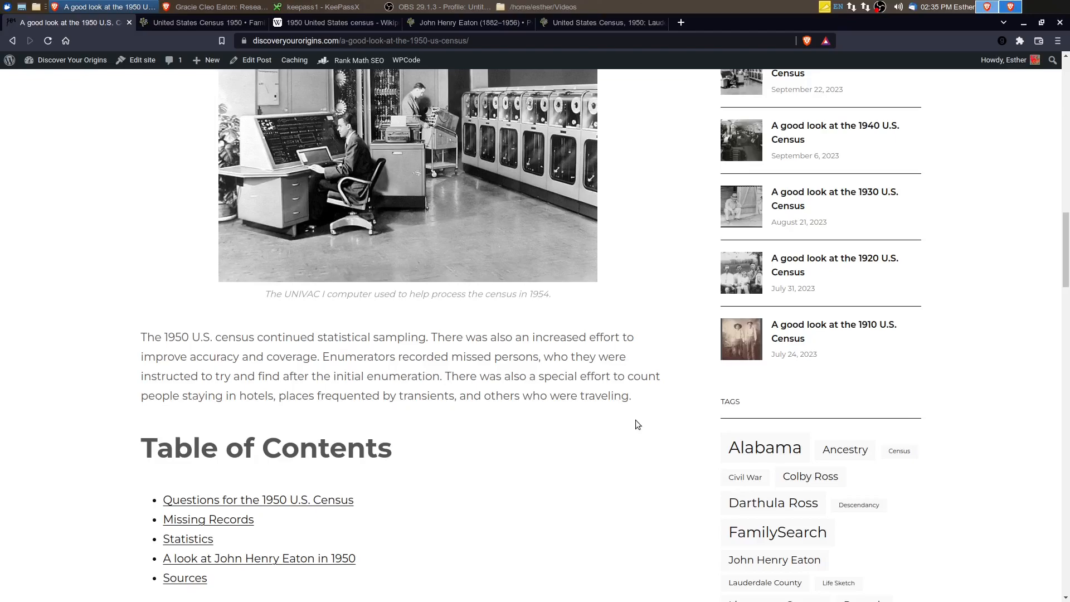
mouse_move(255, 98)
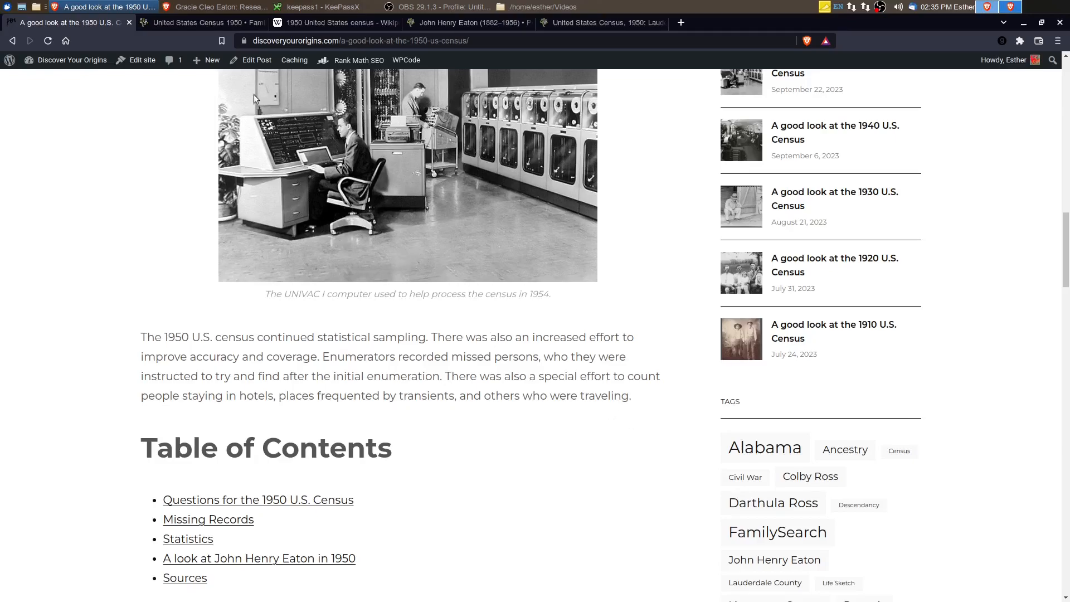
Switch to the United States Census 1950 wiki tab and scroll to its Forms list of A and P series
left_click(201, 22)
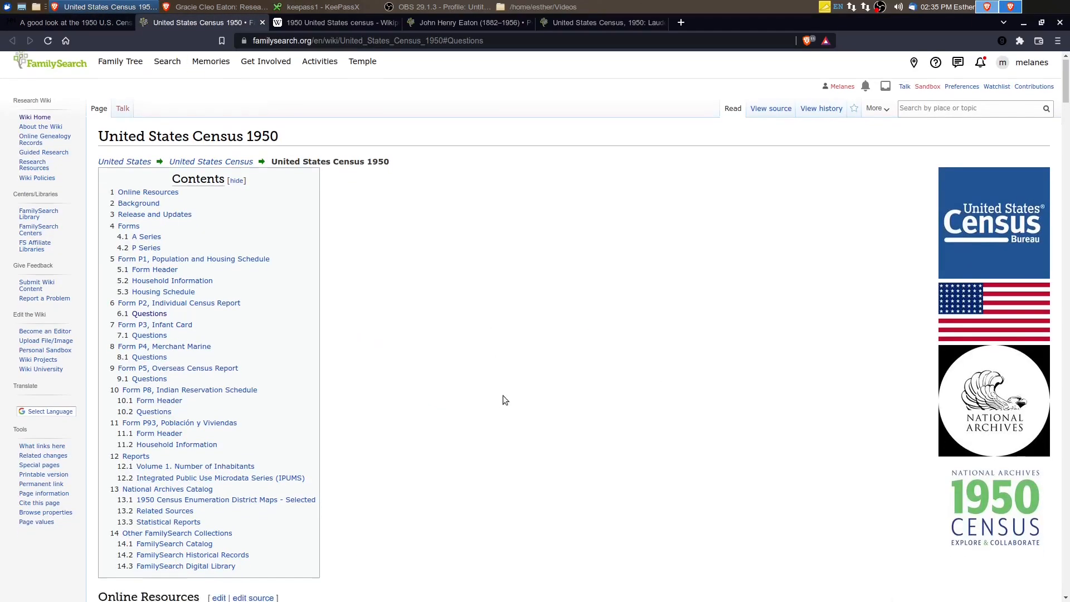
scroll("down", 3)
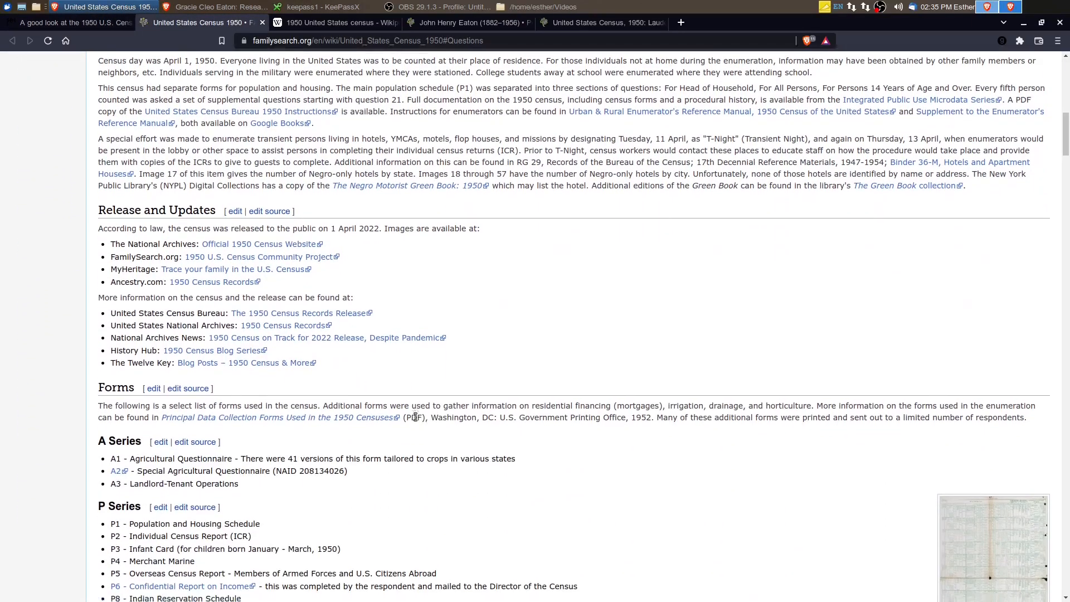
scroll("down", 3)
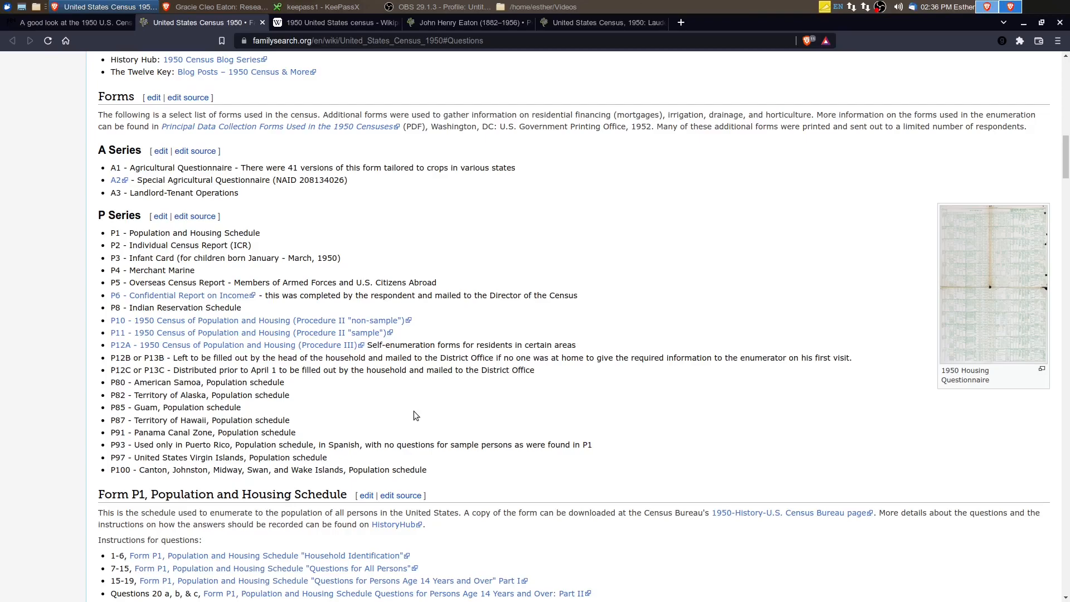
Scroll through Form P1's header and household questions down to the Housing Schedule list at the start of Form P2
scroll("down", 3)
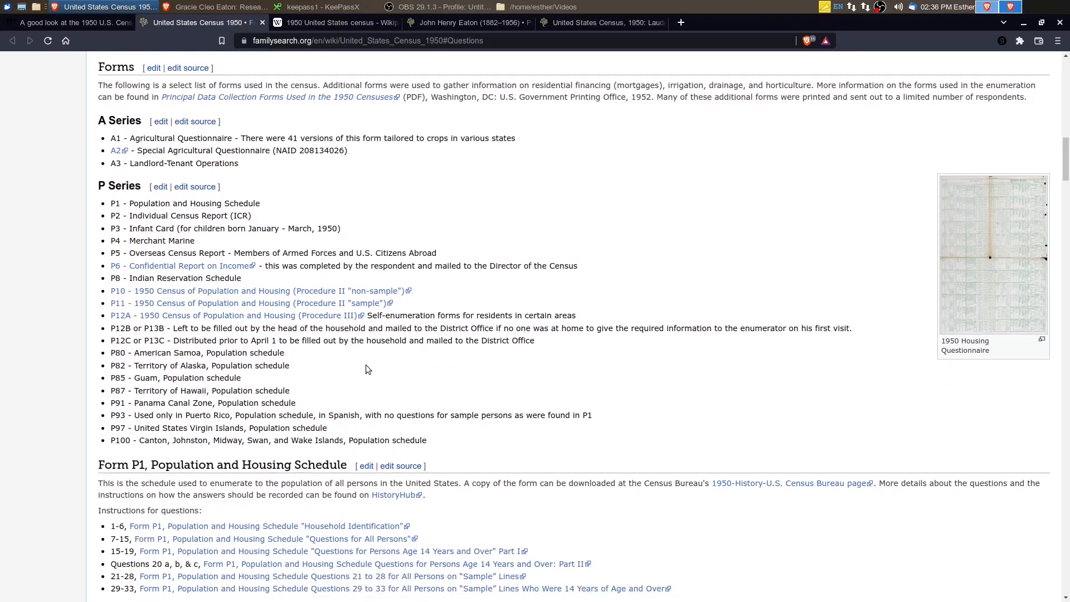
scroll("down", 3)
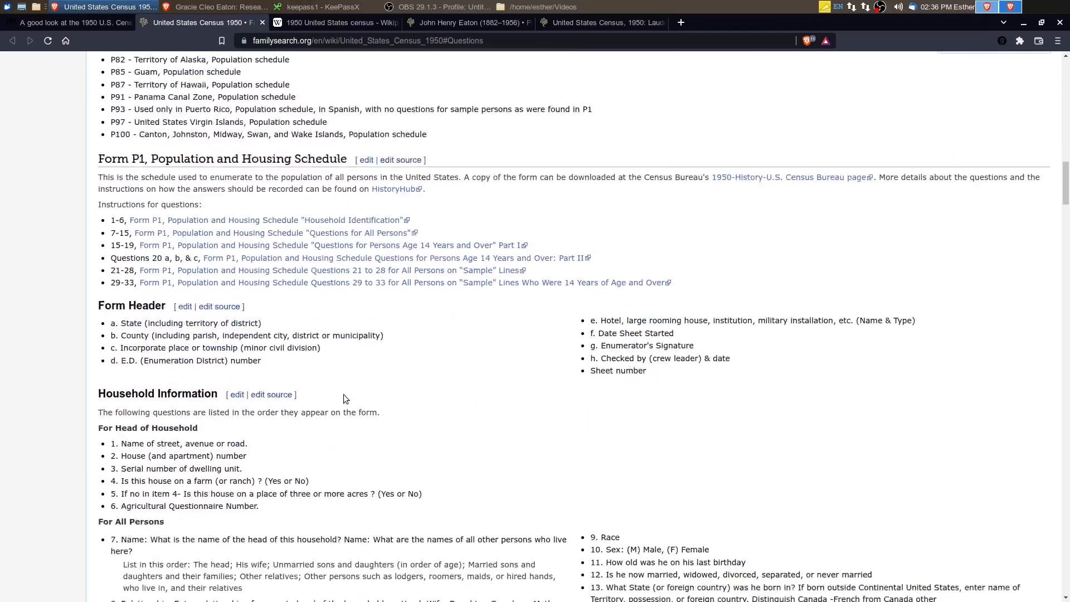
scroll("down", 3)
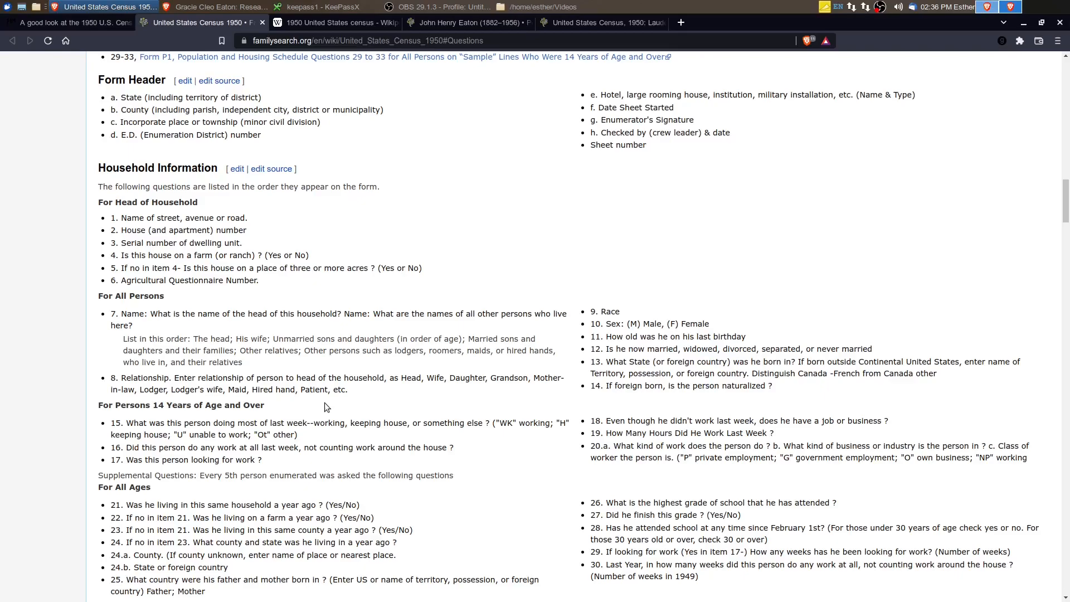
scroll("down", 3)
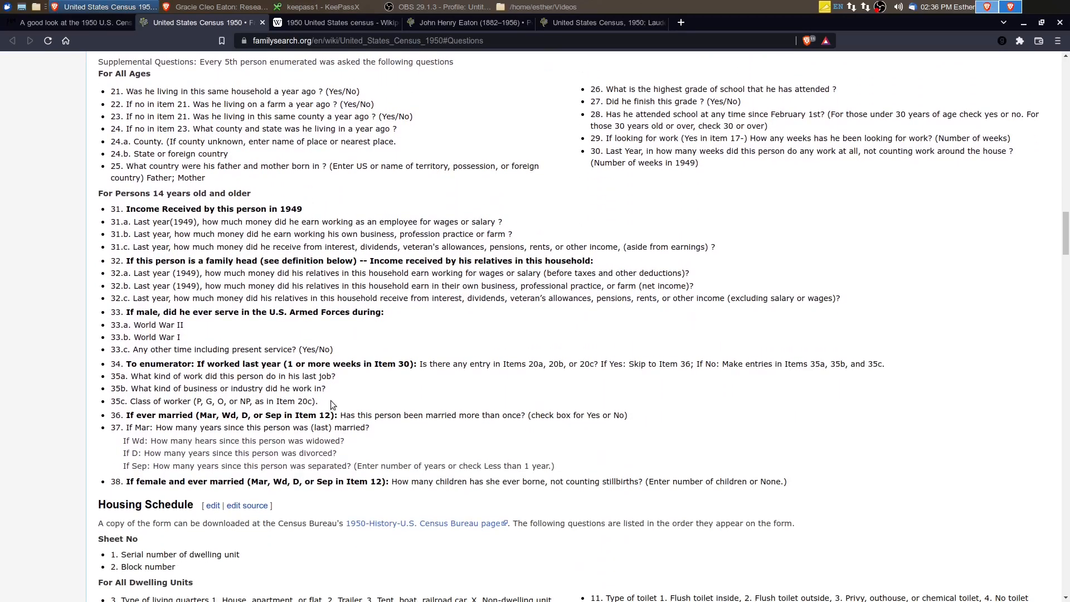
scroll("down", 3)
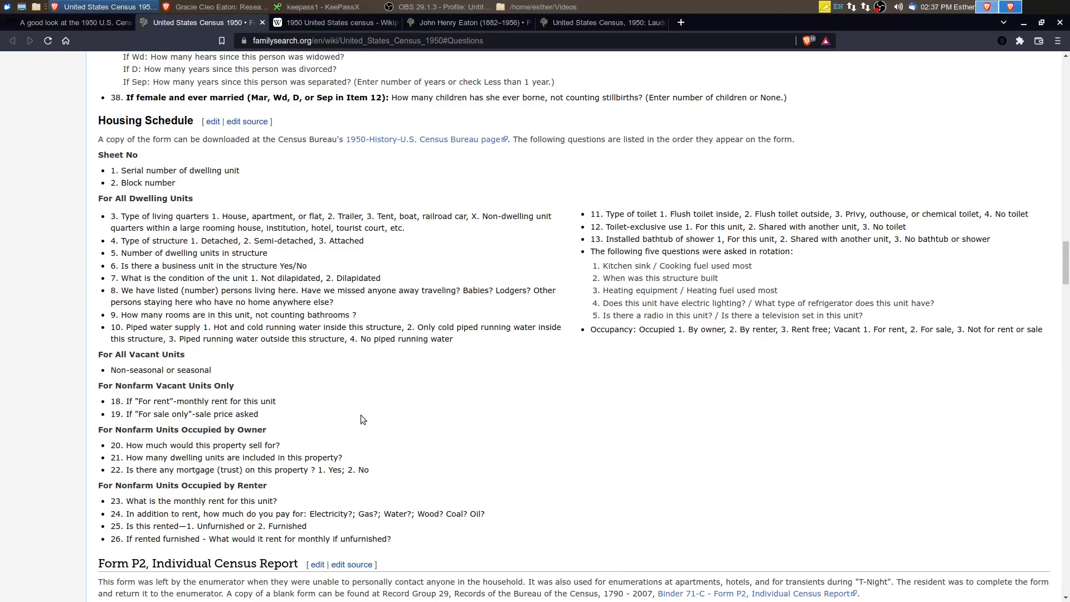
Scroll to Form P2, Individual Census Report, and its numbered question list
scroll("down", 3)
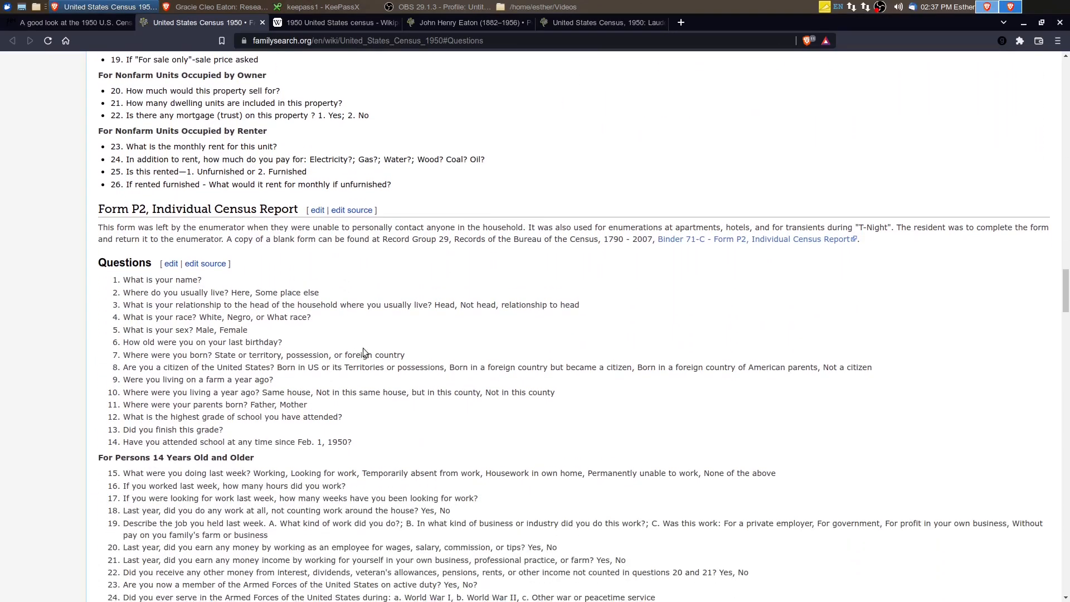
scroll("down", 3)
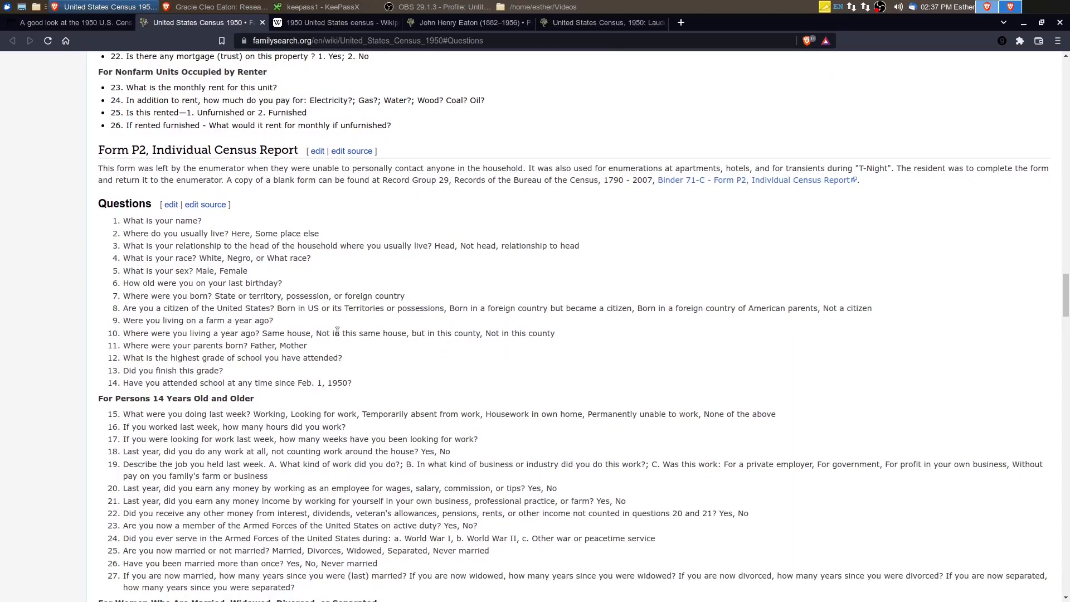
mouse_move(281, 321)
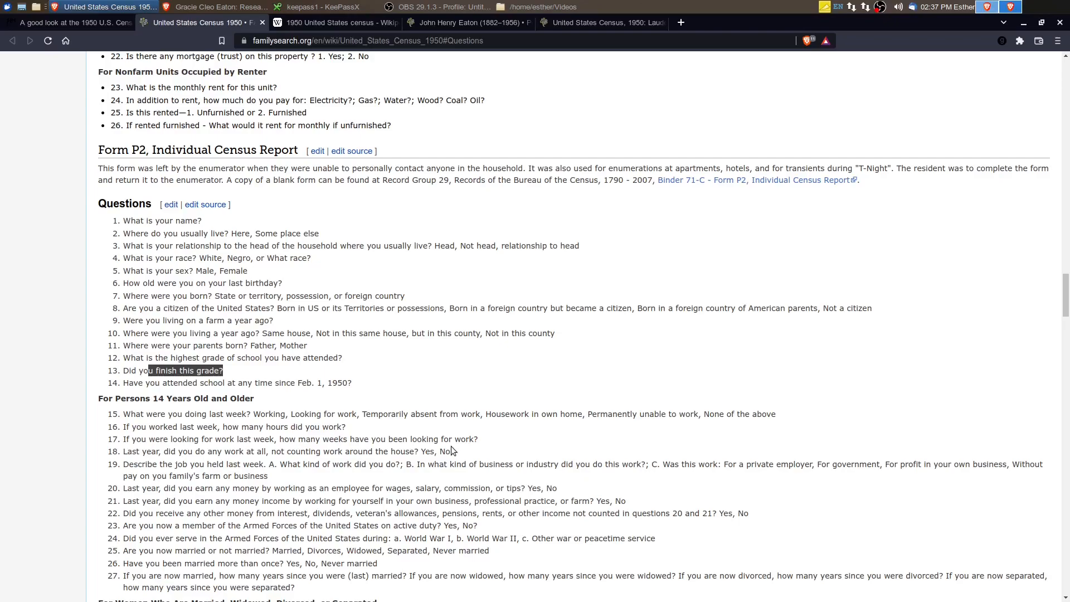
Scroll down to the Form P3, Infant Card questions, then back up to the page's Contents list
scroll("down", 3)
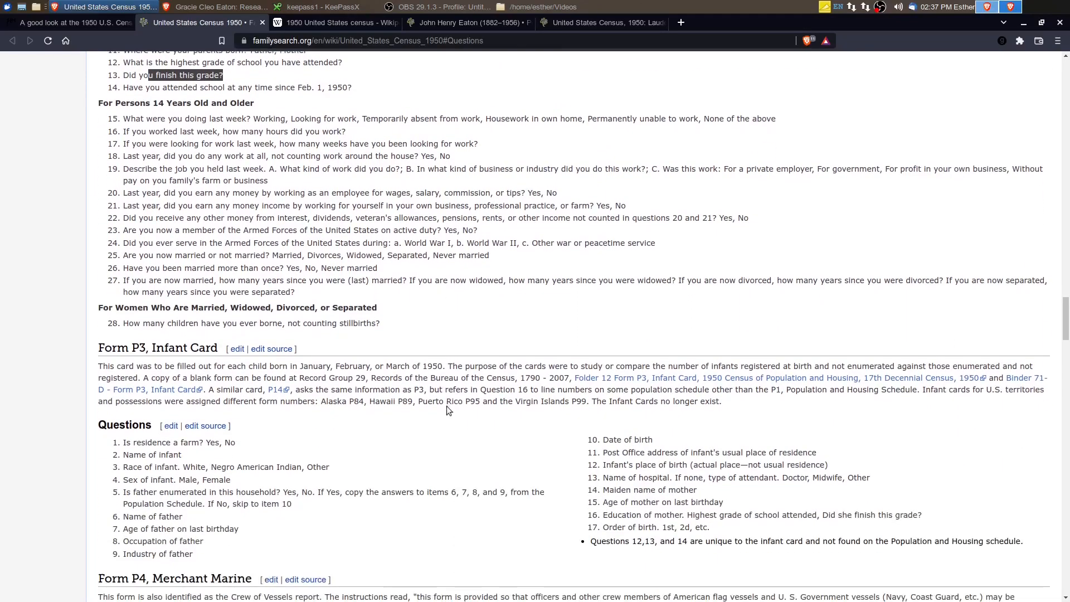
scroll("down", 3)
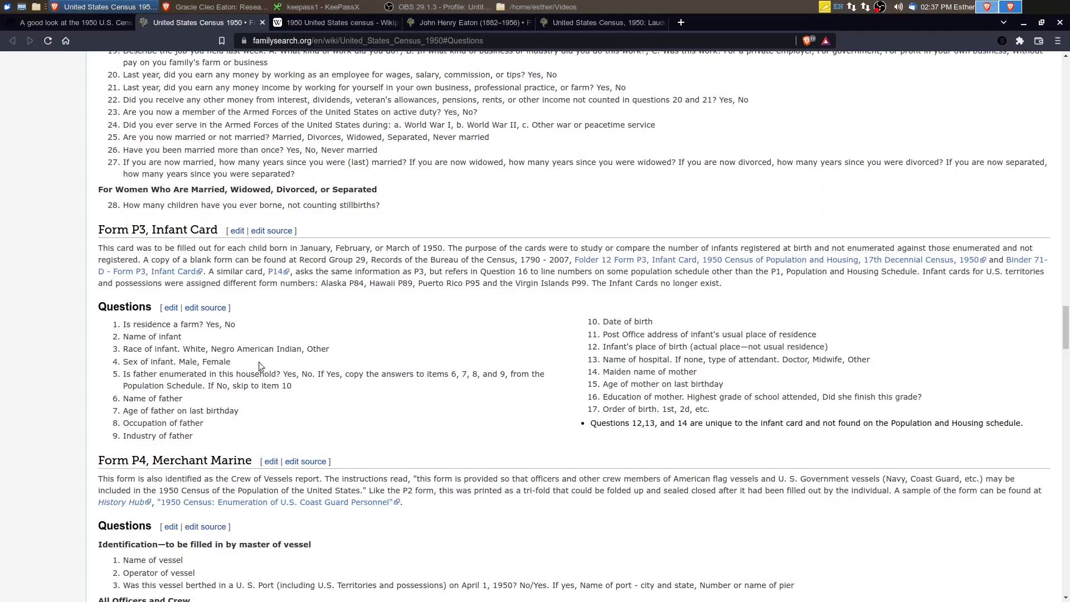
mouse_move(464, 306)
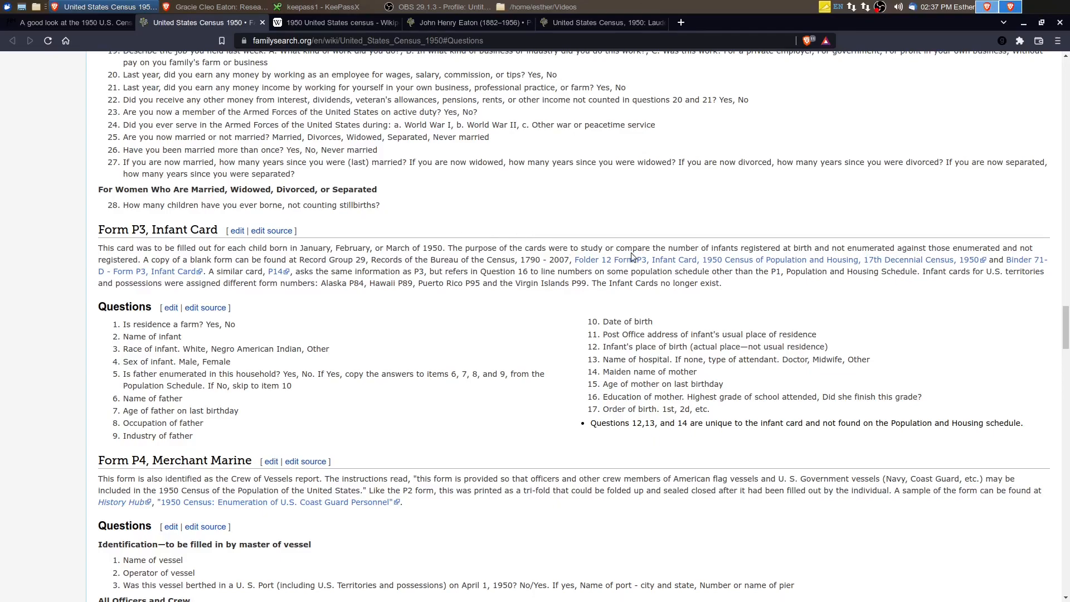
mouse_move(795, 252)
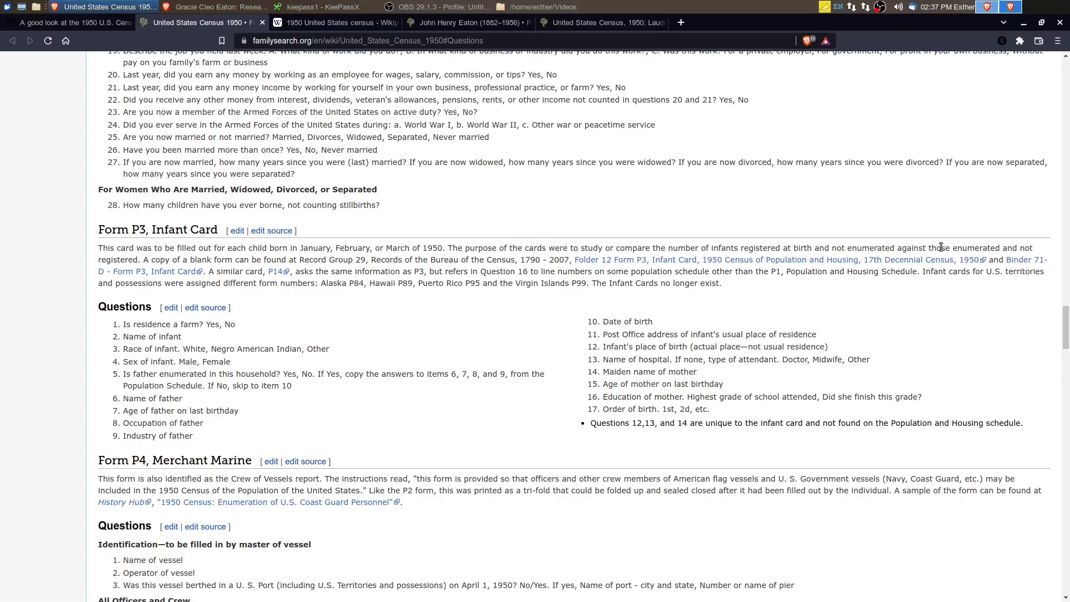
mouse_move(286, 247)
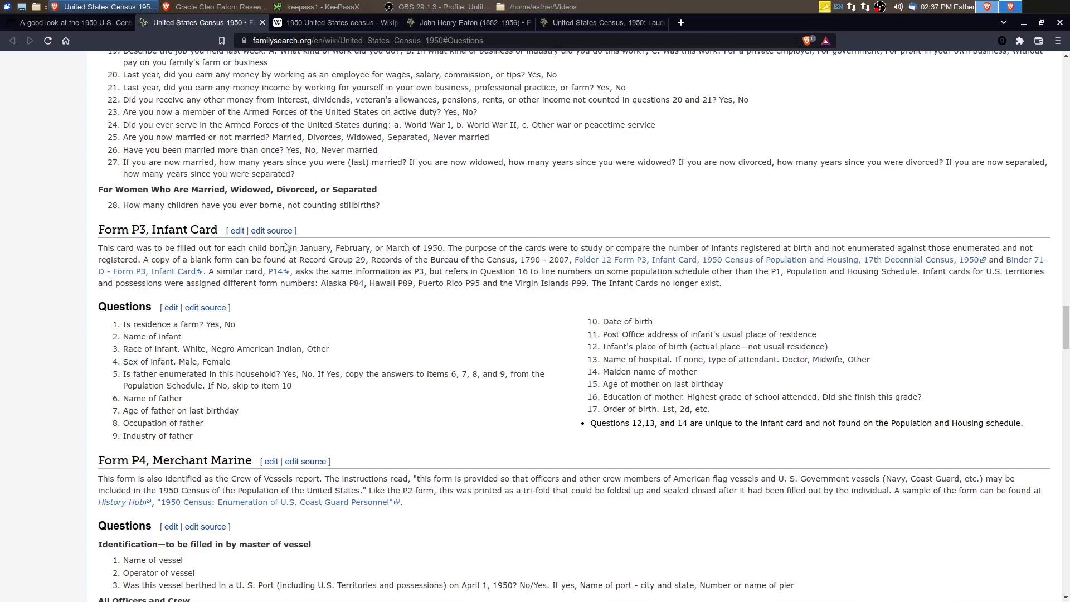
mouse_move(365, 401)
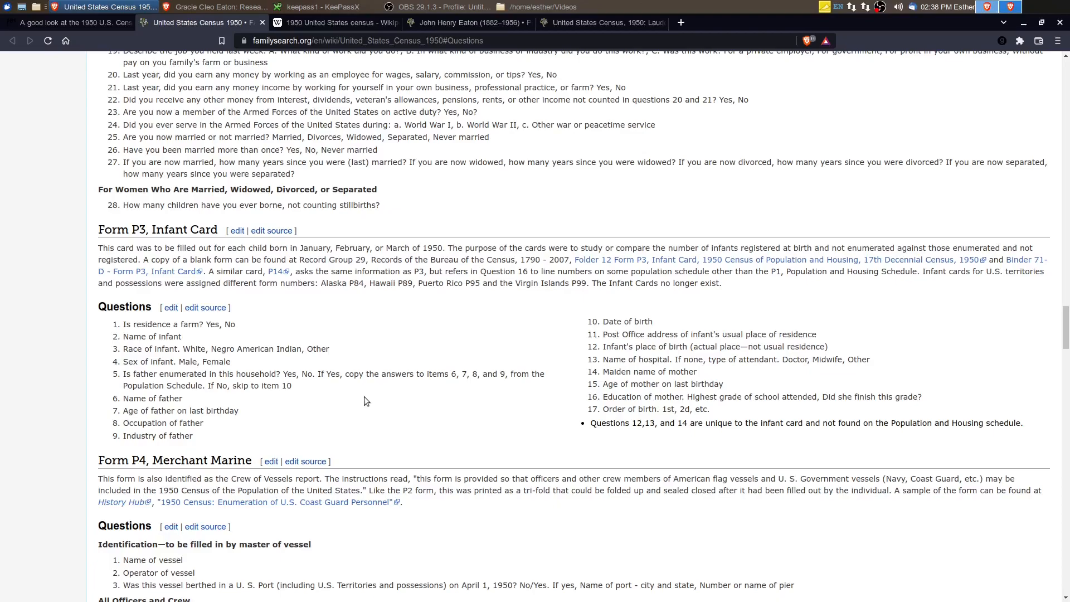
mouse_move(996, 384)
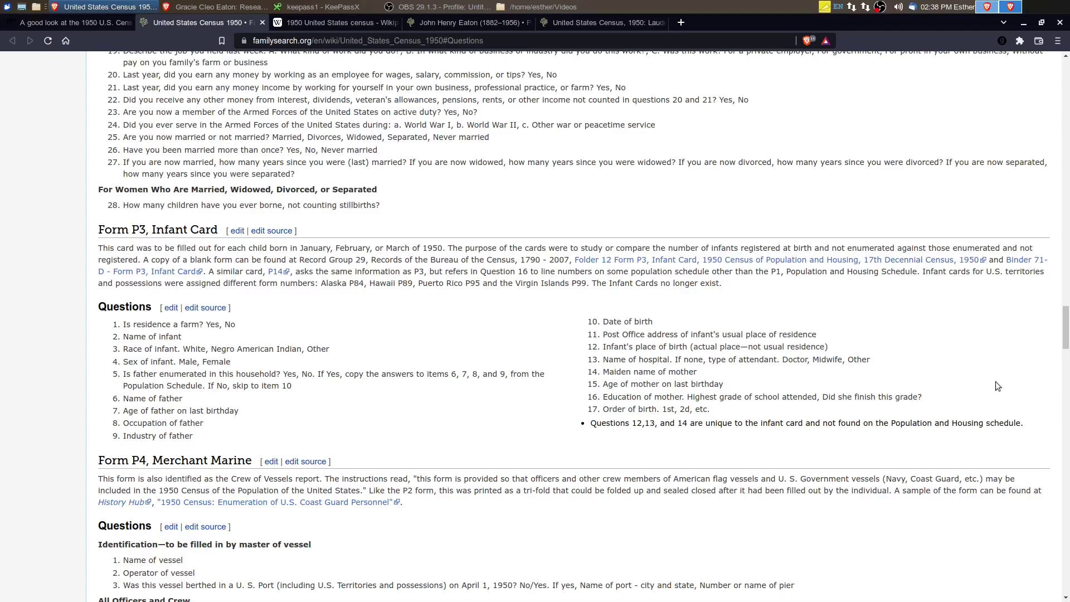
scroll("up", 3)
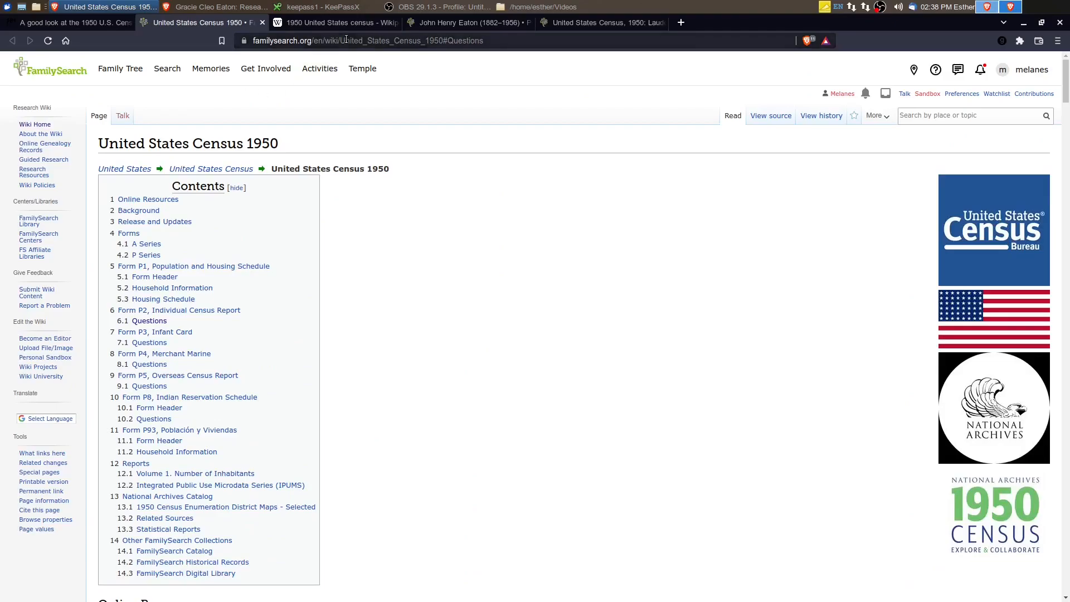
Switch to the Wikipedia 1950 census tab and highlight the infobox total population of 158,804,396
left_click(334, 23)
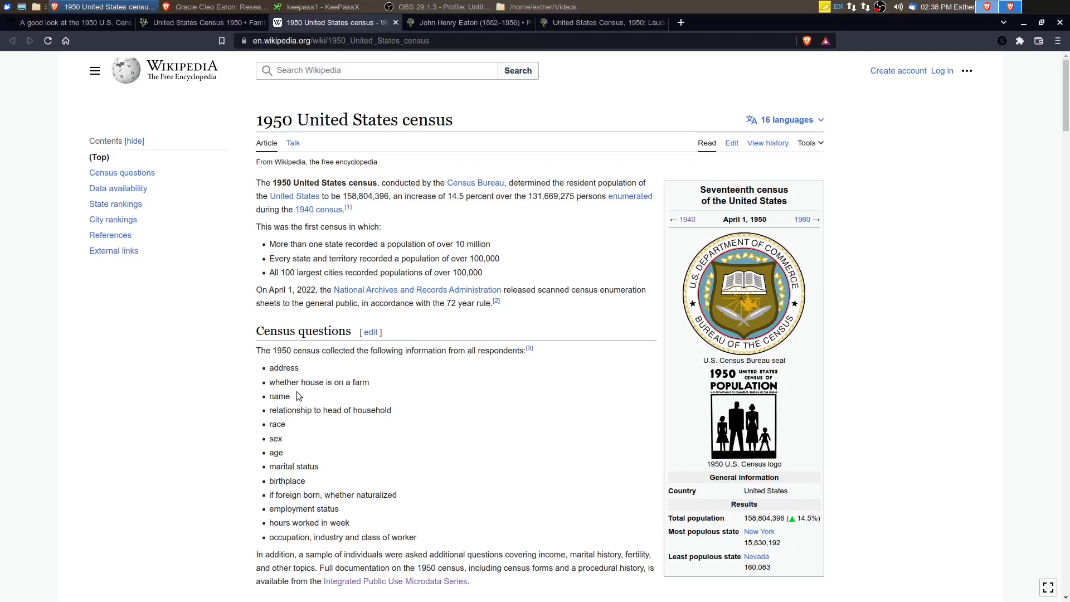
mouse_move(814, 486)
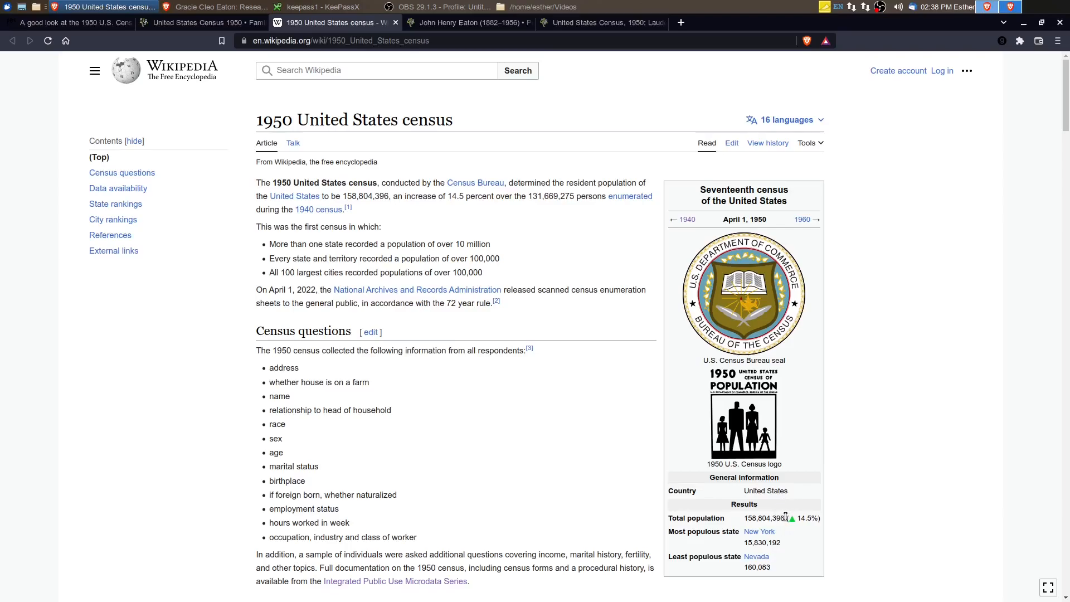
double_click(764, 517)
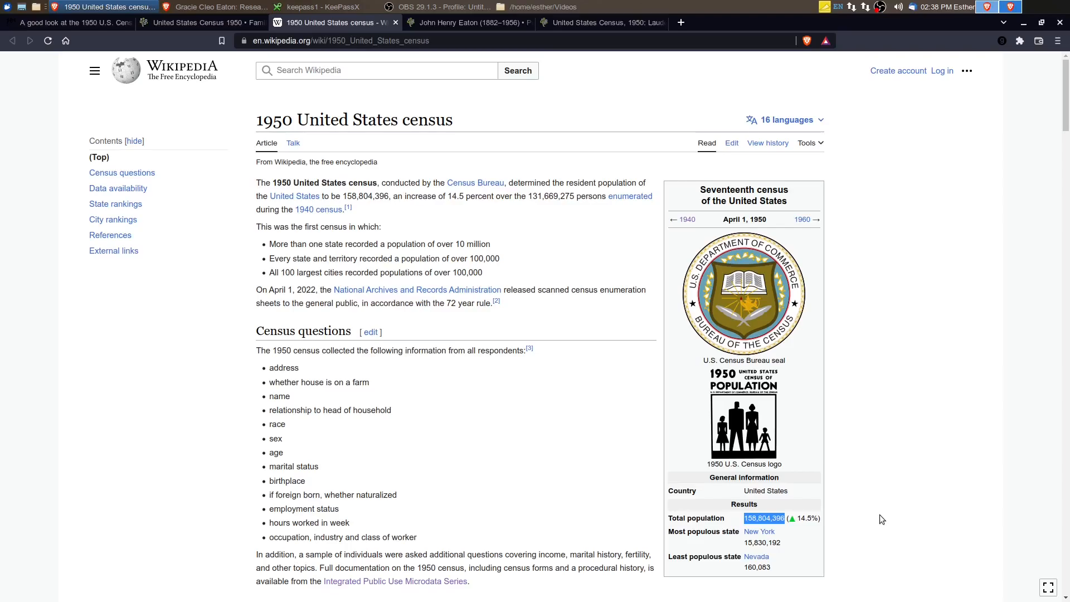
mouse_move(677, 393)
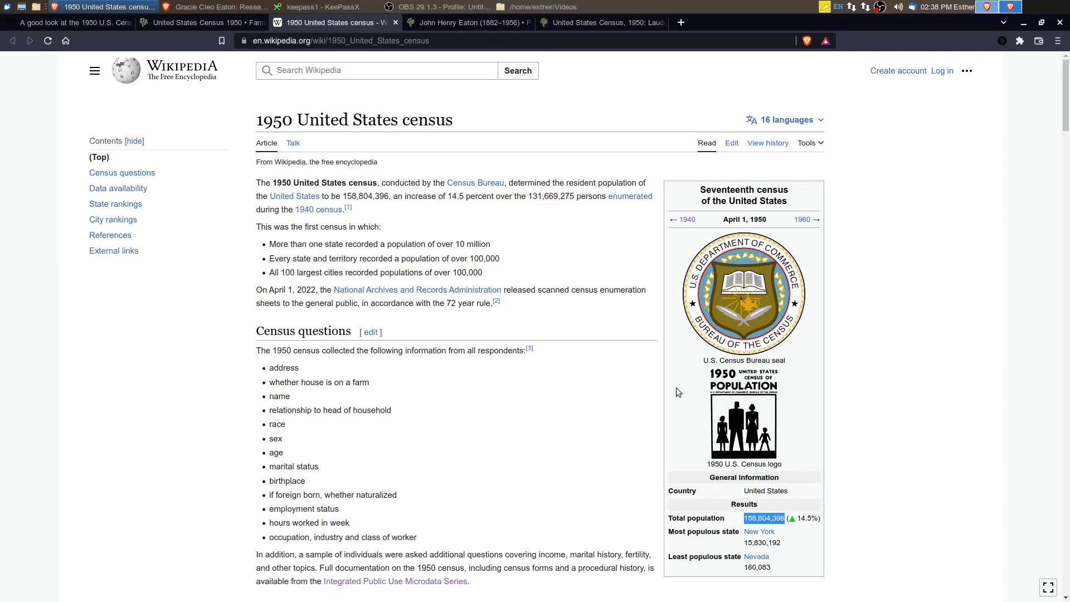
Scroll to the State rankings map and table and highlight California's 53.3% percent change
scroll("down", 3)
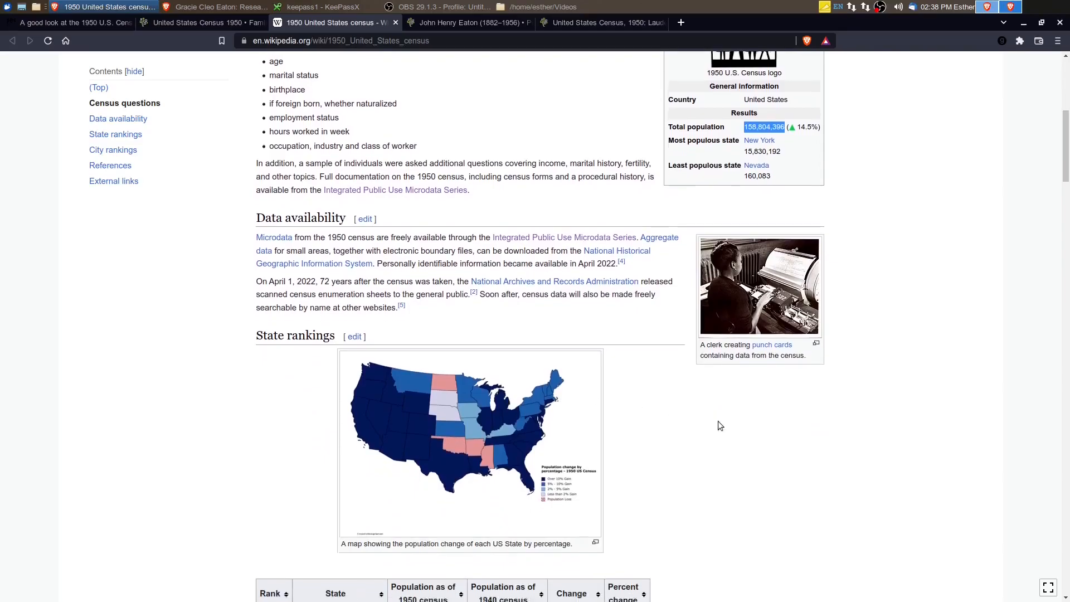
scroll("down", 3)
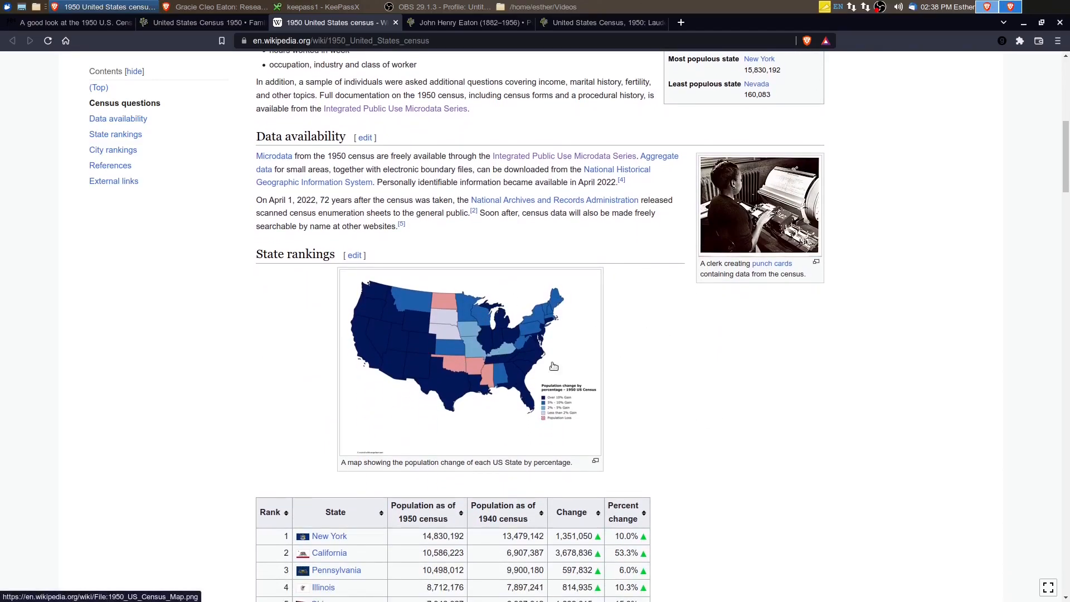
mouse_move(636, 386)
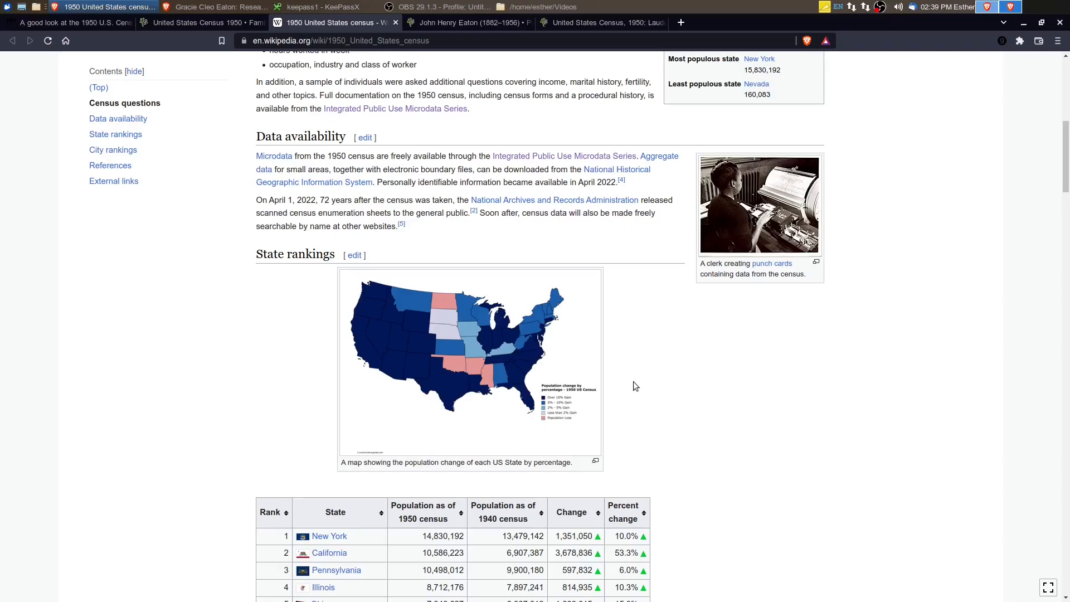
mouse_move(667, 393)
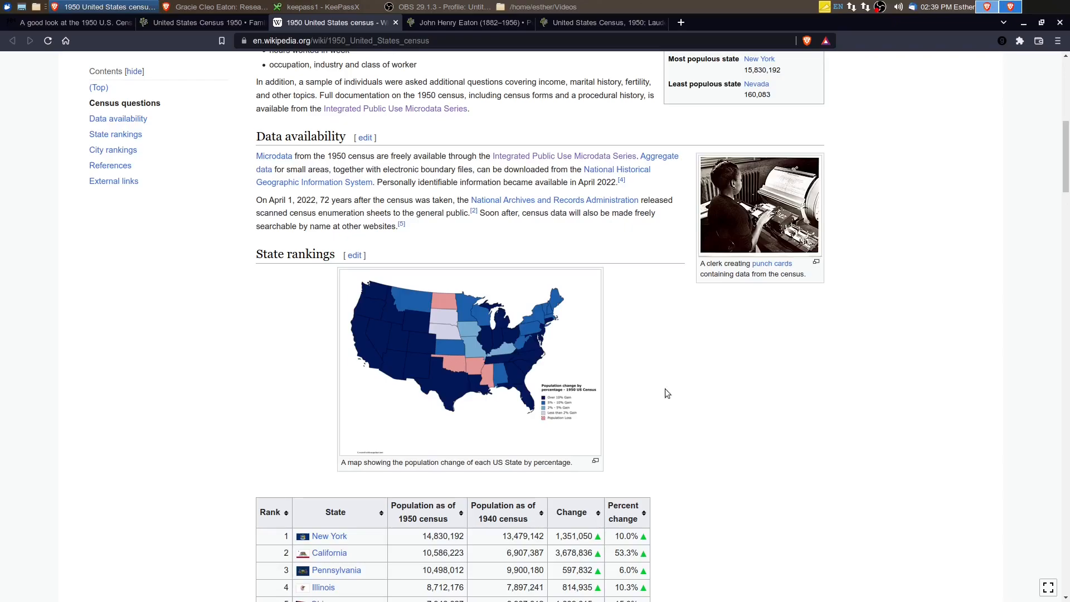
scroll("down", 3)
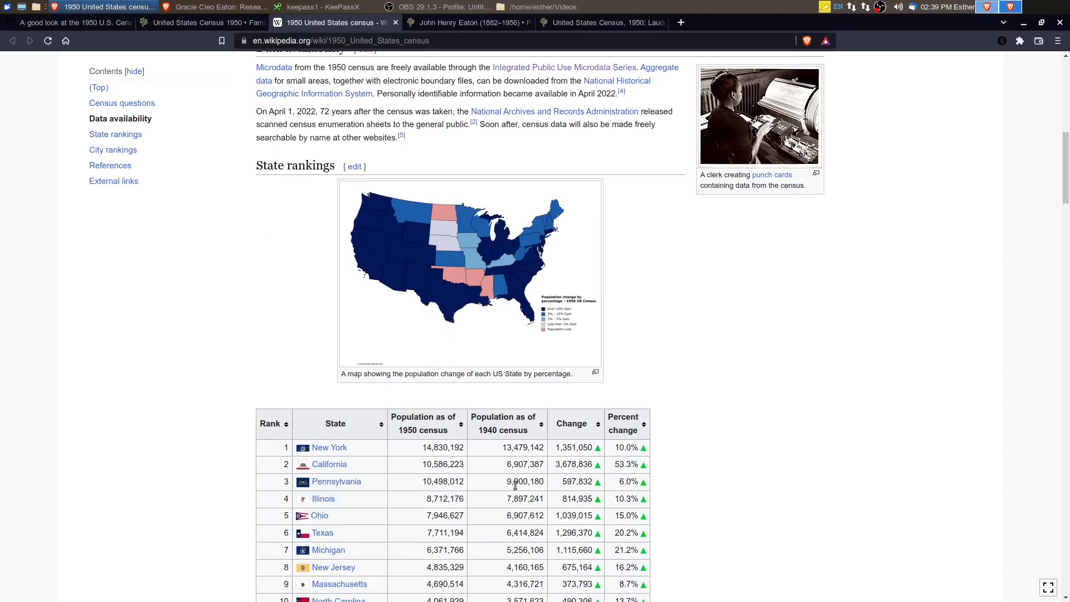
mouse_move(556, 524)
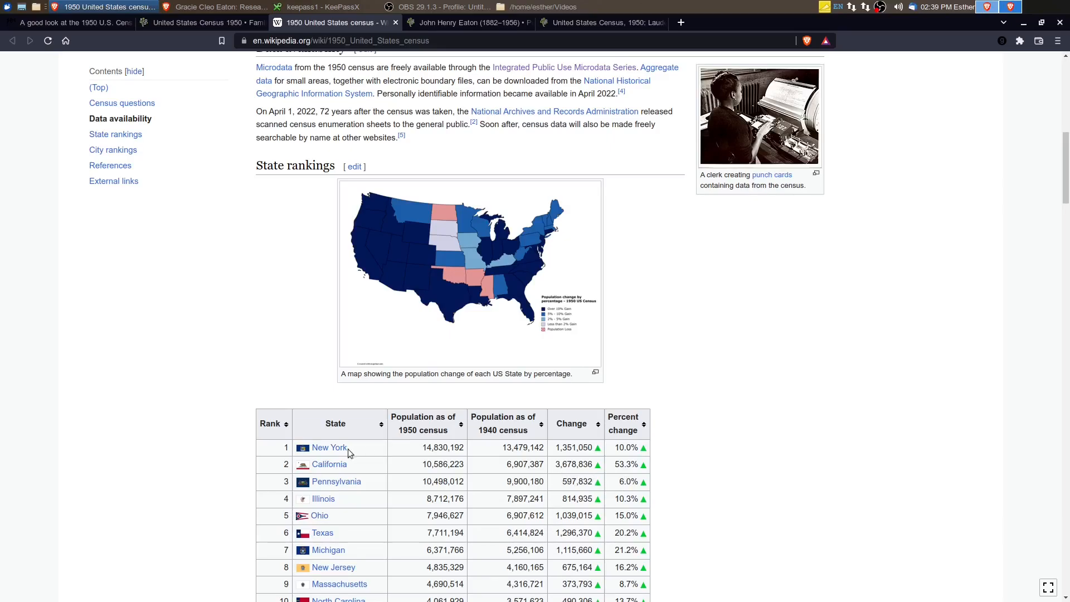
mouse_move(634, 466)
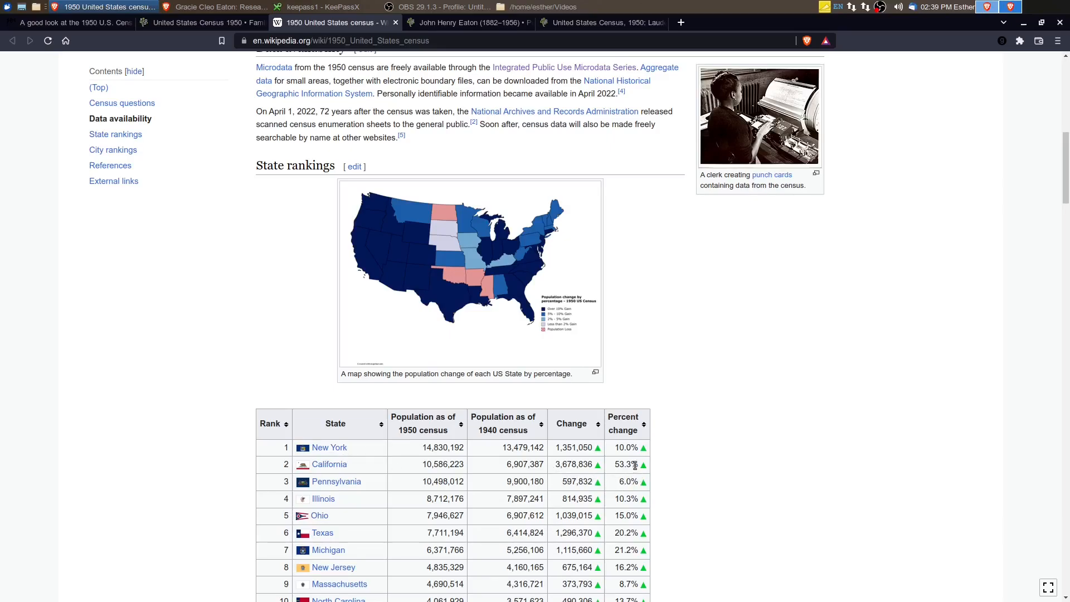
double_click(627, 464)
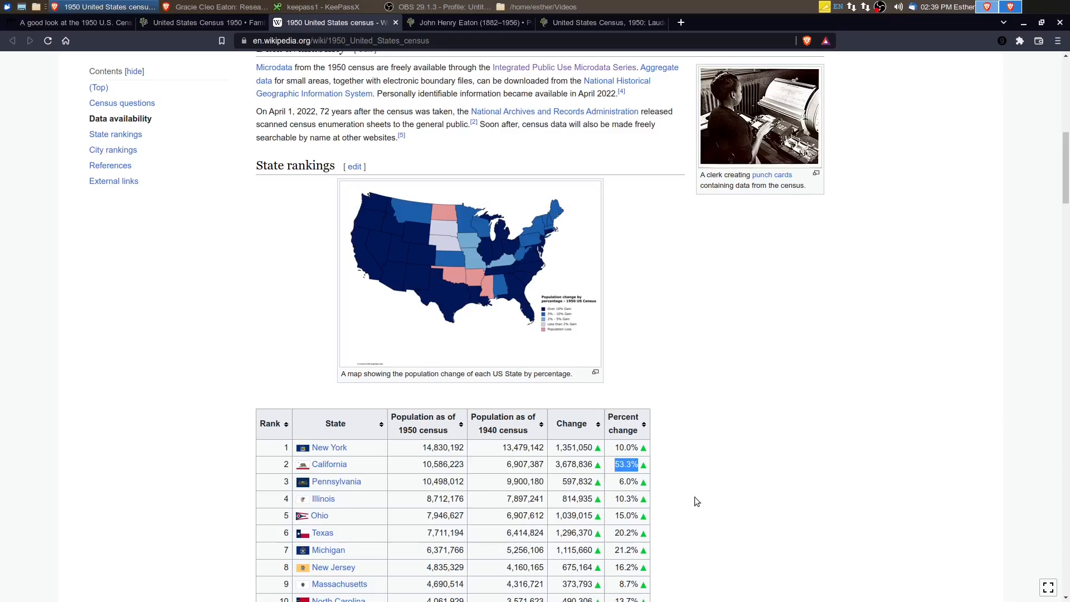
mouse_move(526, 475)
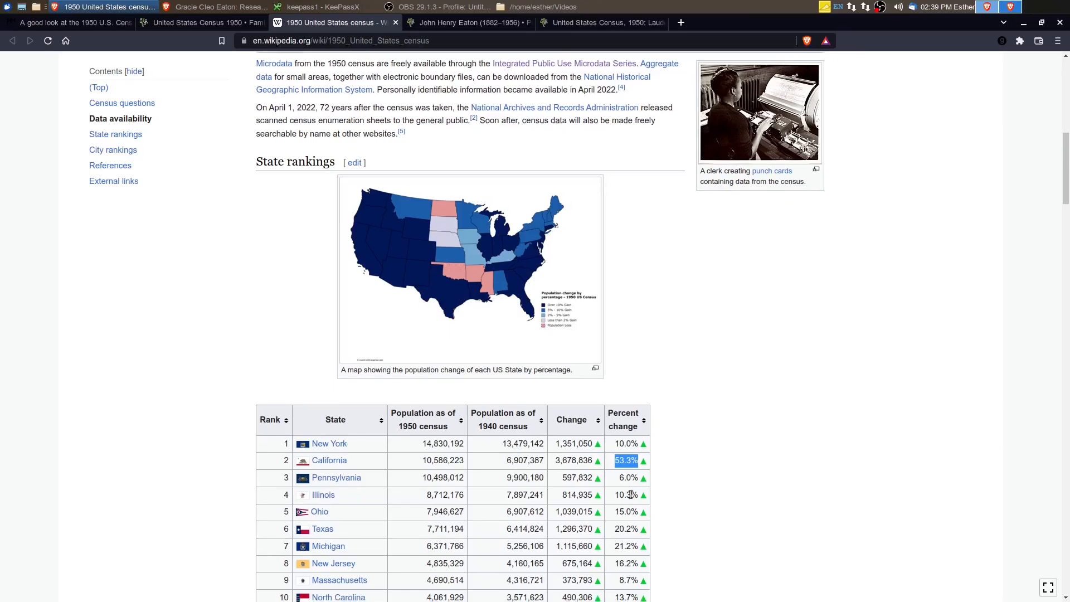
Scroll to the bottom of the State rankings table and highlight Nevada's growth rate and Alaska's 1950 population of 128,643
scroll("down", 3)
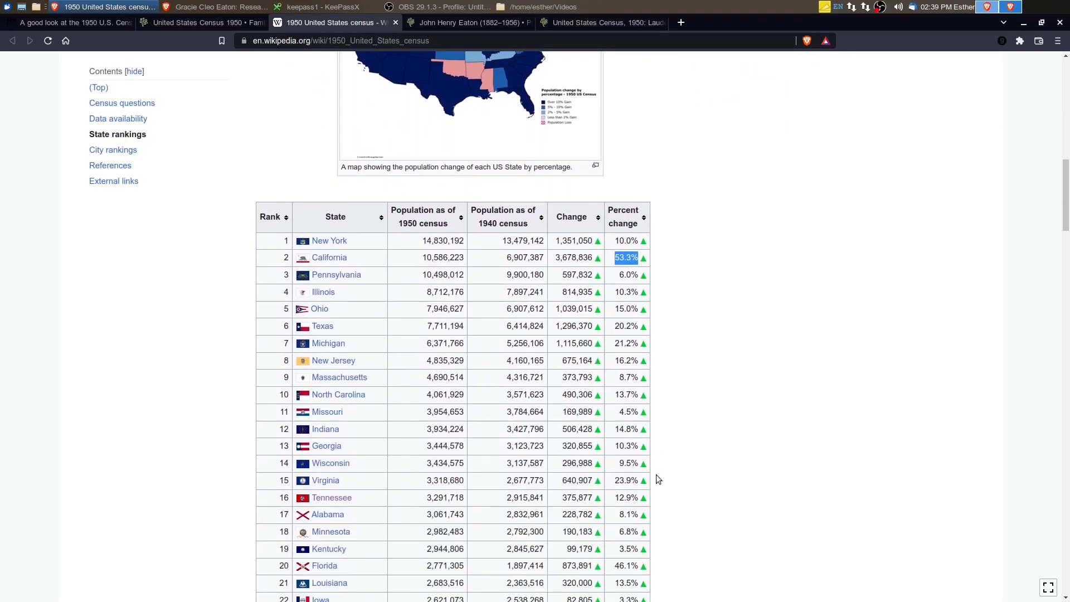
scroll("down", 3)
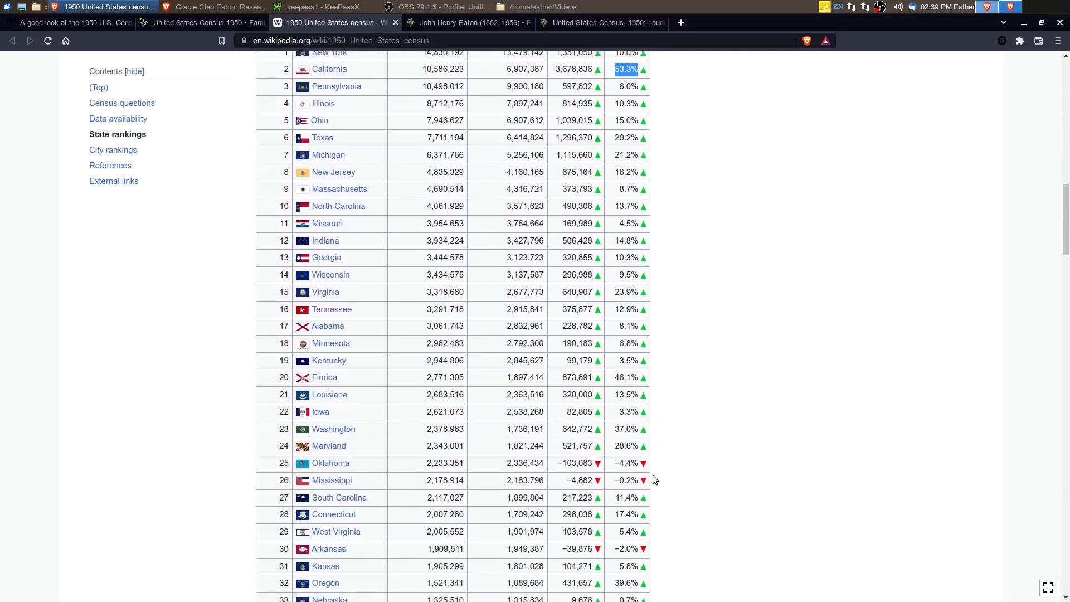
scroll("down", 3)
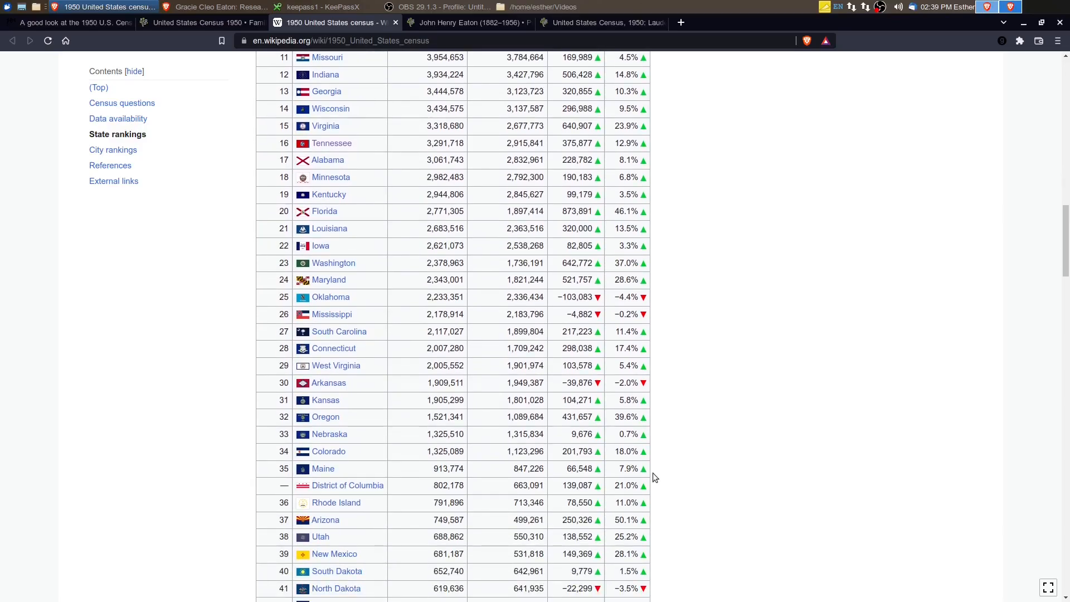
scroll("down", 3)
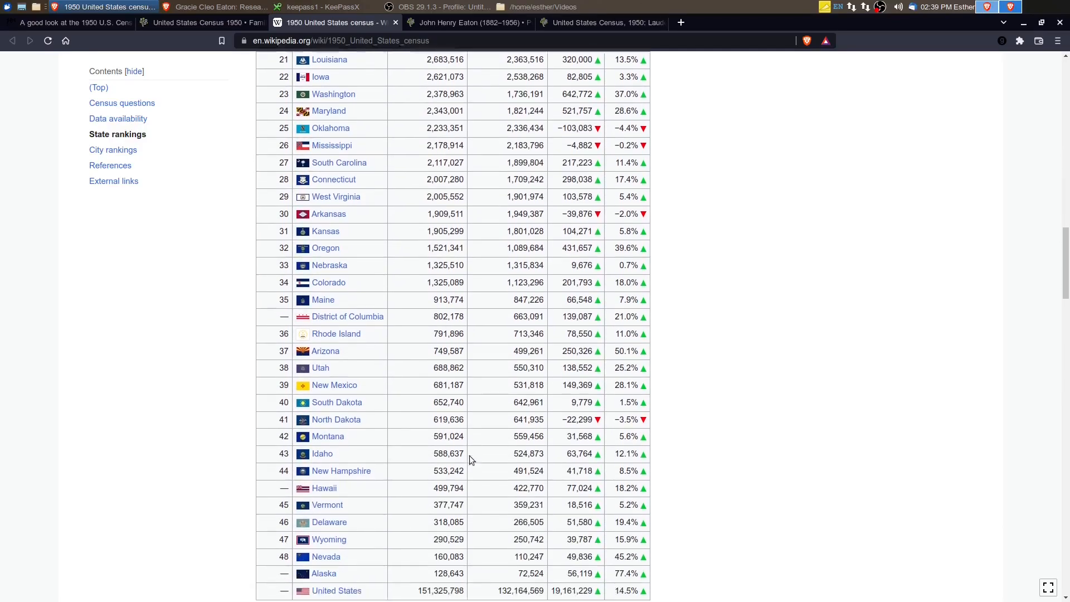
scroll("down", 3)
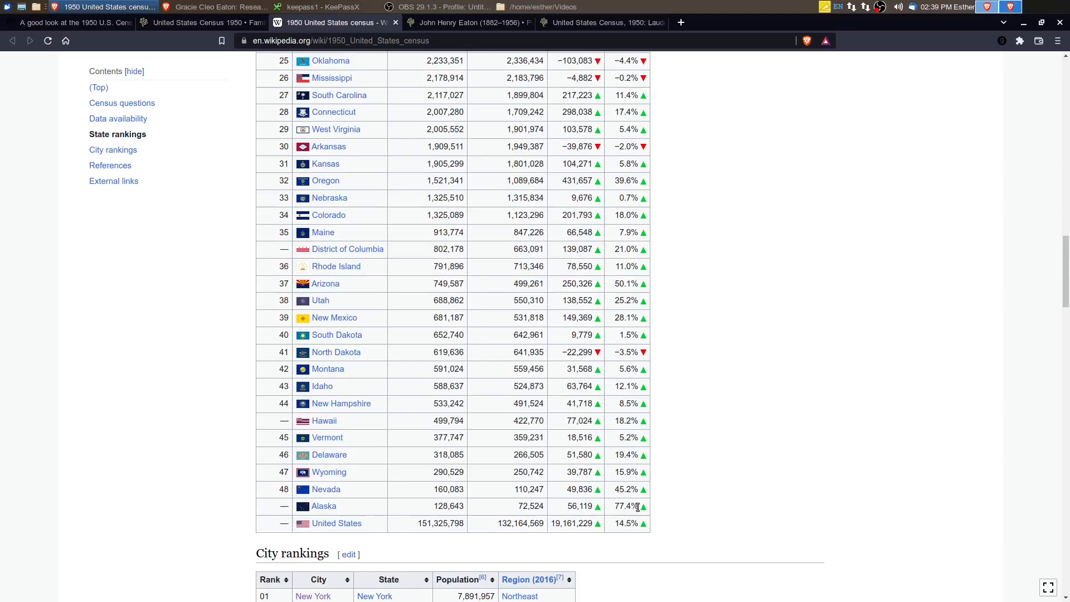
double_click(626, 506)
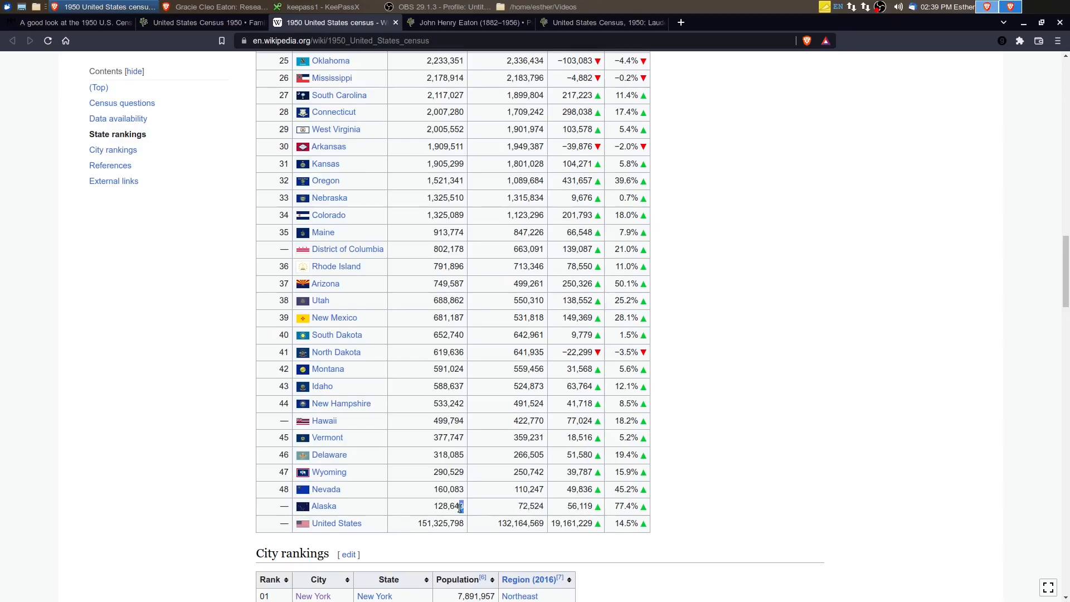
double_click(448, 506)
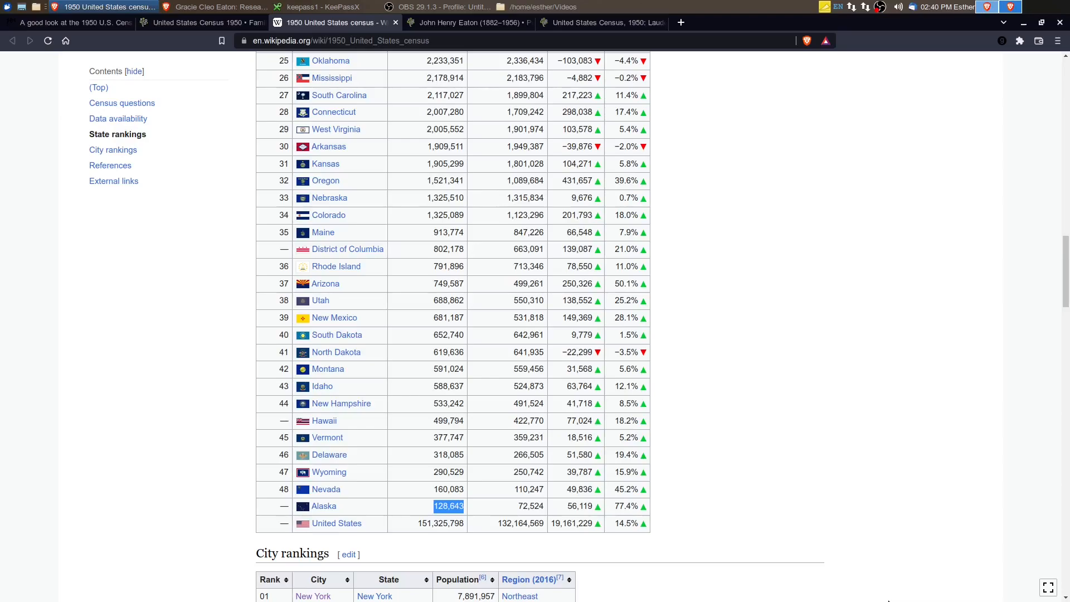
mouse_move(918, 576)
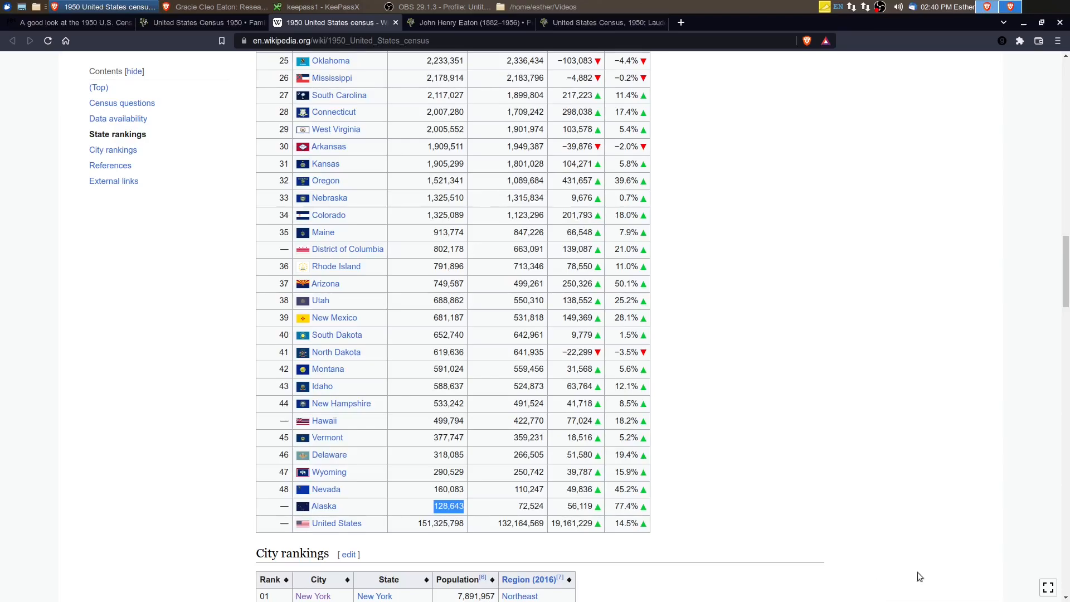
mouse_move(638, 490)
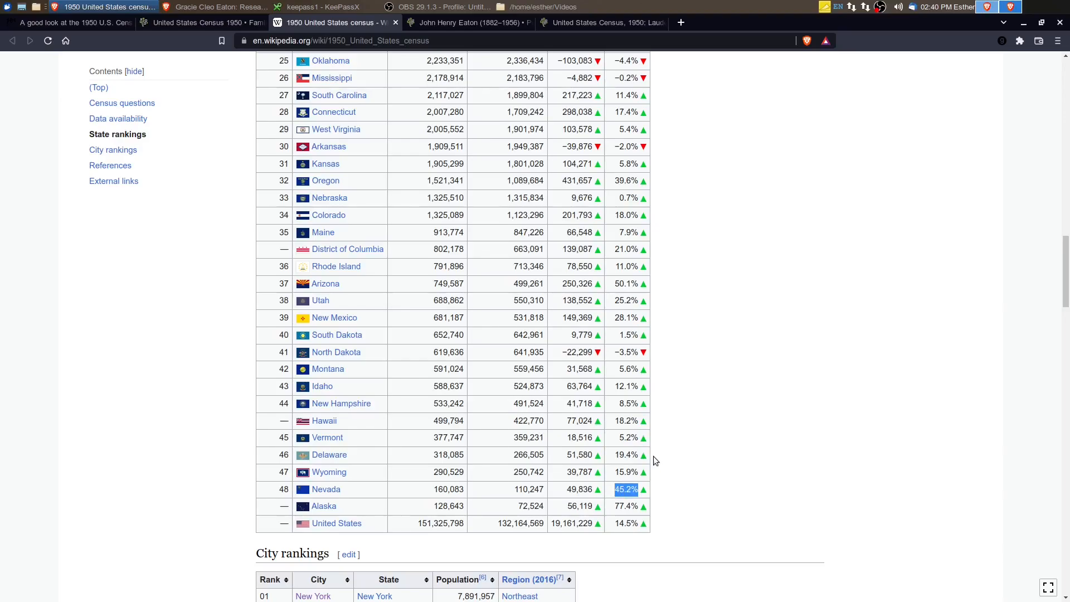
Scroll back up the table, highlighting Arizona's 50.1% and Oregon's 39.6% population change
scroll("up", 3)
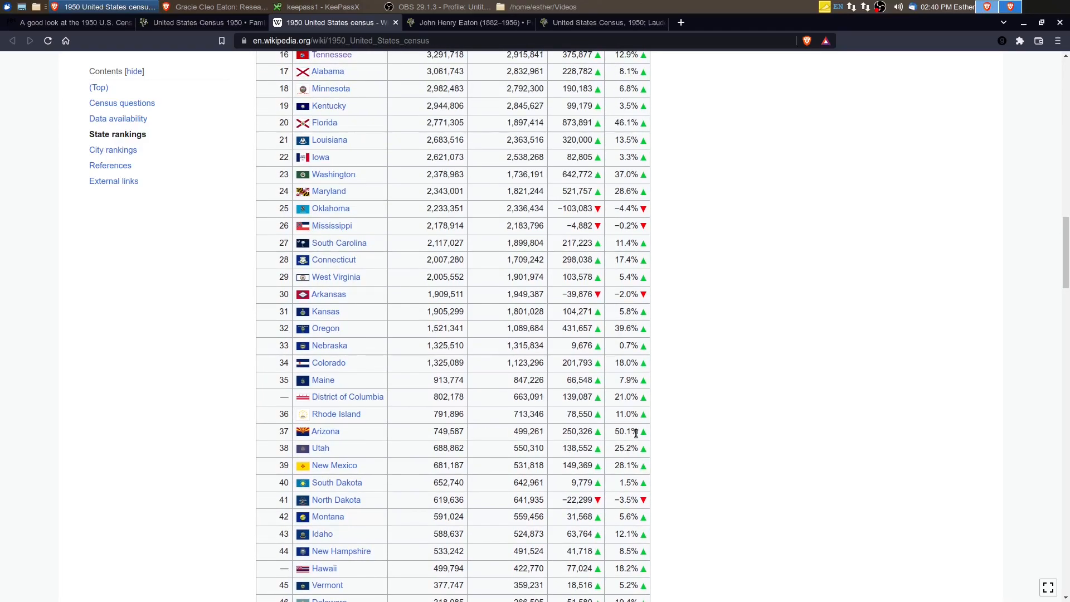
double_click(625, 431)
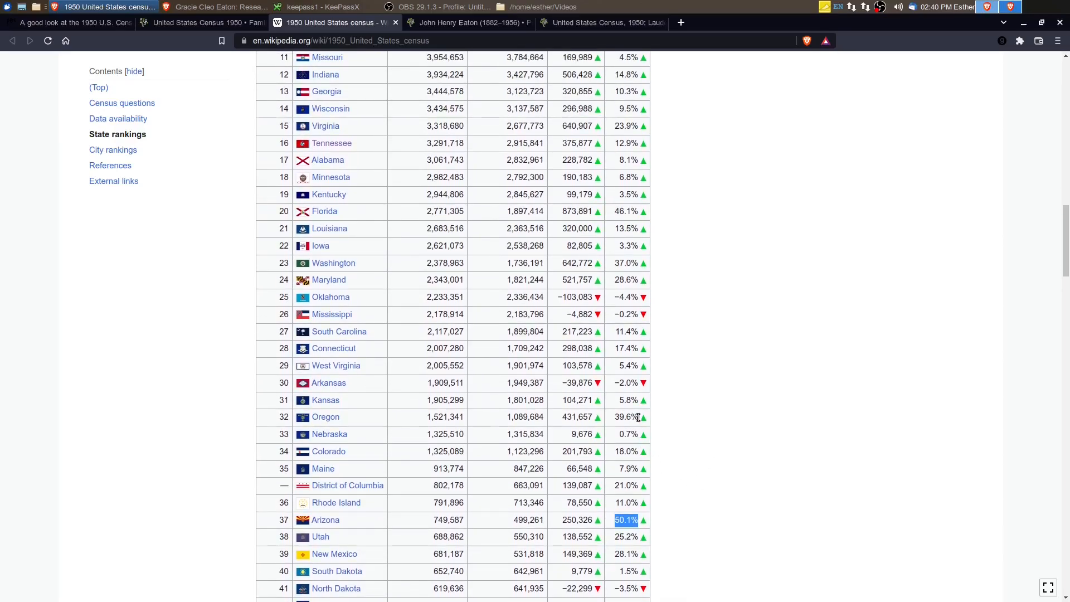
scroll("up", 3)
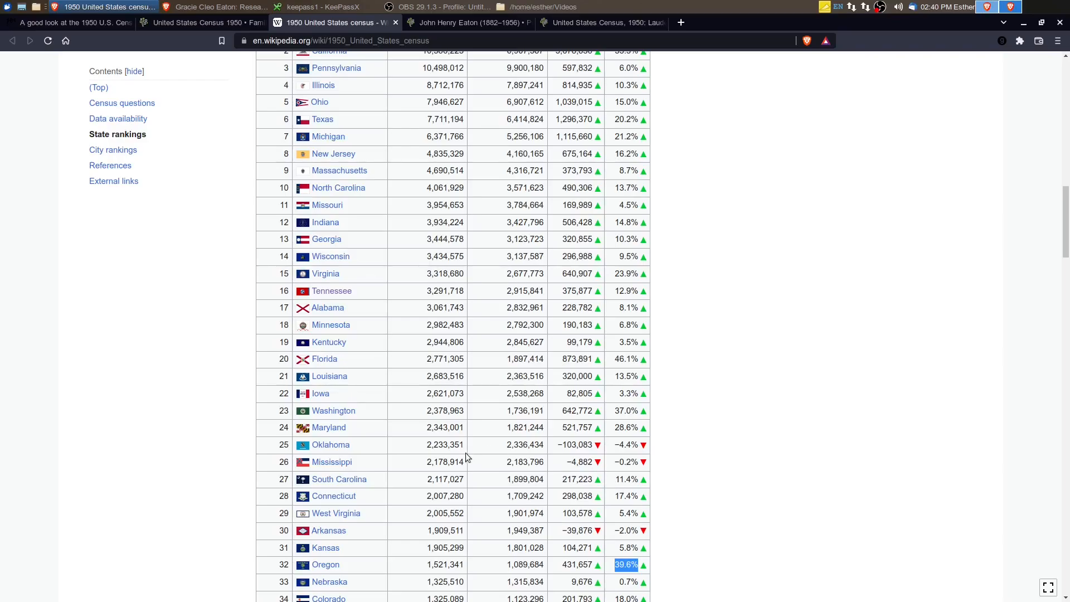
mouse_move(600, 455)
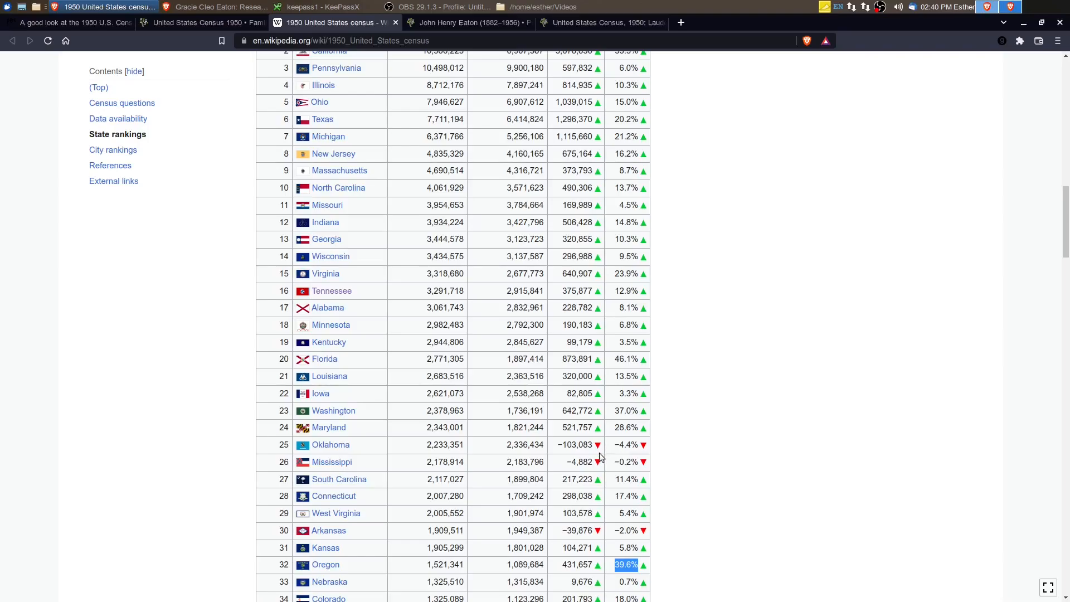
mouse_move(353, 451)
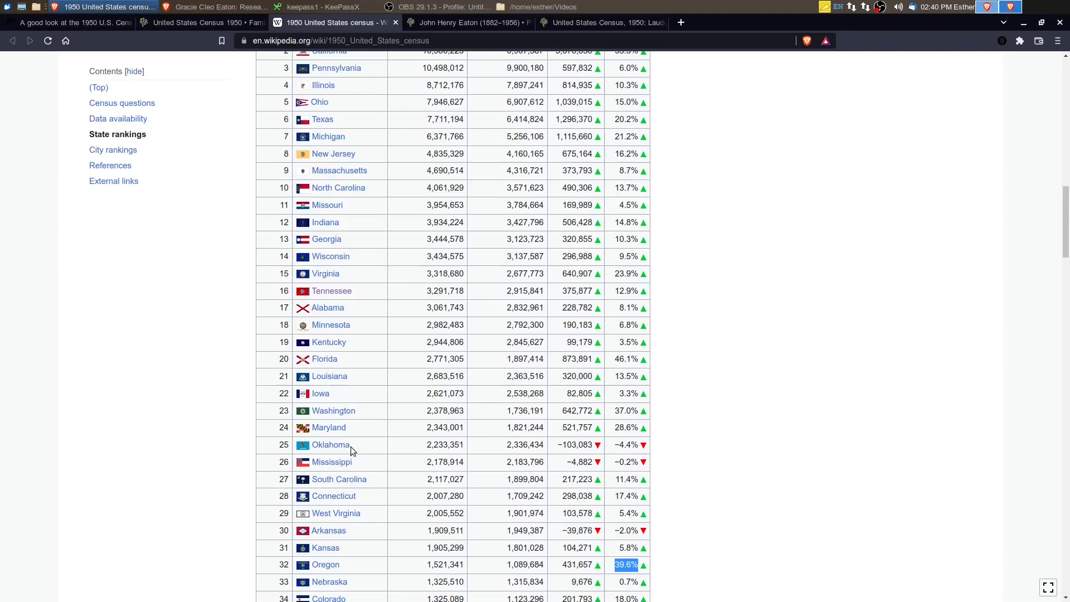
mouse_move(380, 542)
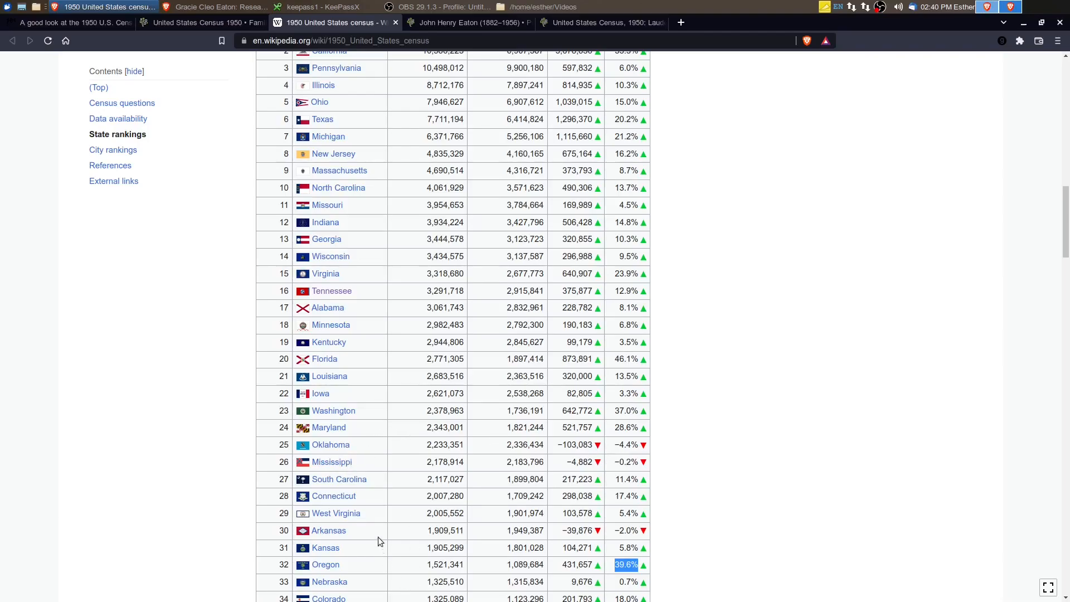
scroll("down", 3)
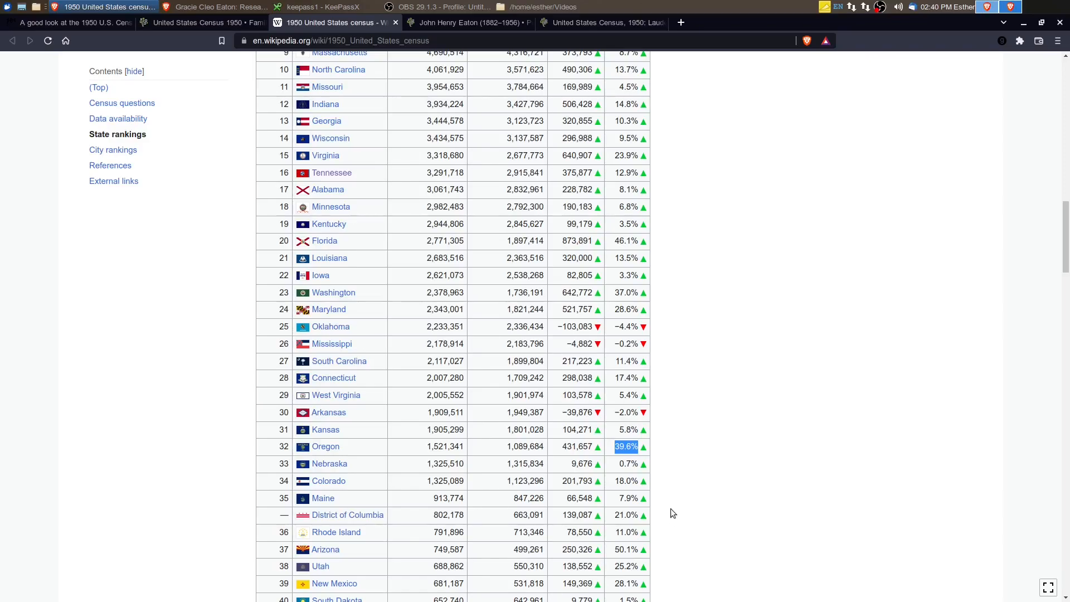
Scroll through the State rankings and City rankings tables down to about rank 97
scroll("down", 3)
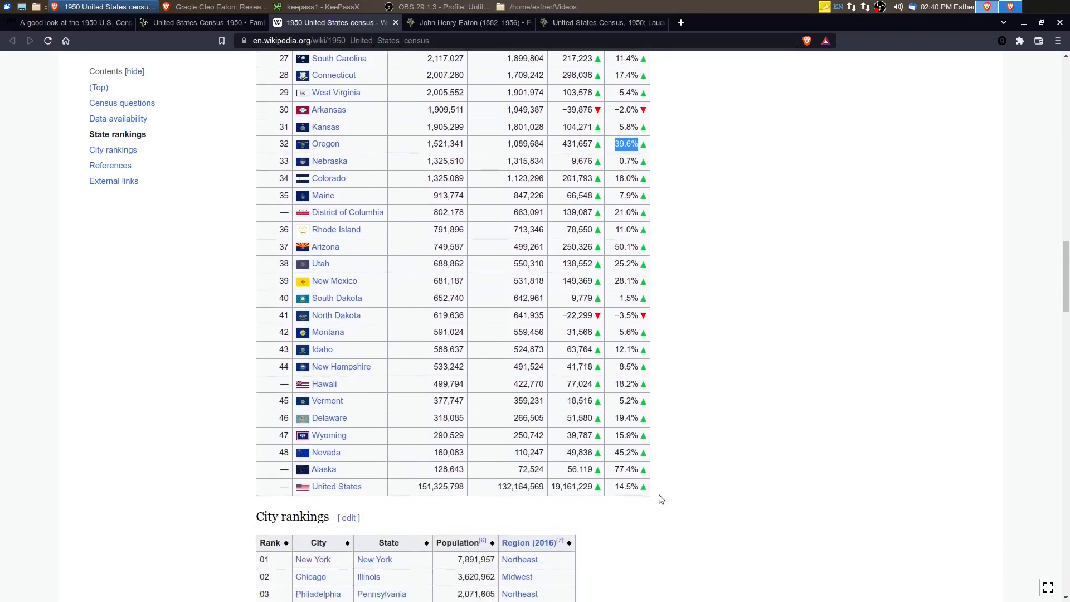
scroll("down", 3)
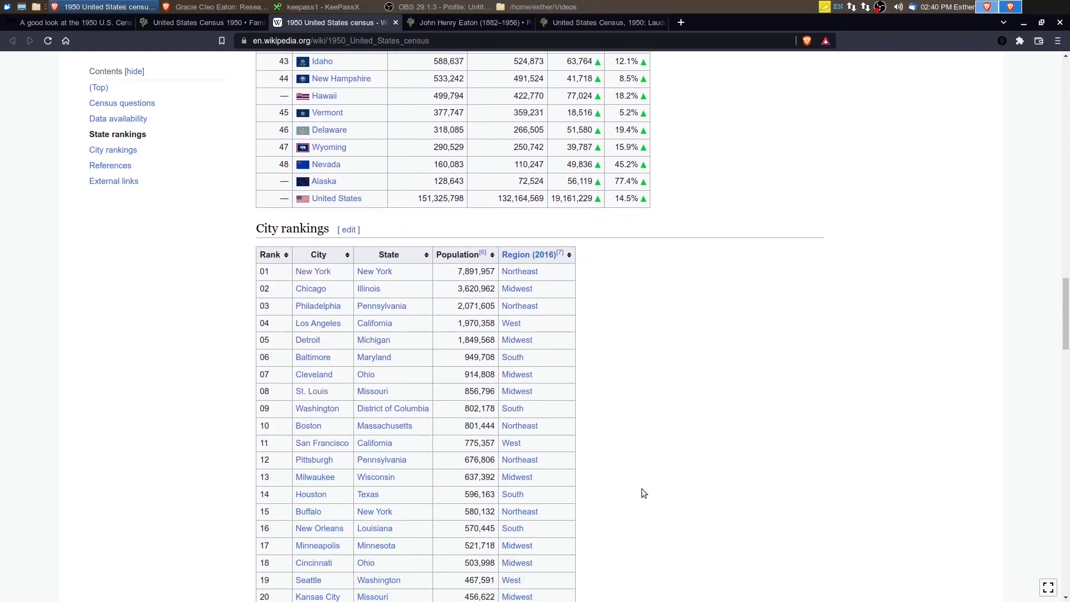
mouse_move(699, 433)
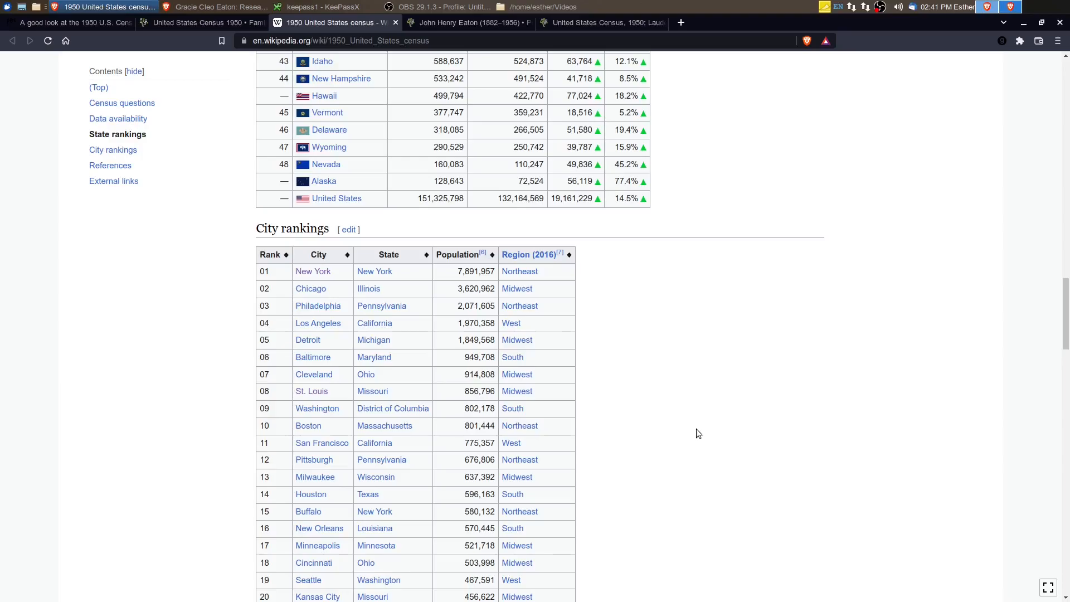
scroll("down", 3)
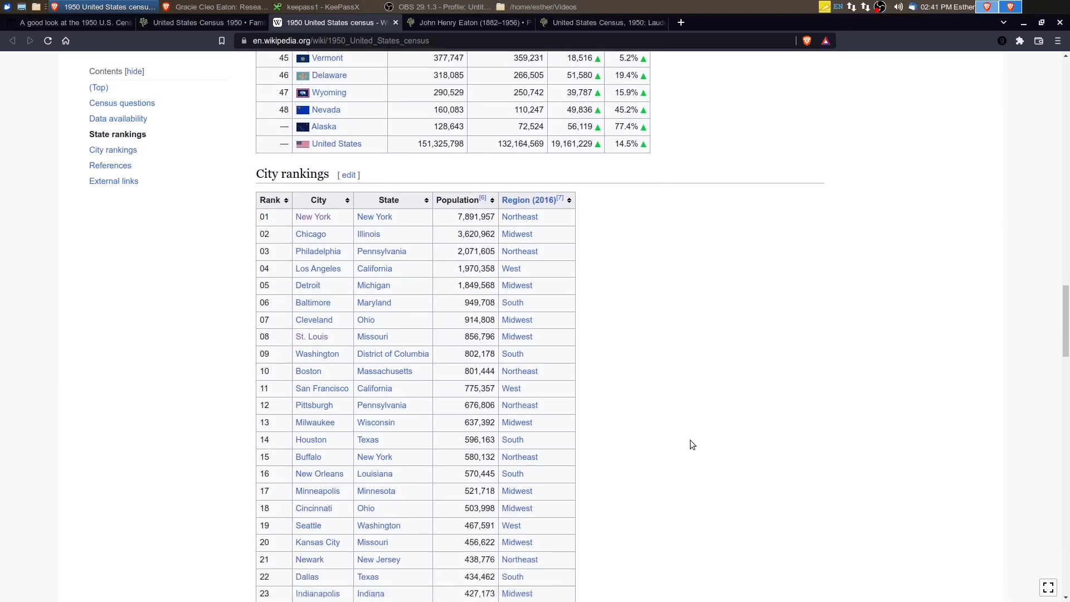
scroll("down", 3)
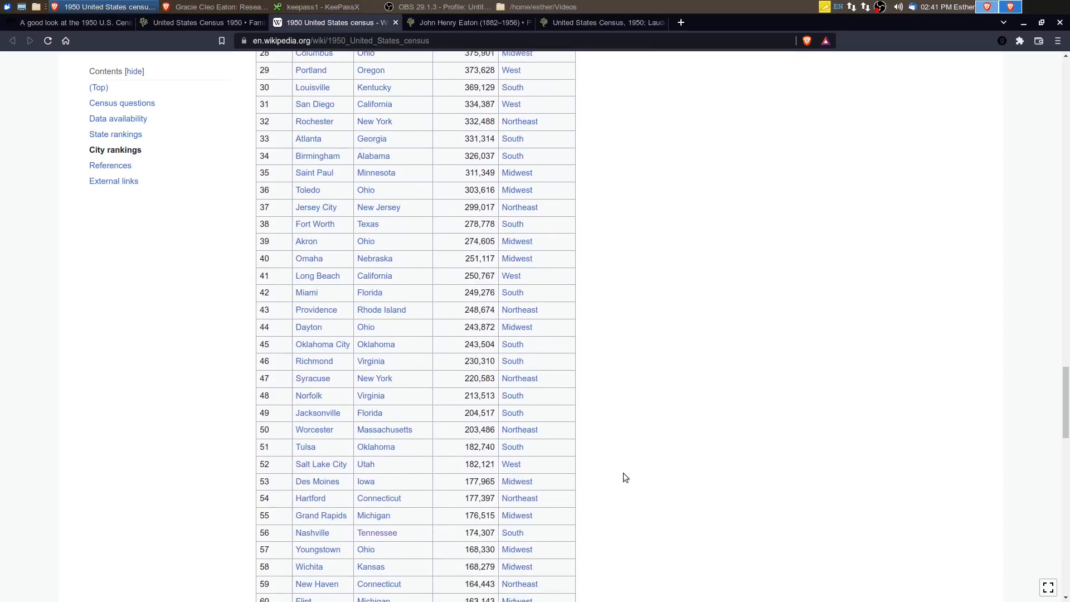
scroll("down", 3)
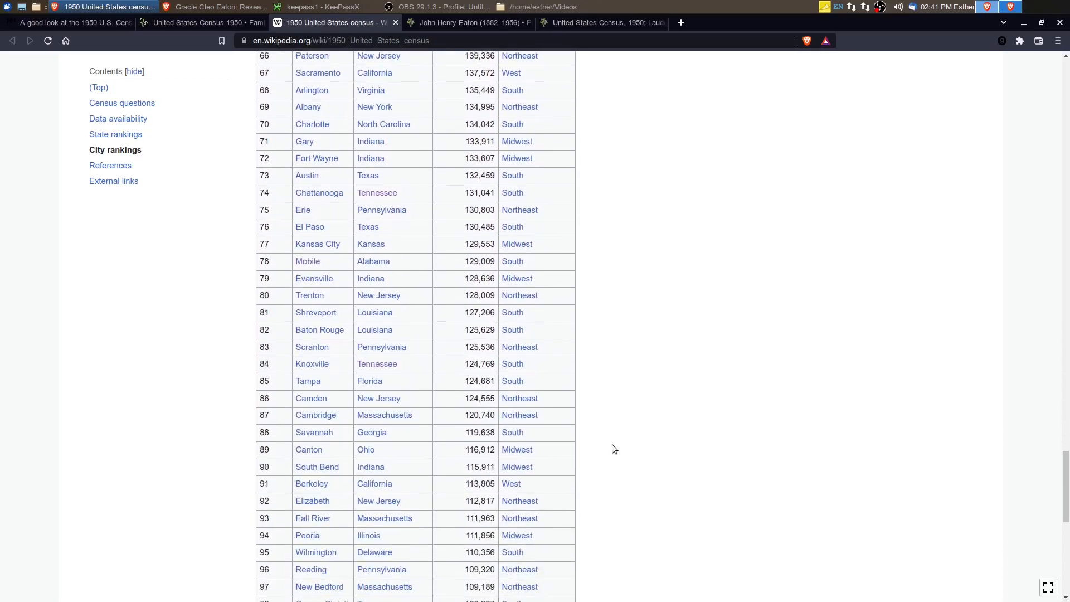
scroll("down", 3)
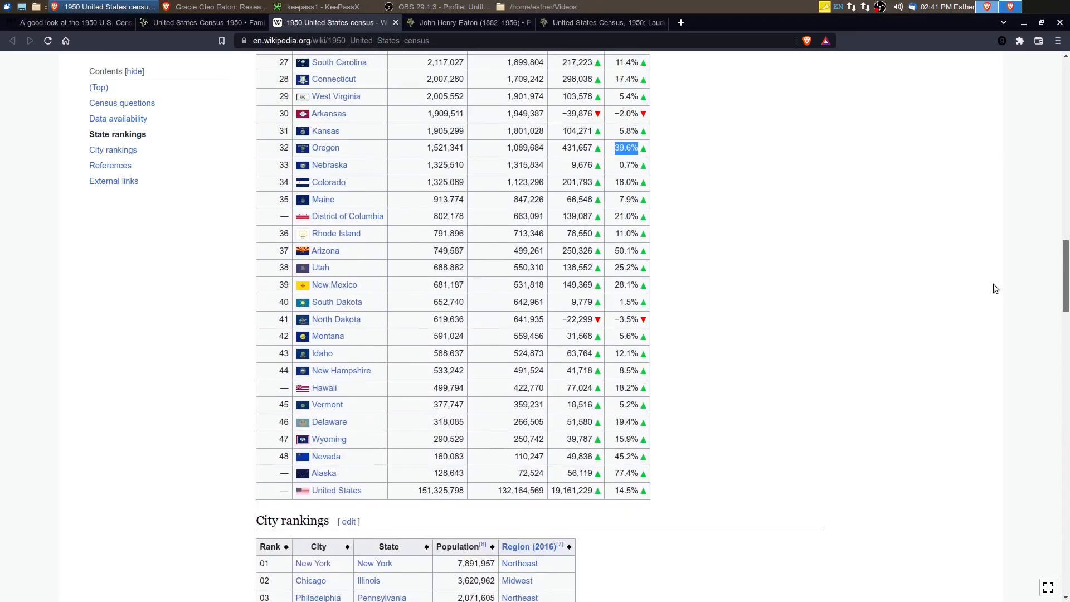
scroll("down", 3)
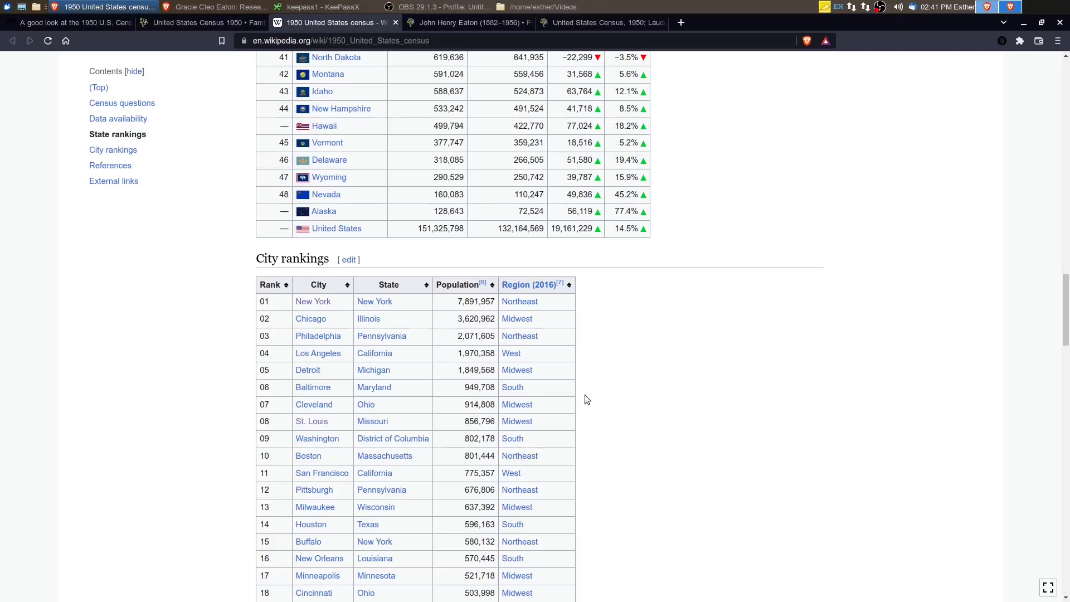
mouse_move(573, 420)
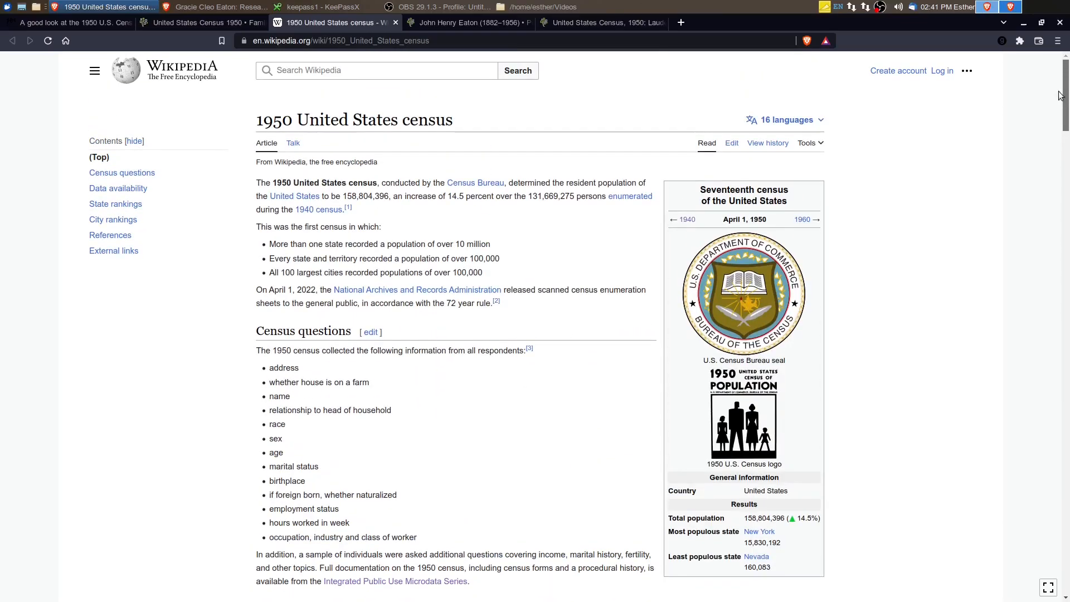
mouse_move(455, 435)
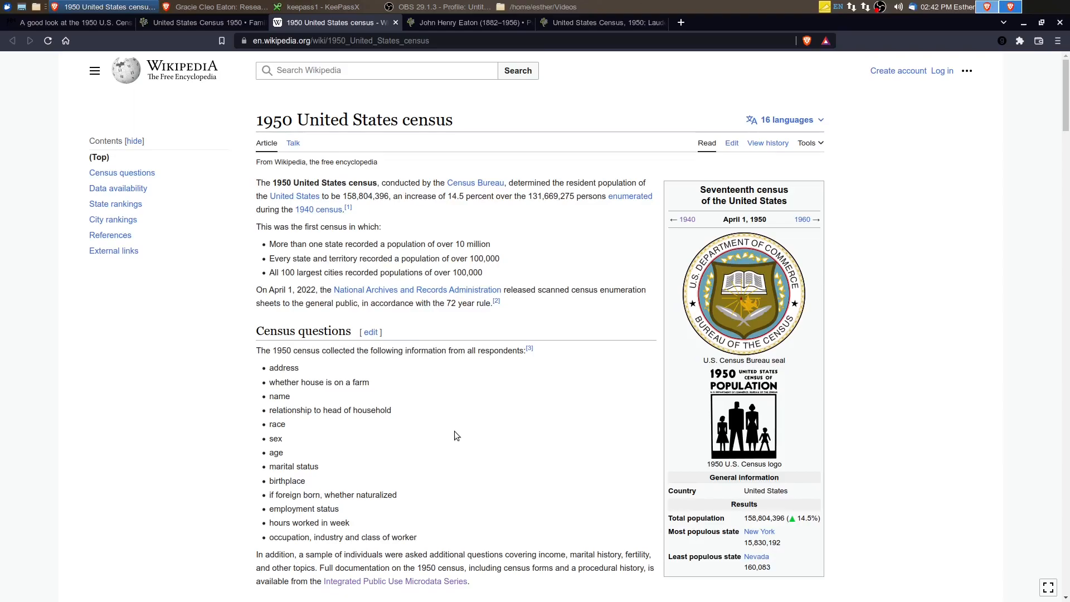
mouse_move(382, 522)
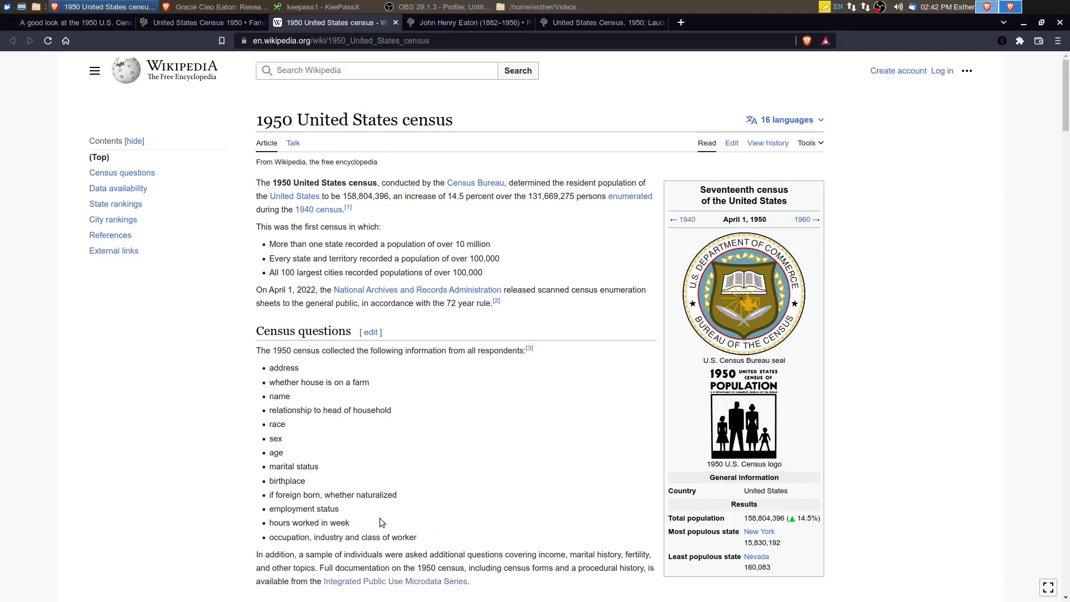
scroll("down", 3)
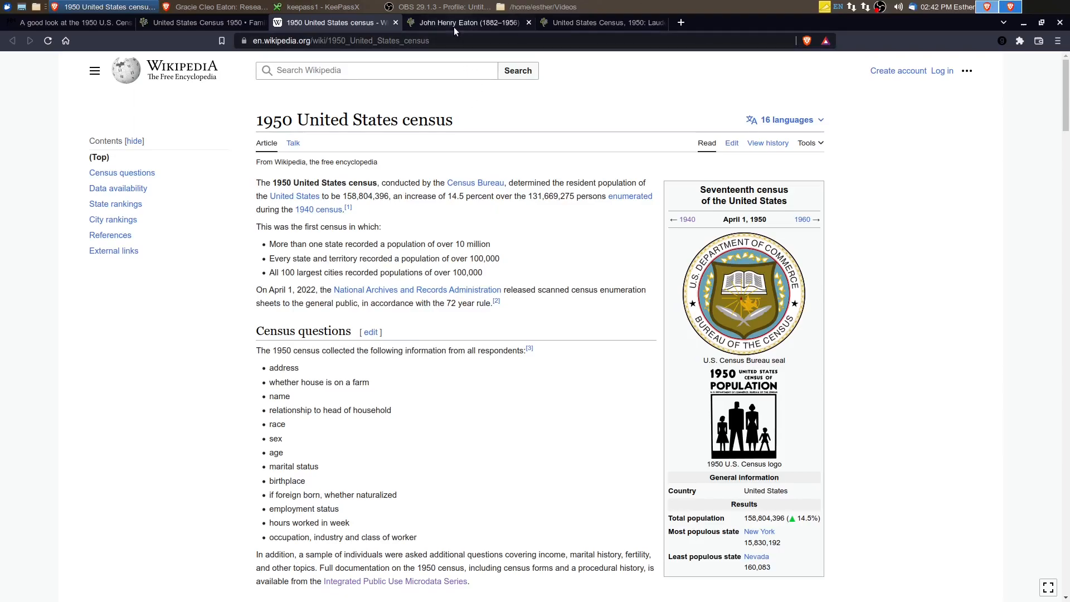
left_click(467, 22)
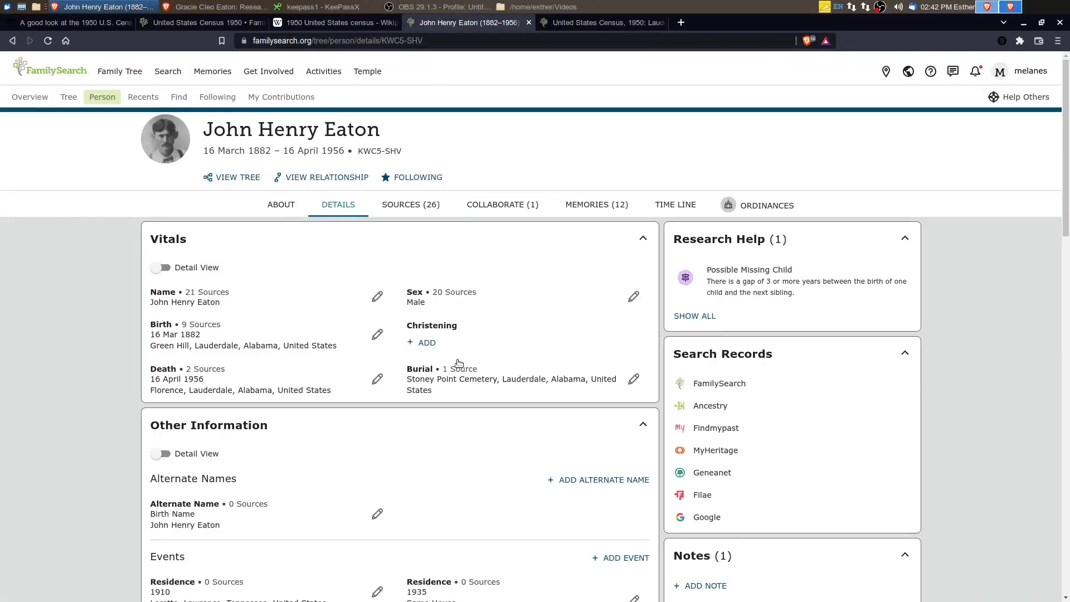
mouse_move(405, 446)
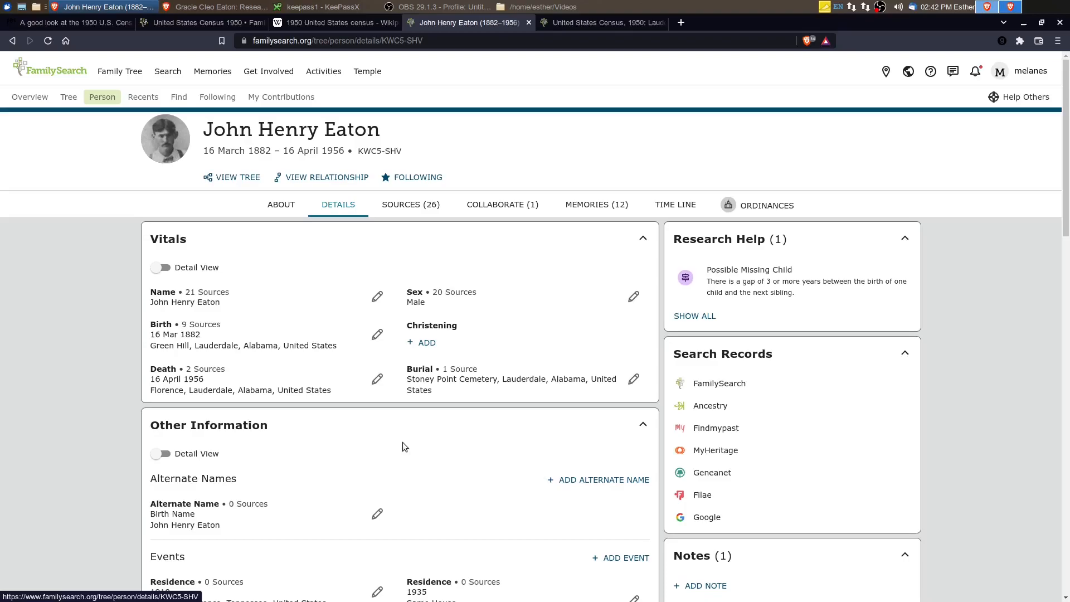
mouse_move(223, 364)
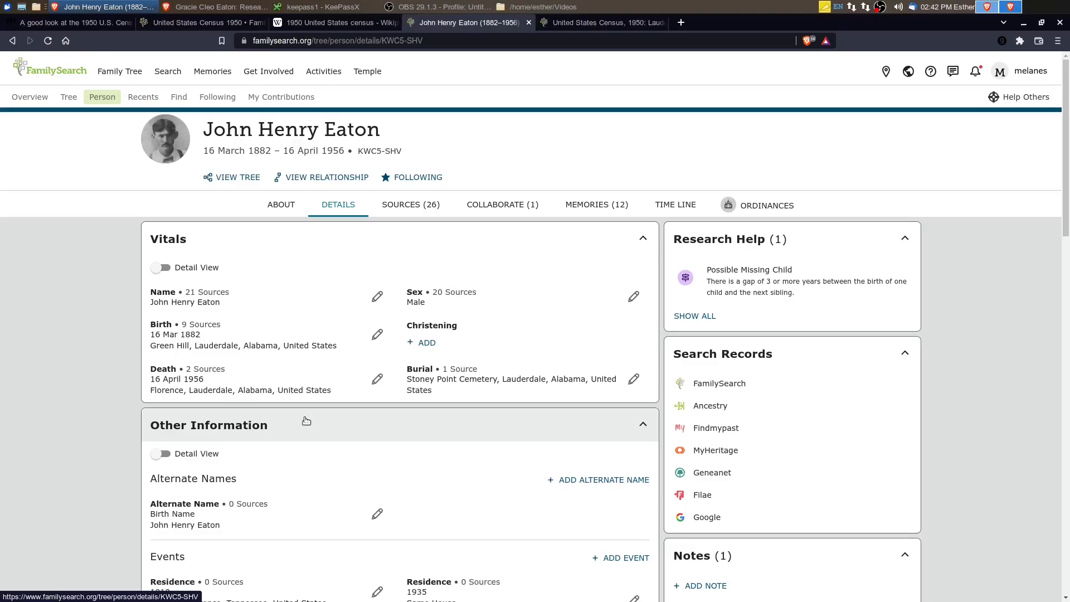
scroll("down", 3)
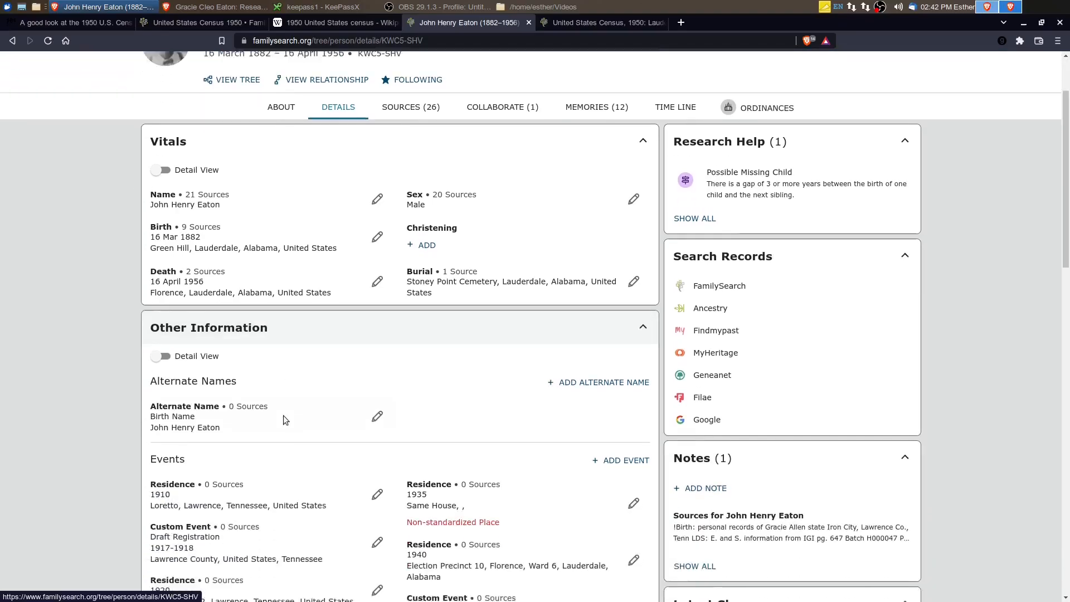
scroll("down", 3)
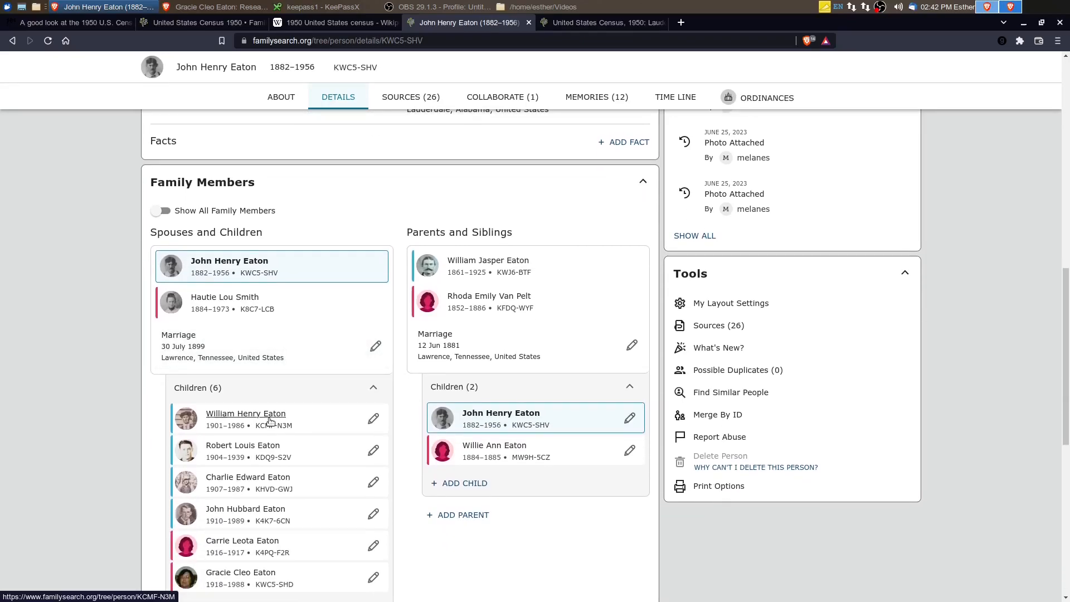
scroll("down", 3)
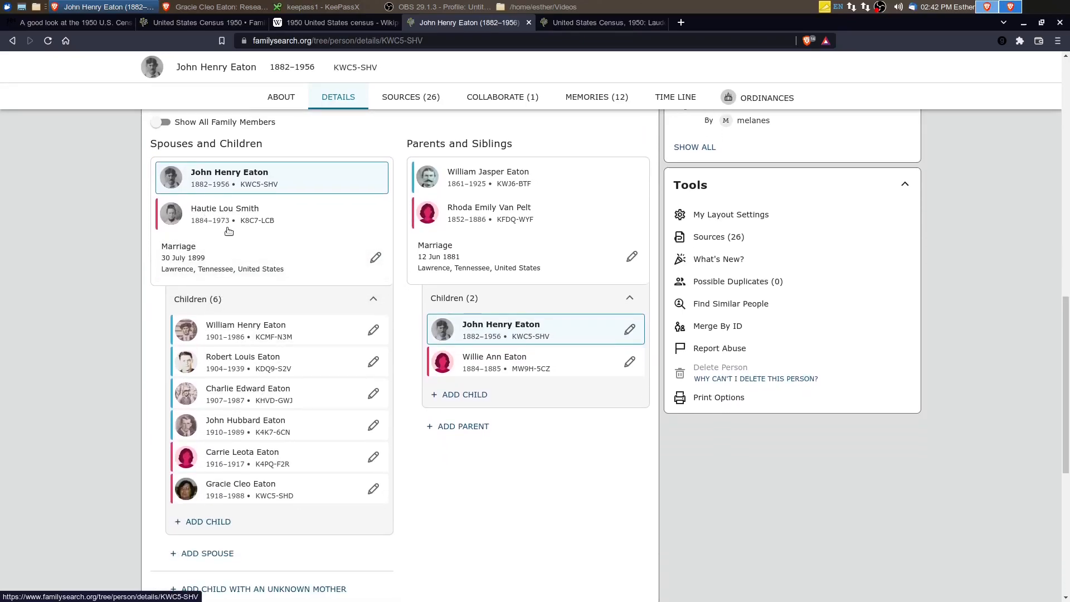
mouse_move(227, 232)
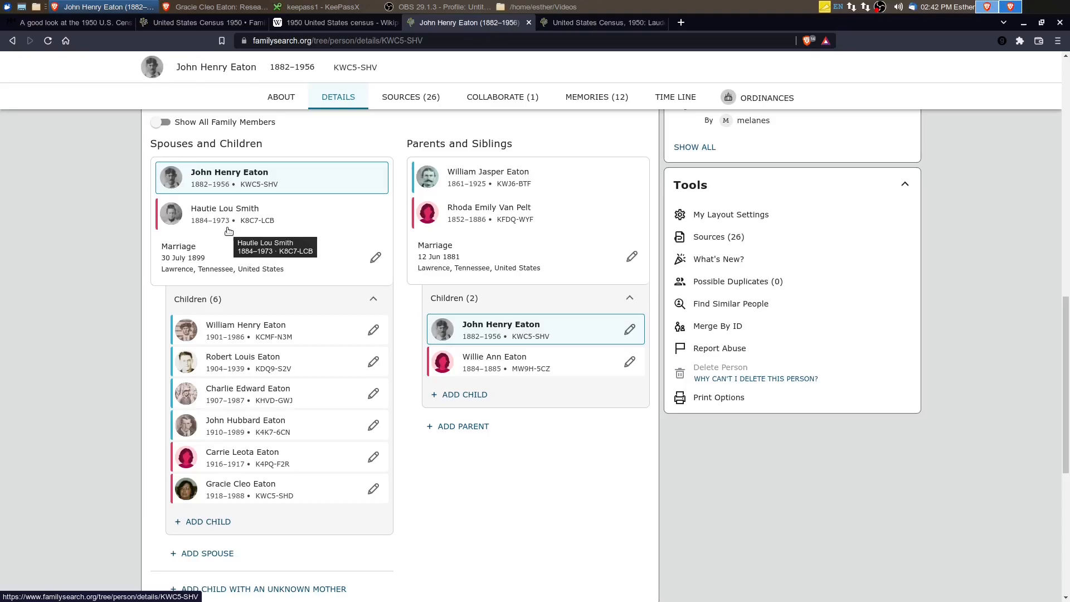
mouse_move(226, 344)
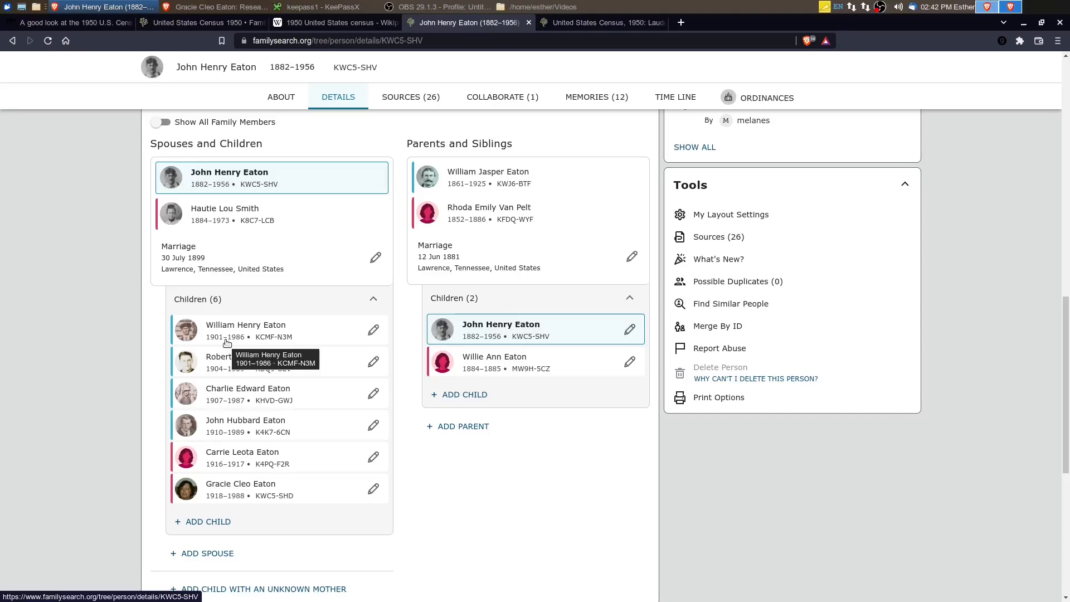
mouse_move(241, 341)
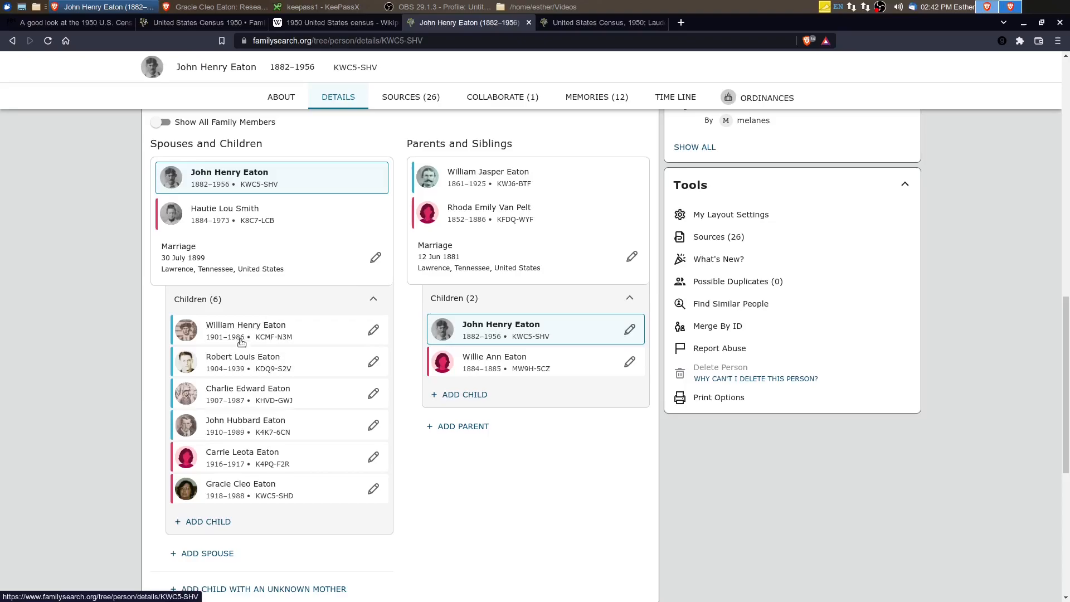
mouse_move(261, 399)
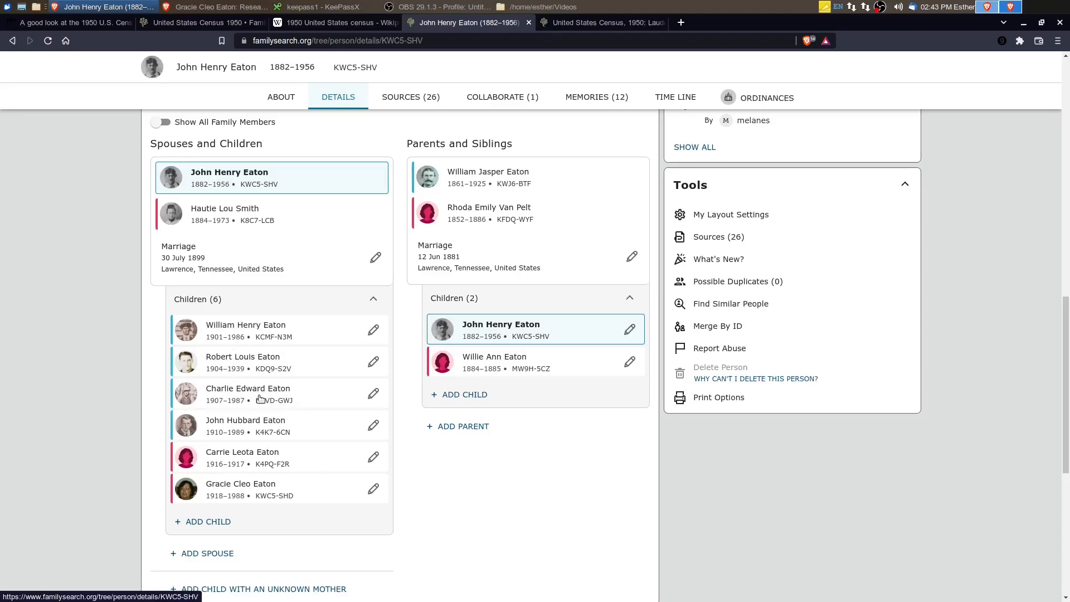
mouse_move(253, 462)
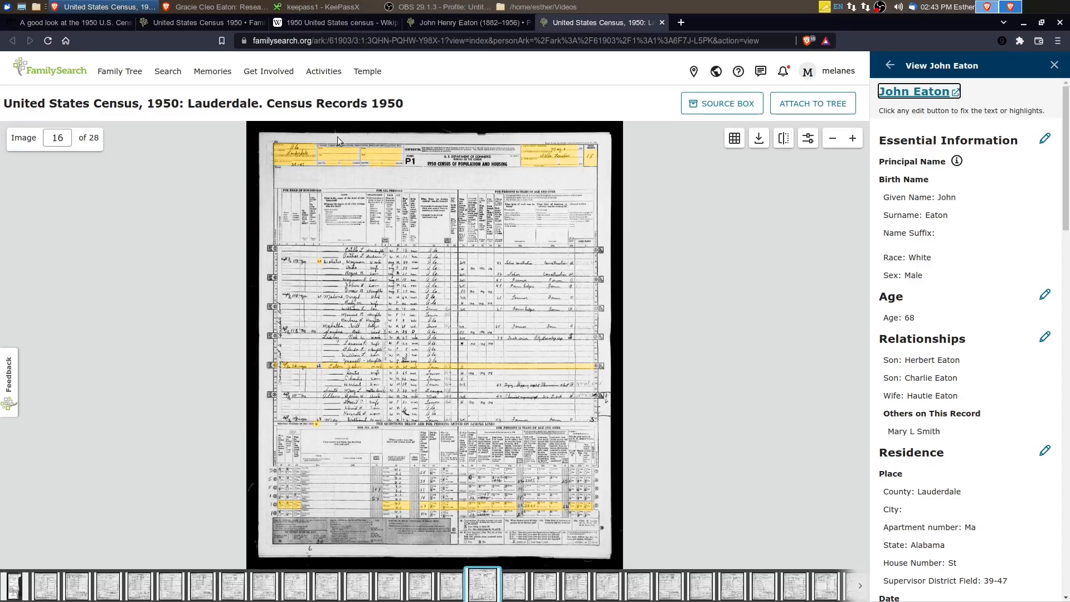
mouse_move(495, 236)
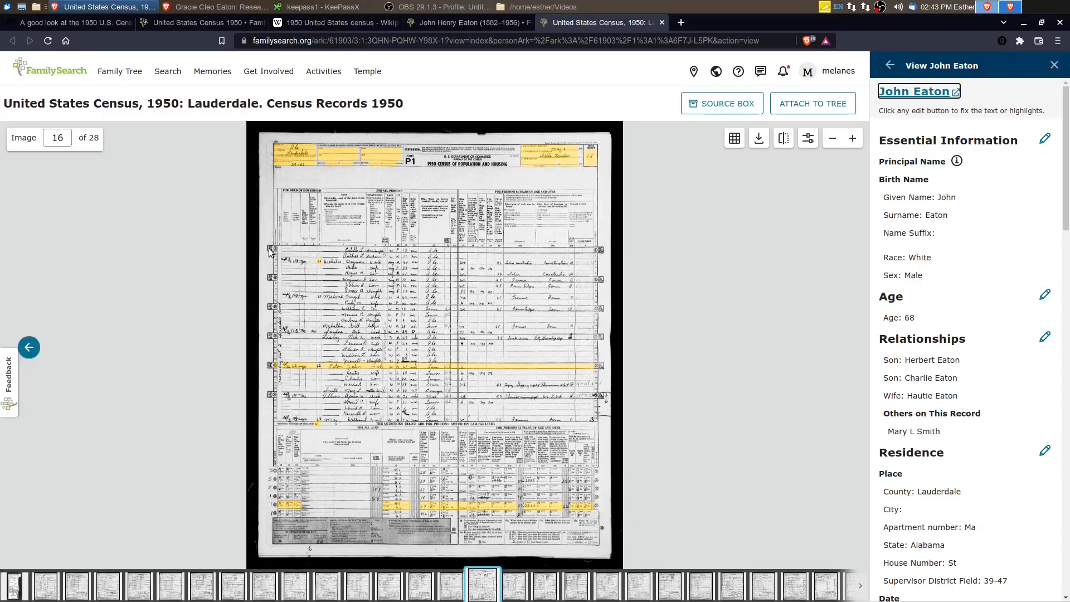
mouse_move(258, 271)
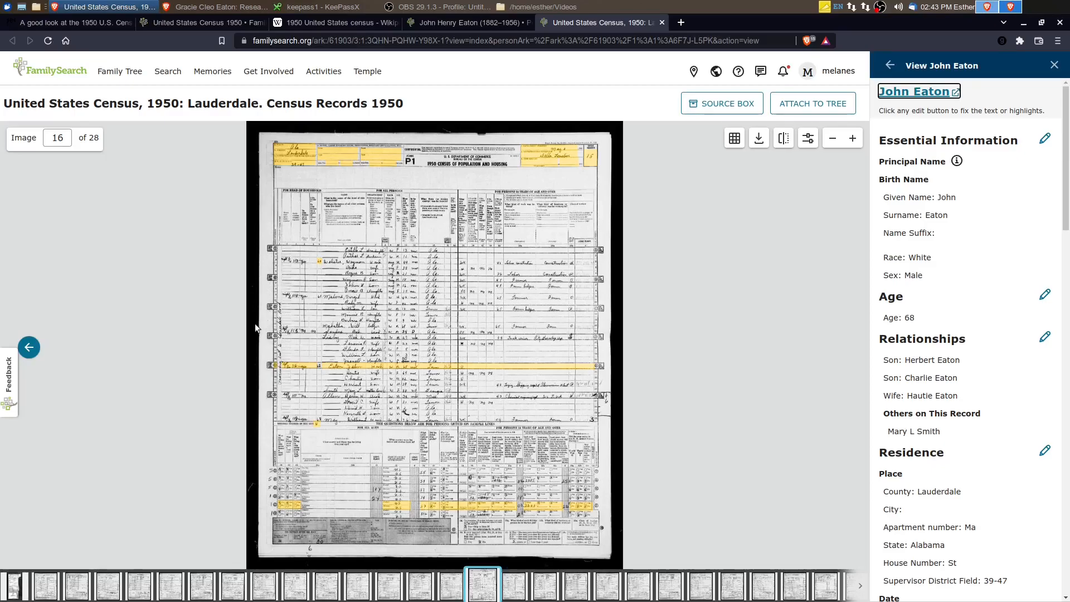
mouse_move(395, 441)
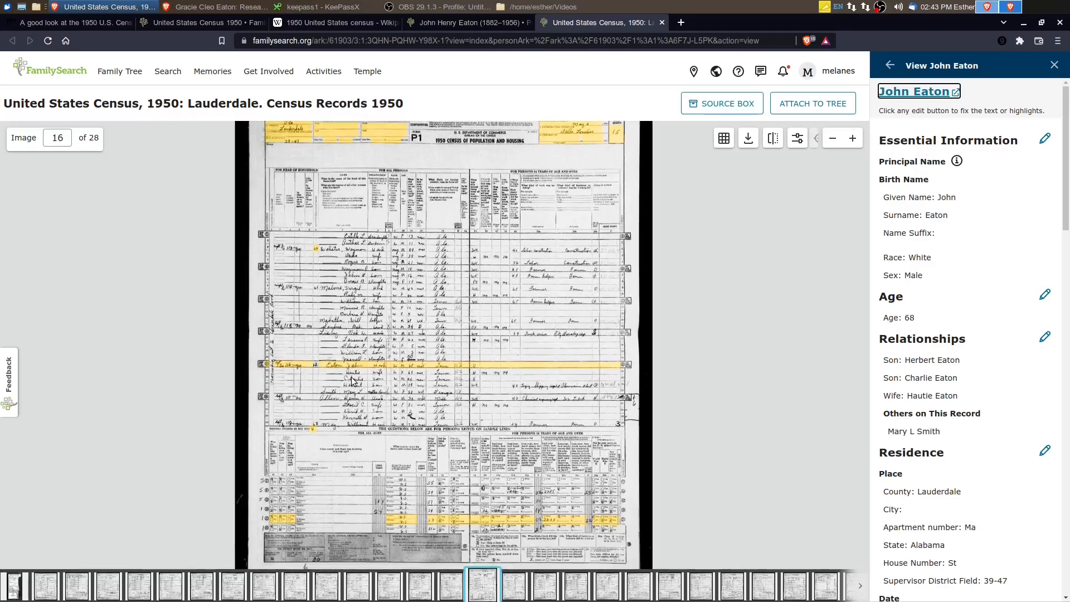
Zoom the census image in on John Eaton's household rows—Hautie, Charlie, Herbert and Mary L. Smith
left_click(852, 139)
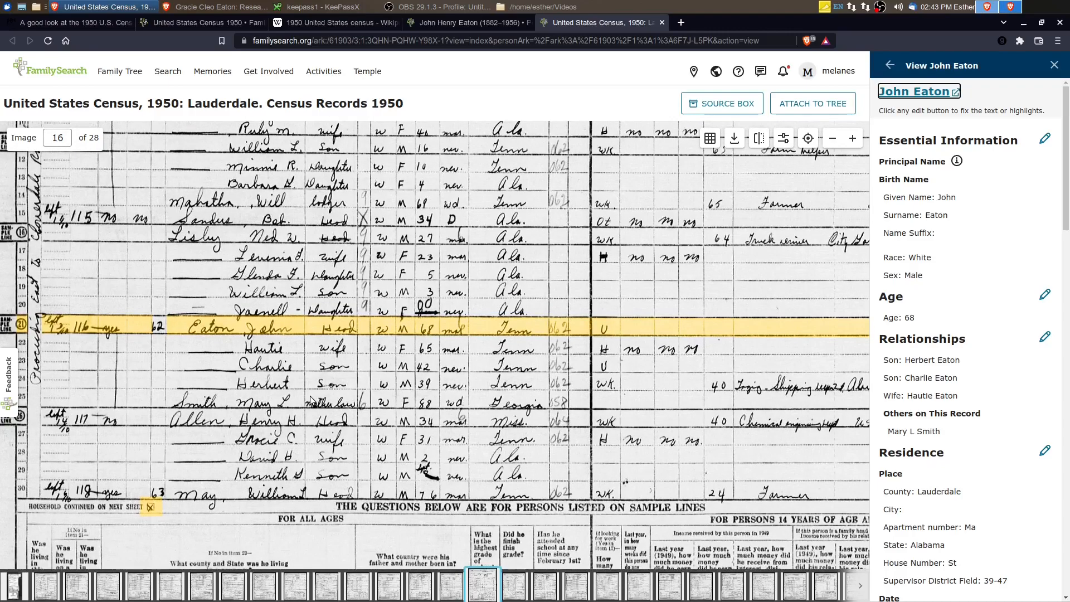
mouse_move(297, 356)
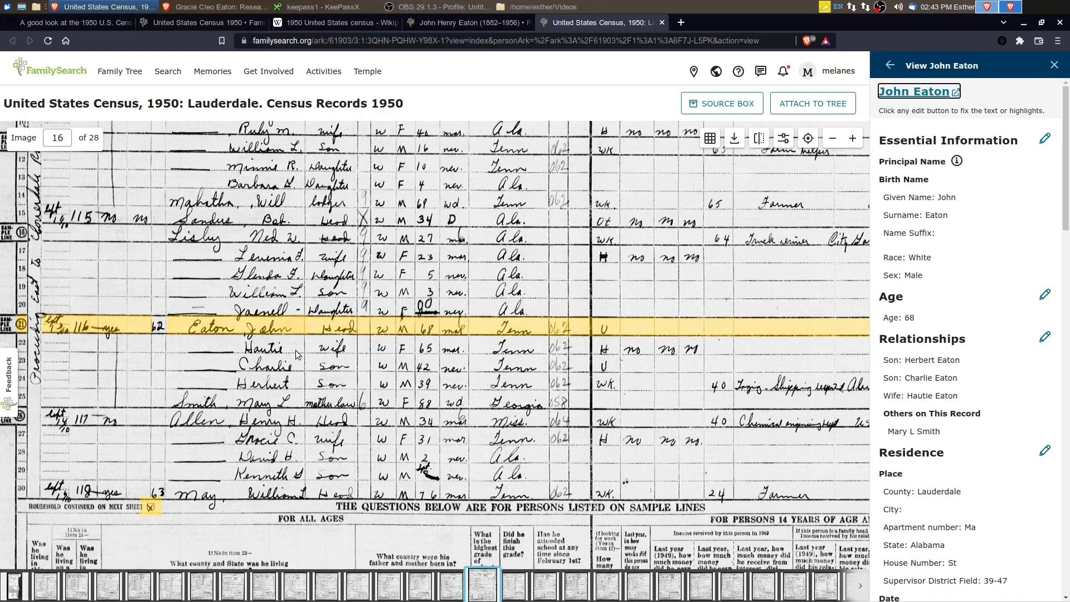
left_click(511, 343)
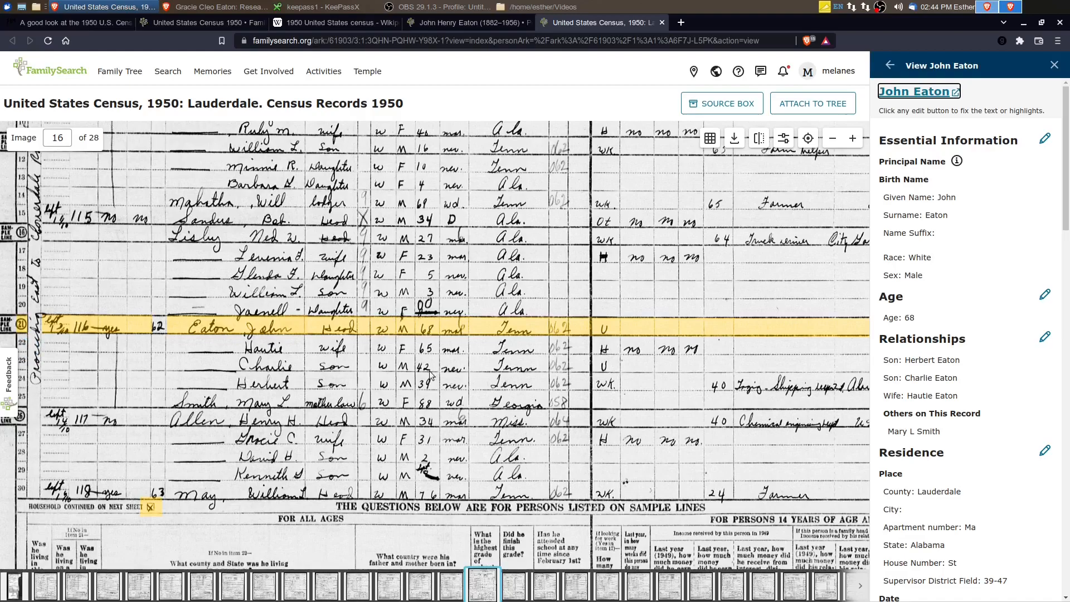
mouse_move(428, 390)
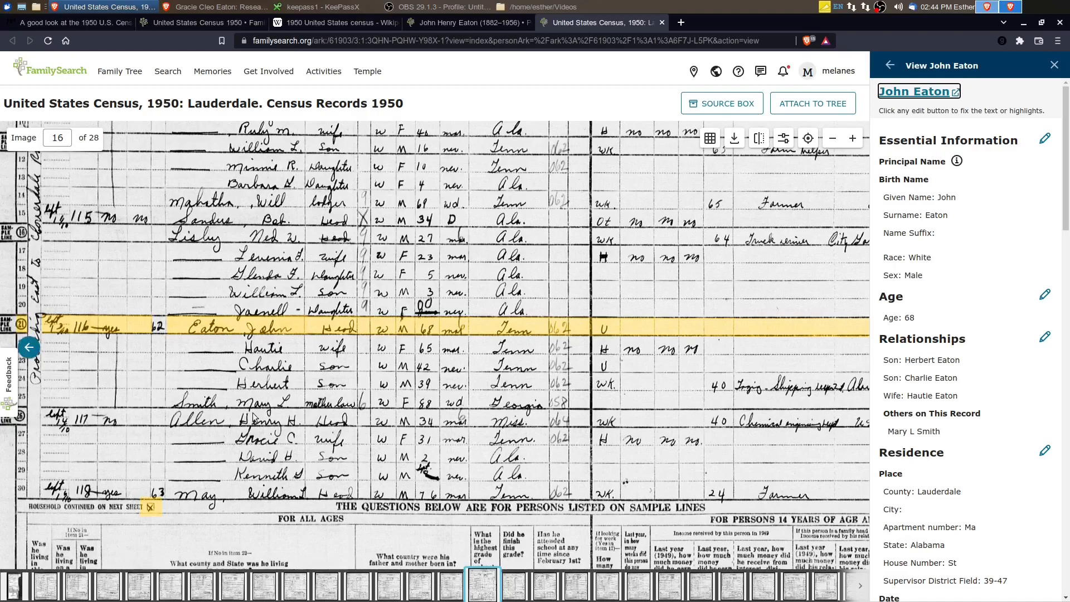
mouse_move(285, 414)
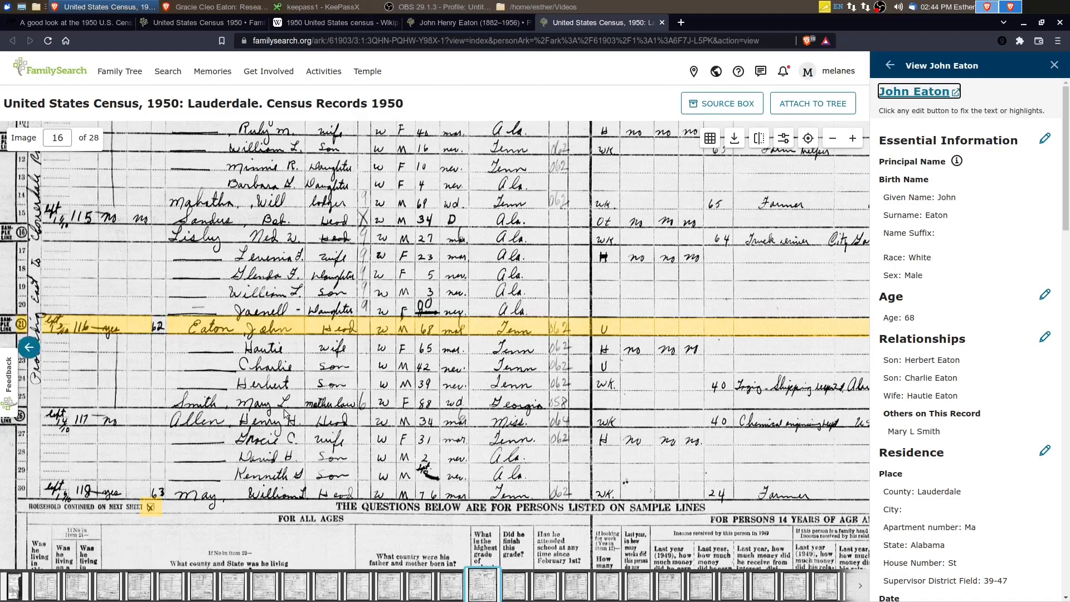
mouse_move(435, 409)
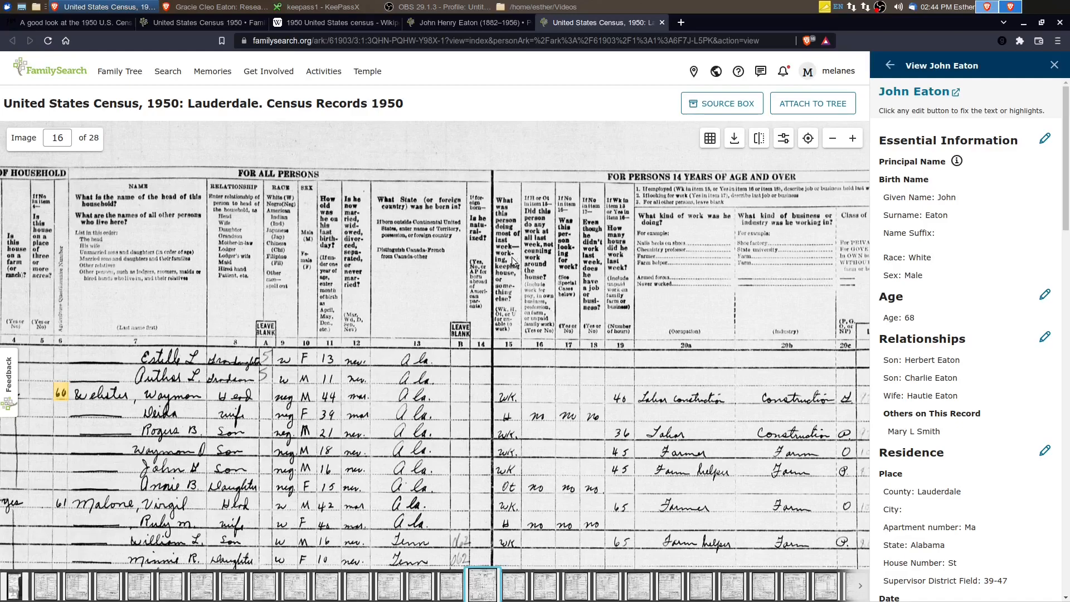
mouse_move(520, 356)
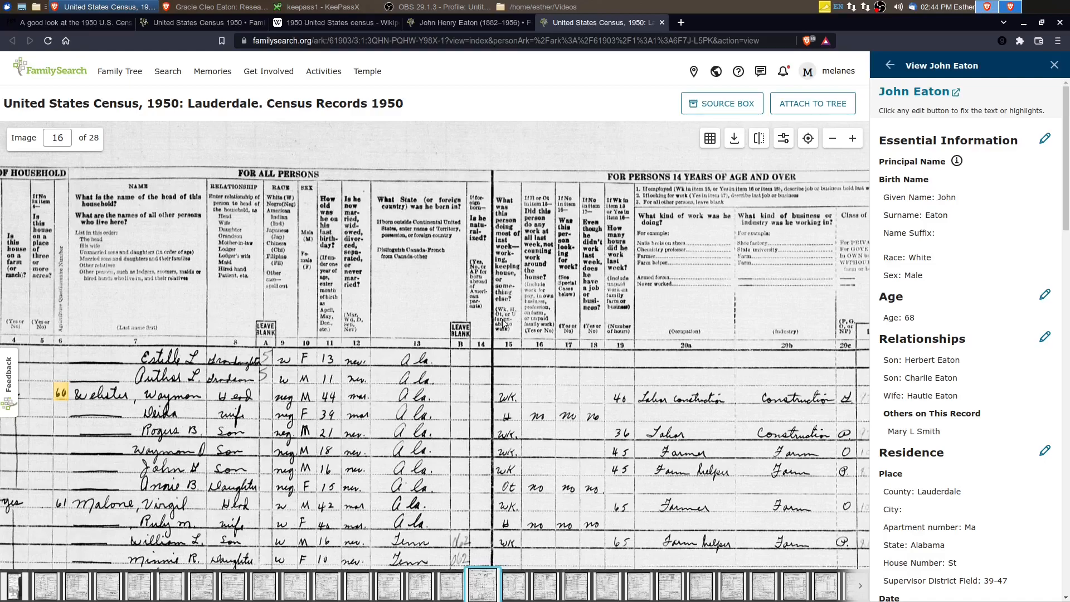
mouse_move(504, 324)
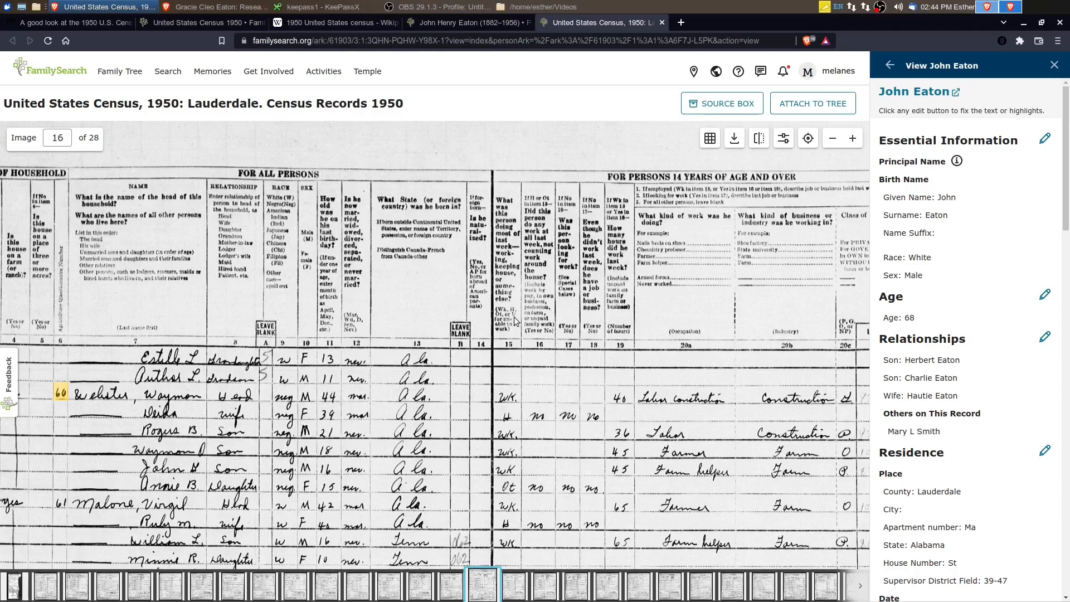
scroll("down", 3)
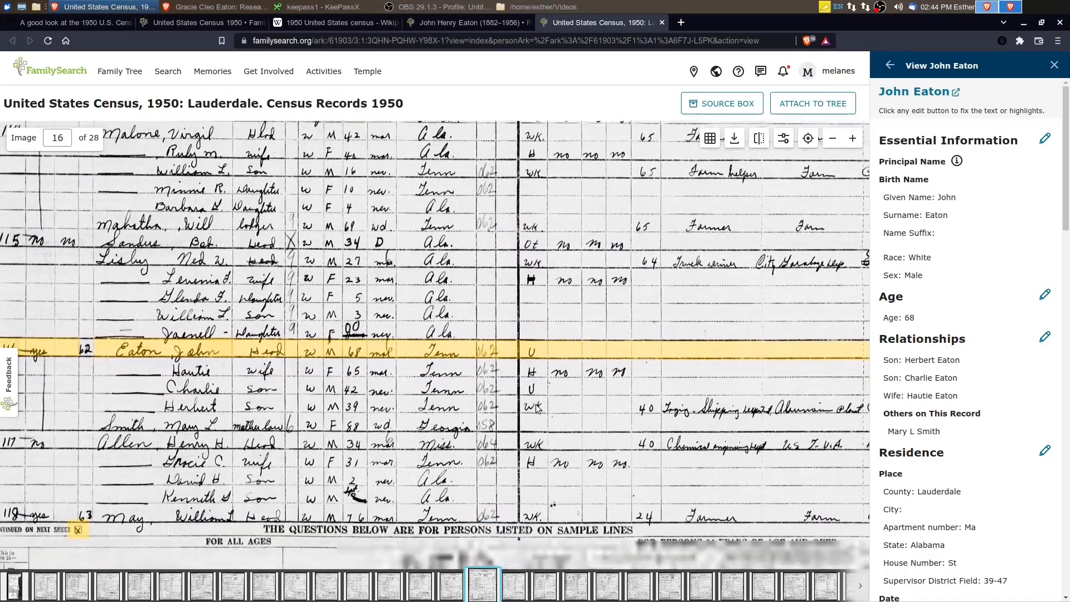
scroll("down", 3)
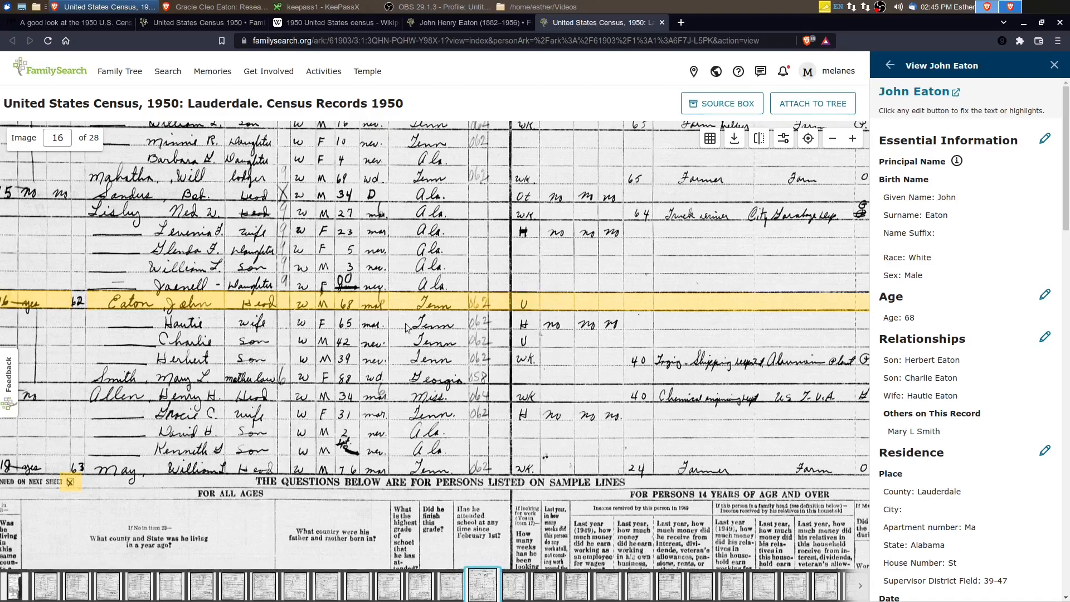
mouse_move(529, 367)
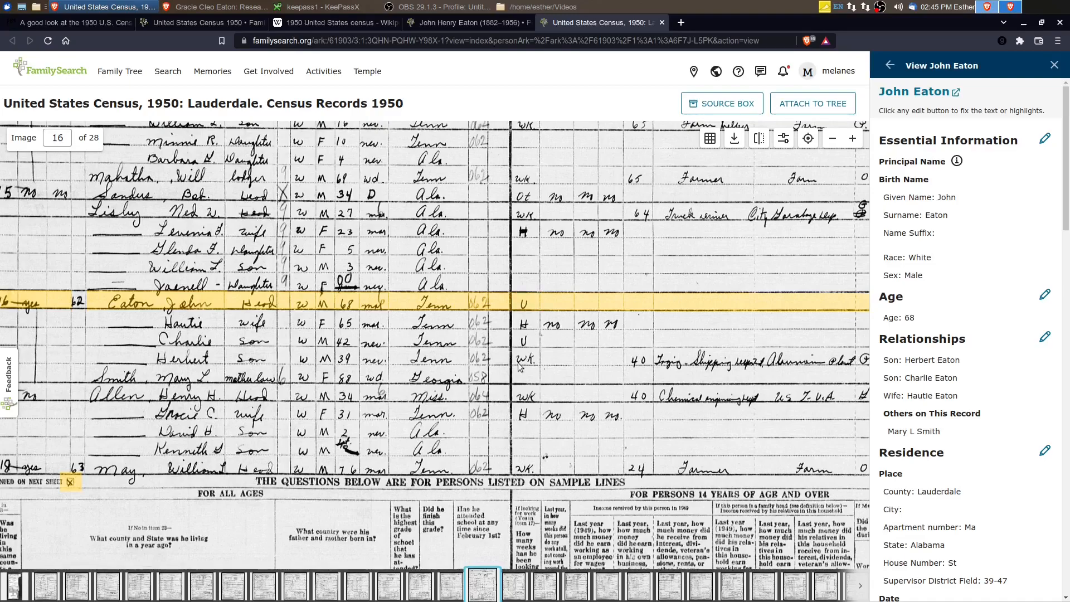
mouse_move(521, 379)
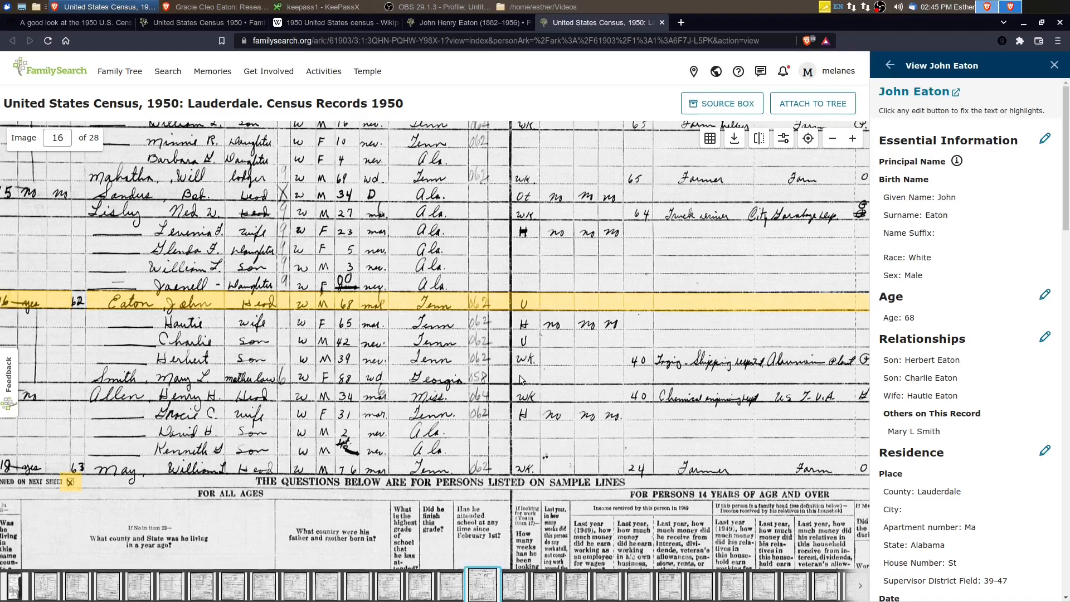
mouse_move(515, 384)
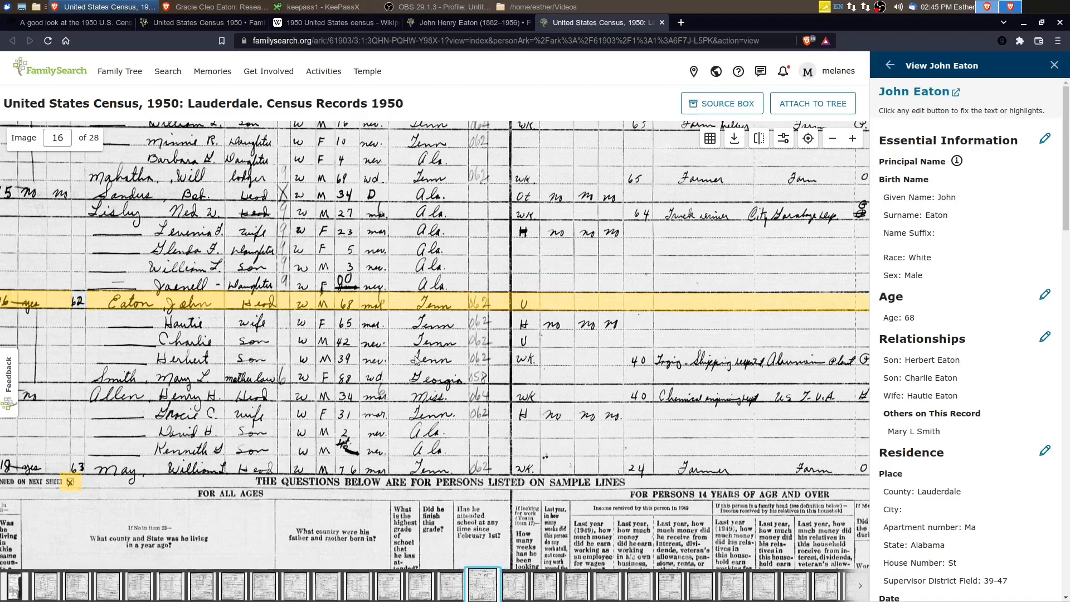
mouse_move(531, 377)
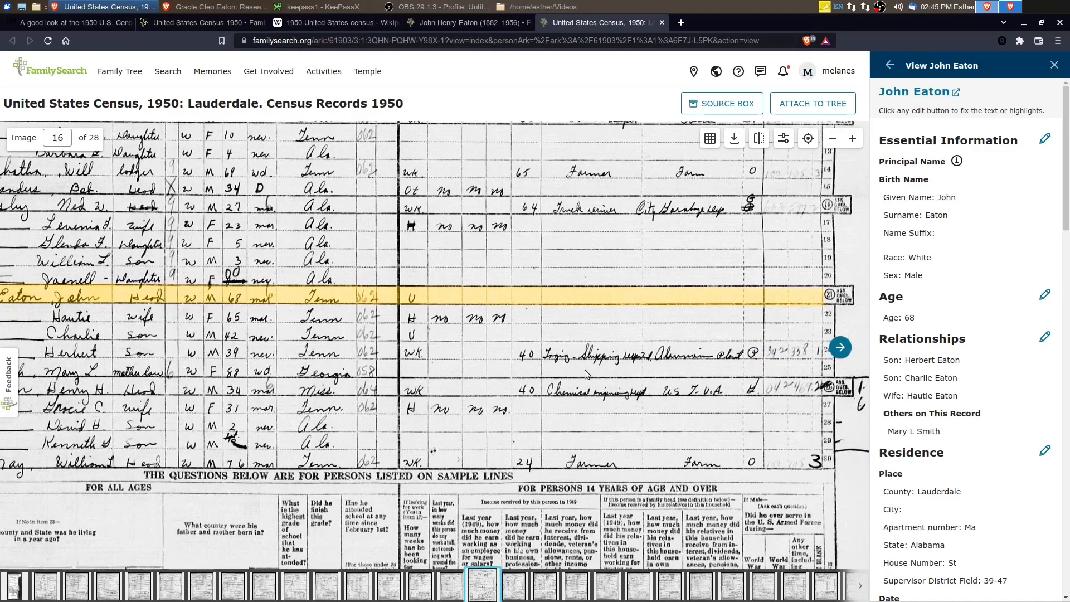
mouse_move(603, 381)
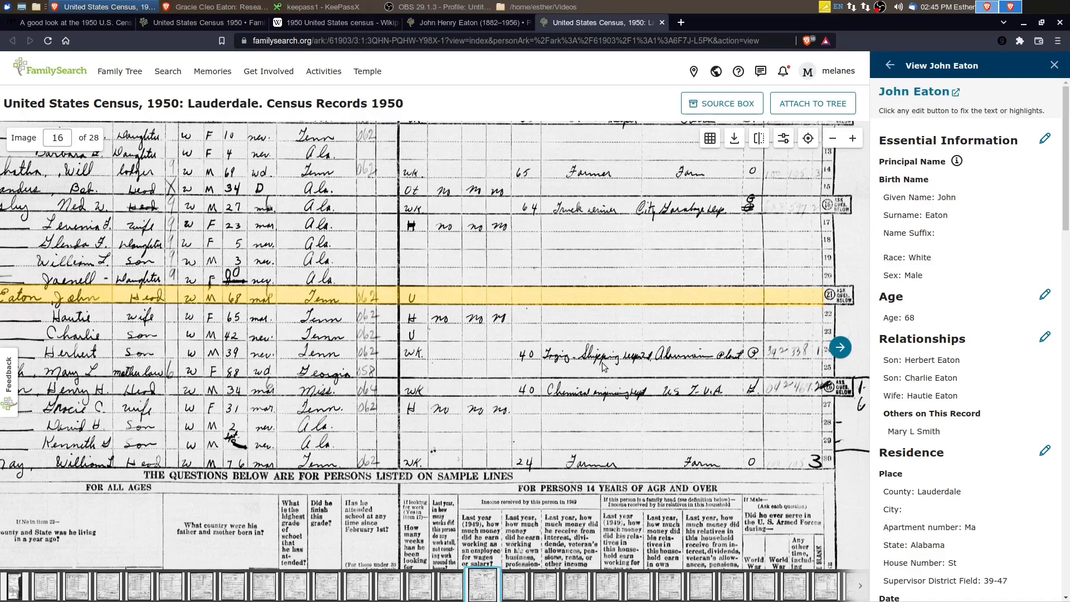
mouse_move(555, 382)
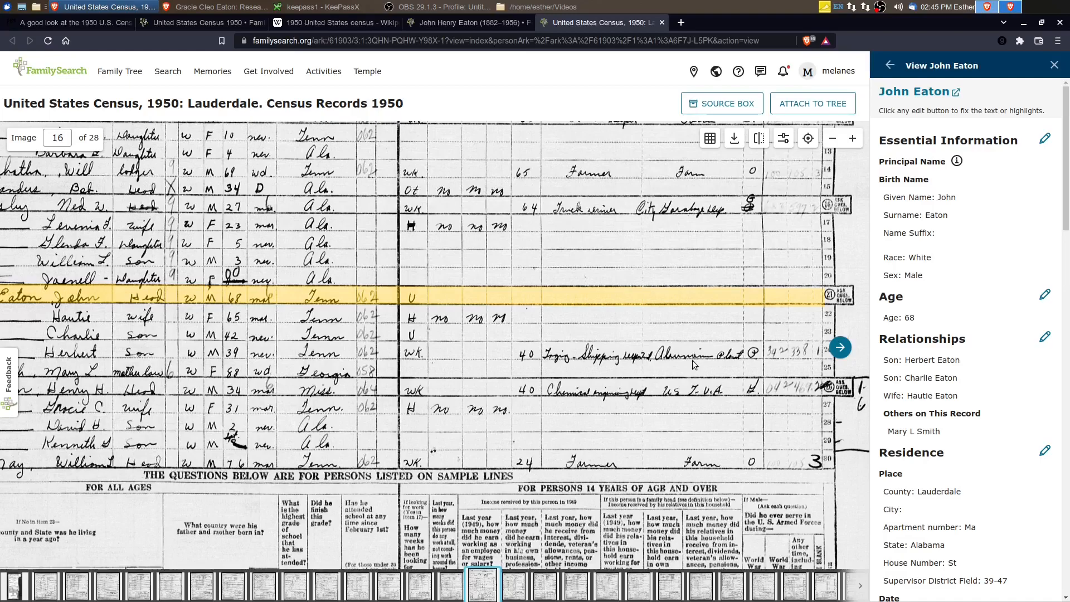
mouse_move(651, 343)
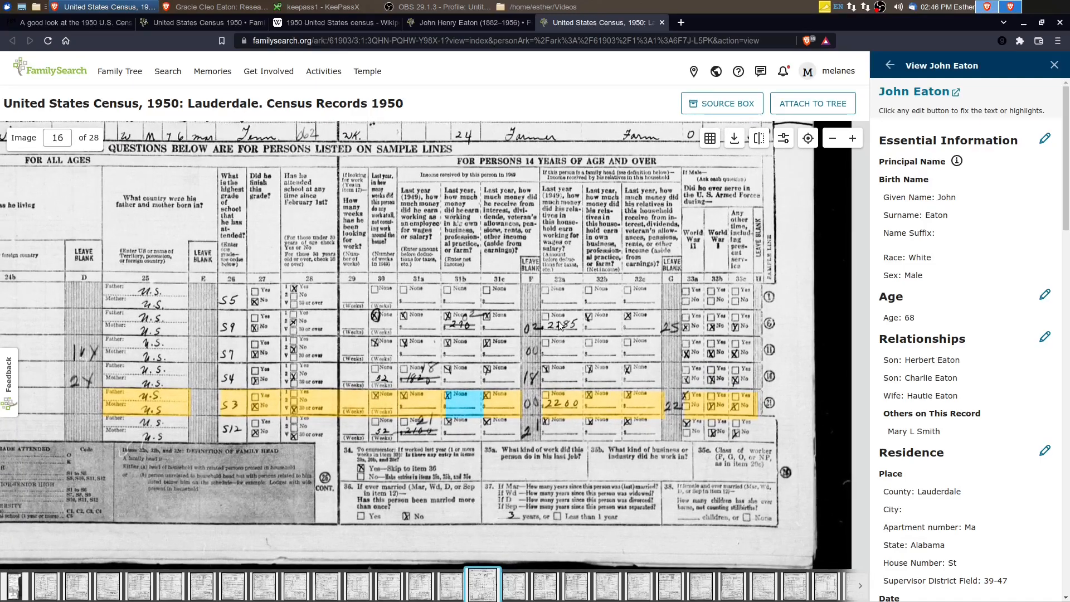
mouse_move(567, 288)
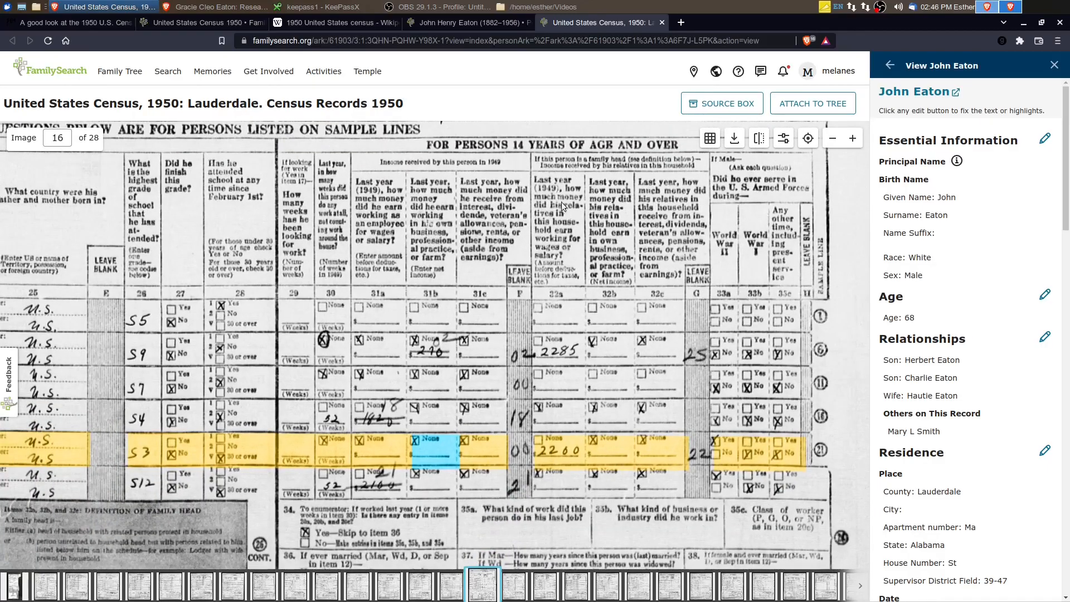
mouse_move(570, 198)
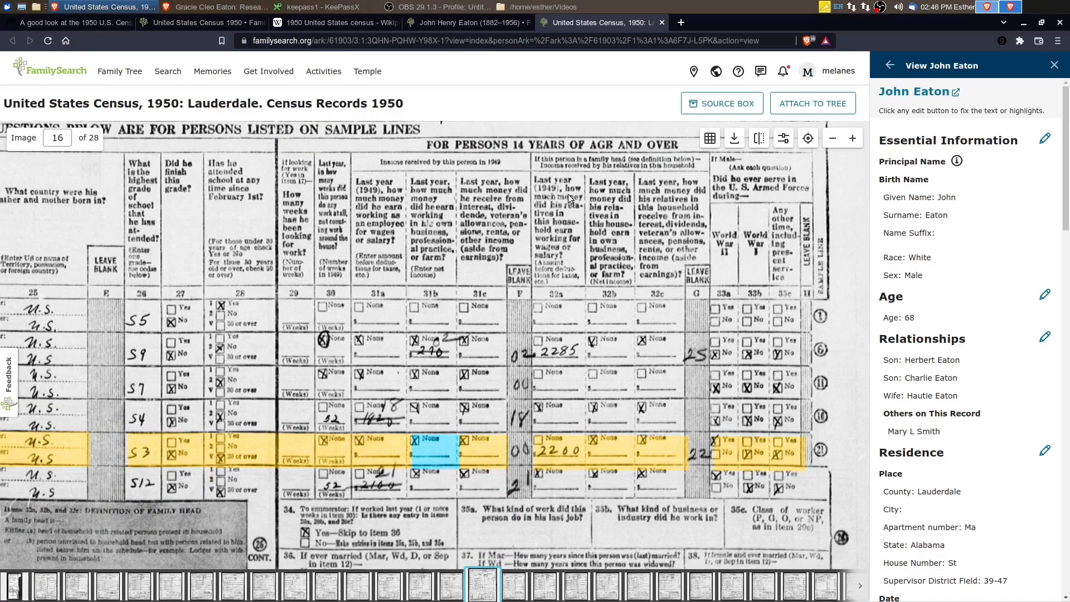
mouse_move(564, 218)
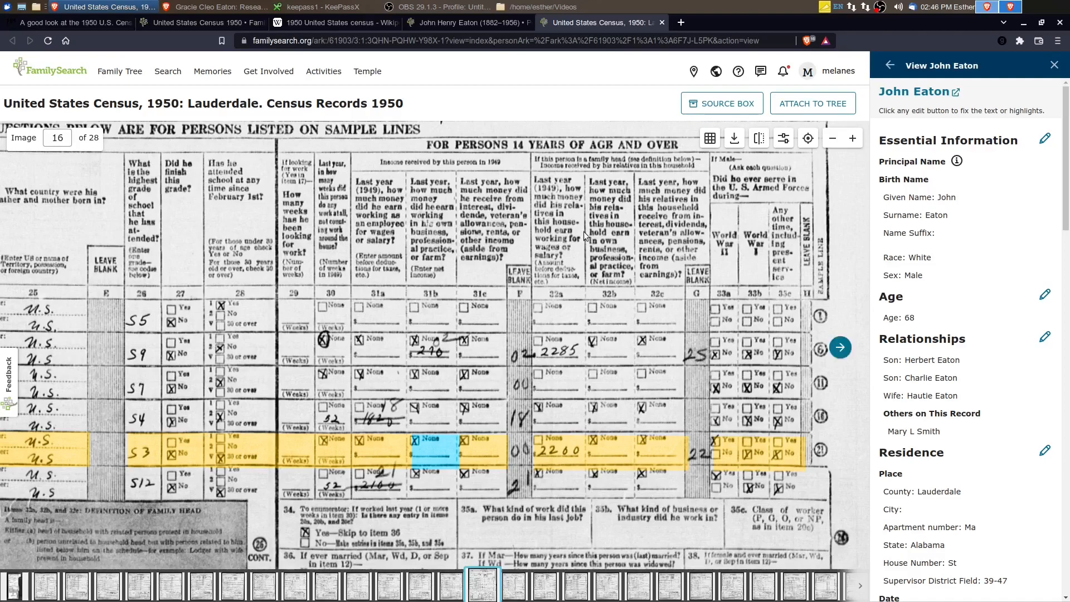
mouse_move(576, 312)
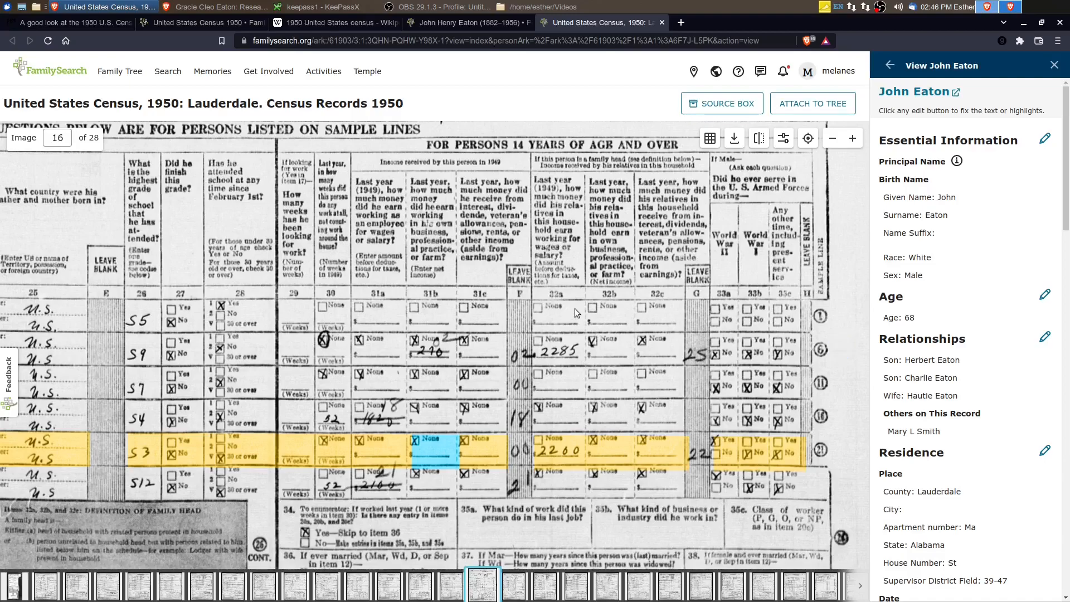
mouse_move(573, 313)
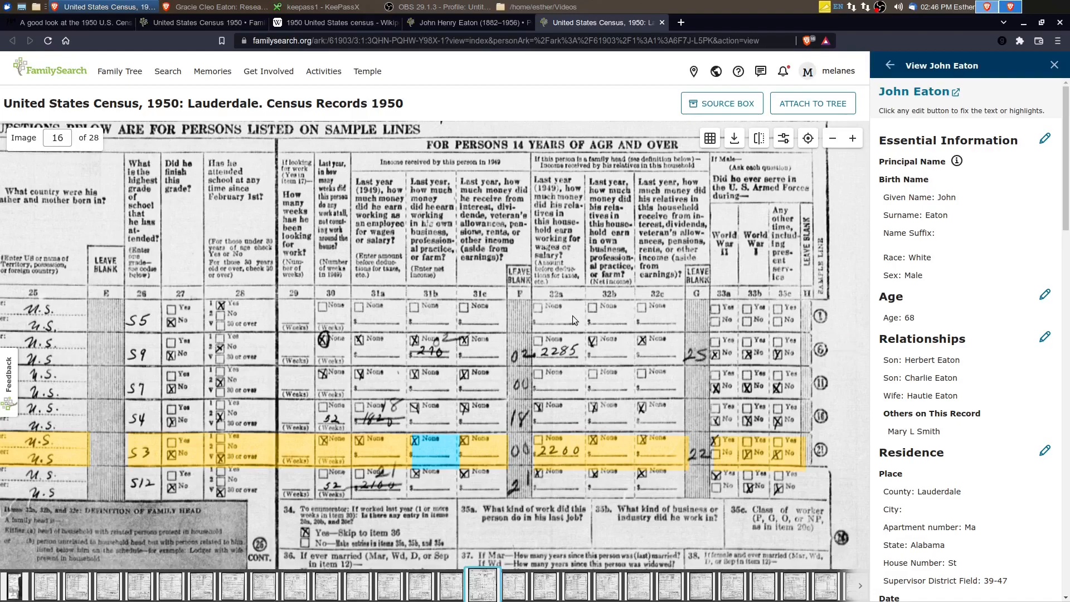
mouse_move(560, 310)
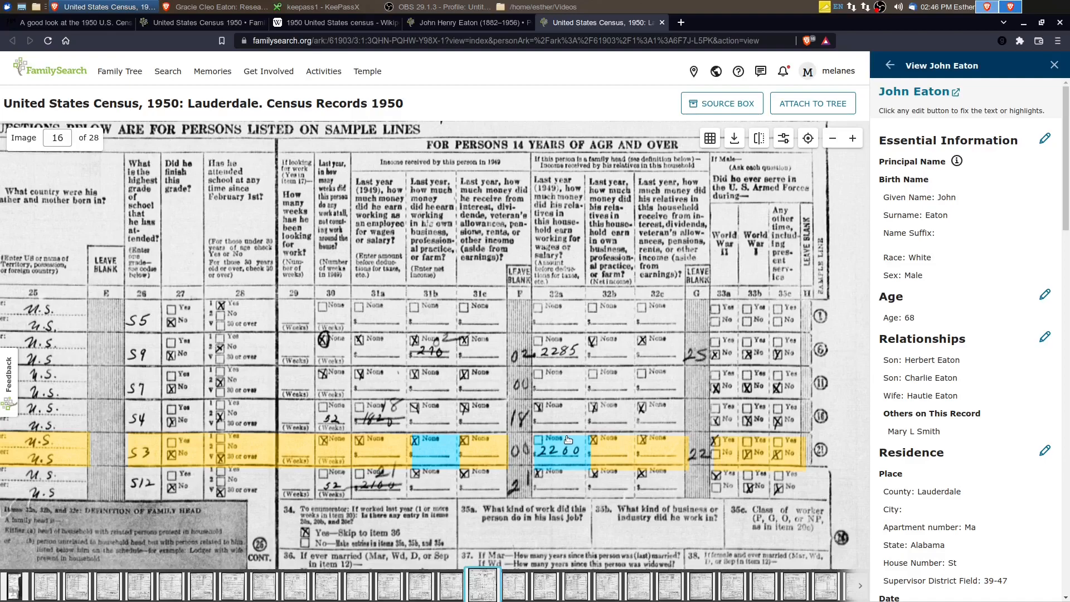
mouse_move(553, 463)
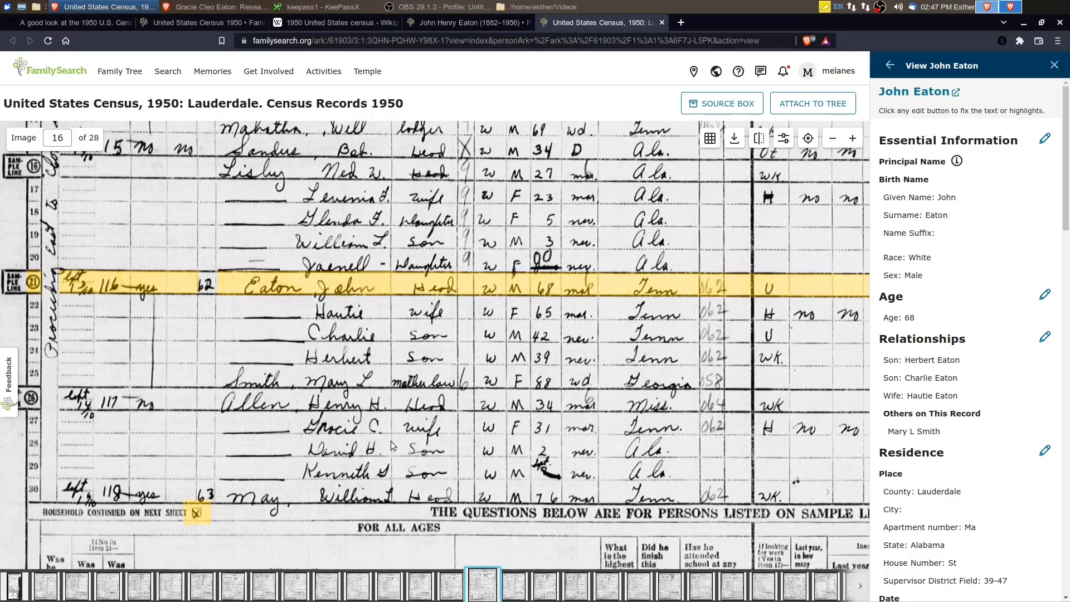
Pan the census image across to the Eaton household's occupation entries
left_click(334, 287)
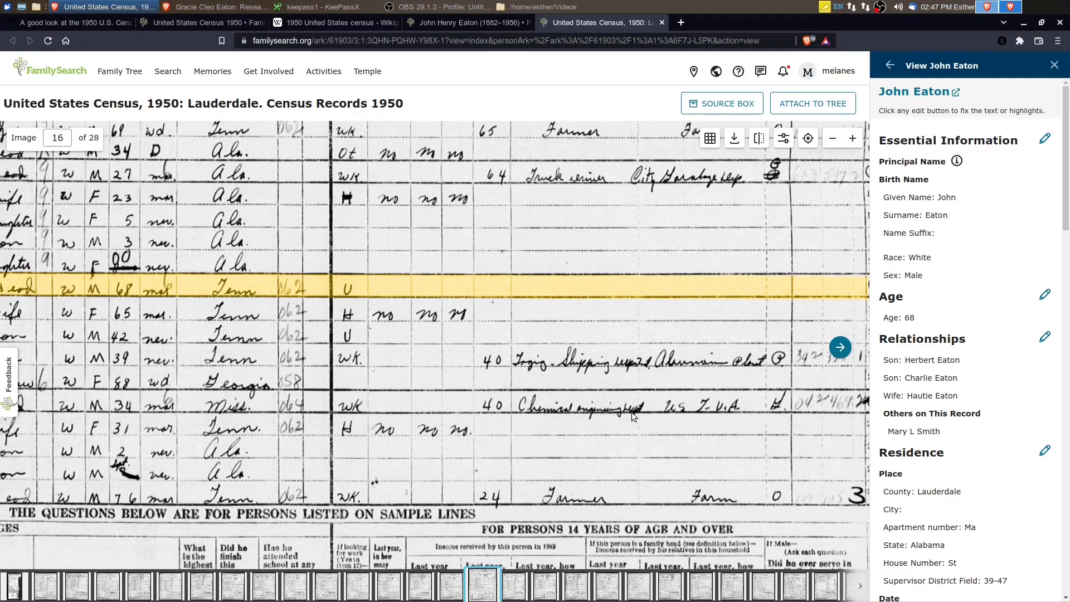
mouse_move(722, 418)
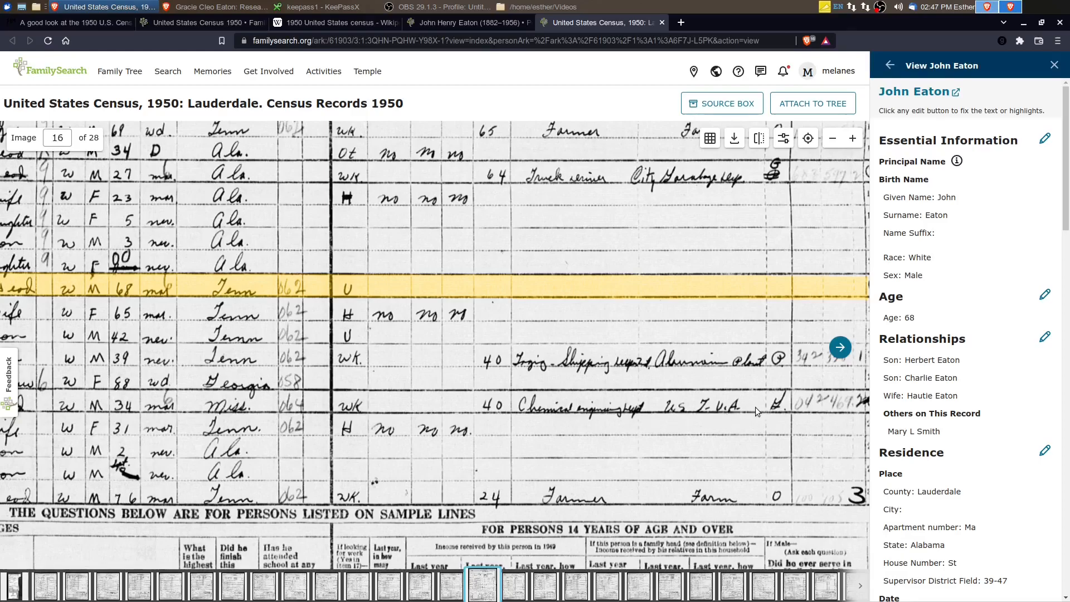
mouse_move(718, 421)
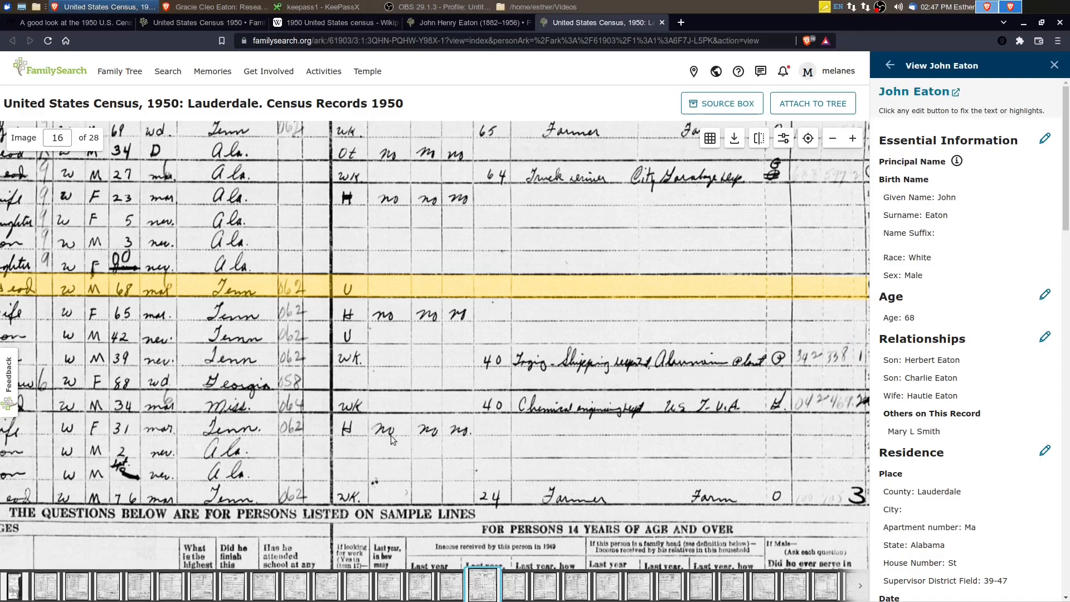
mouse_move(375, 446)
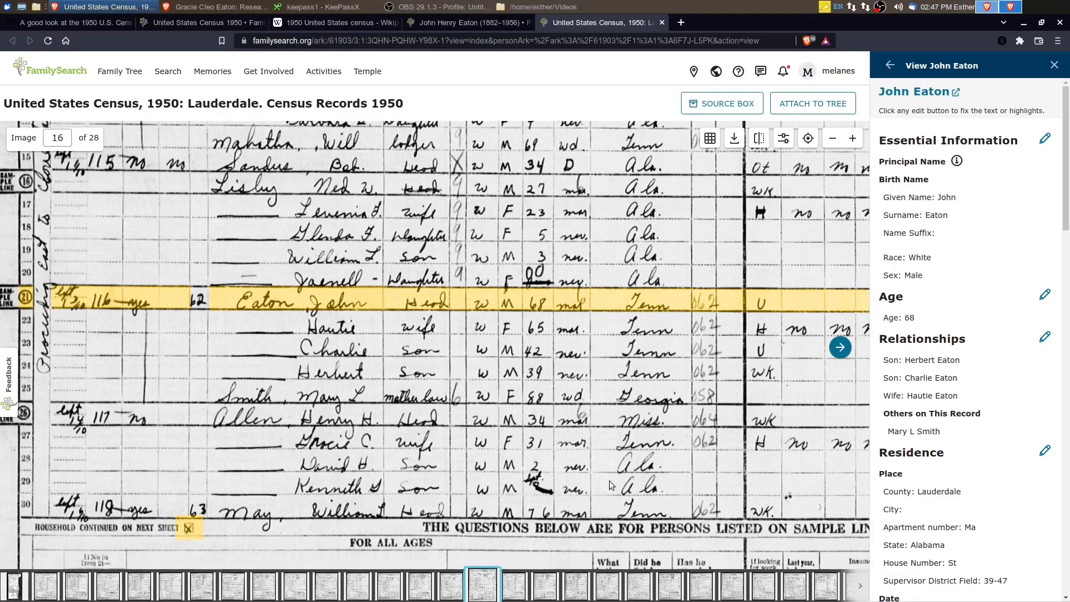
mouse_move(349, 443)
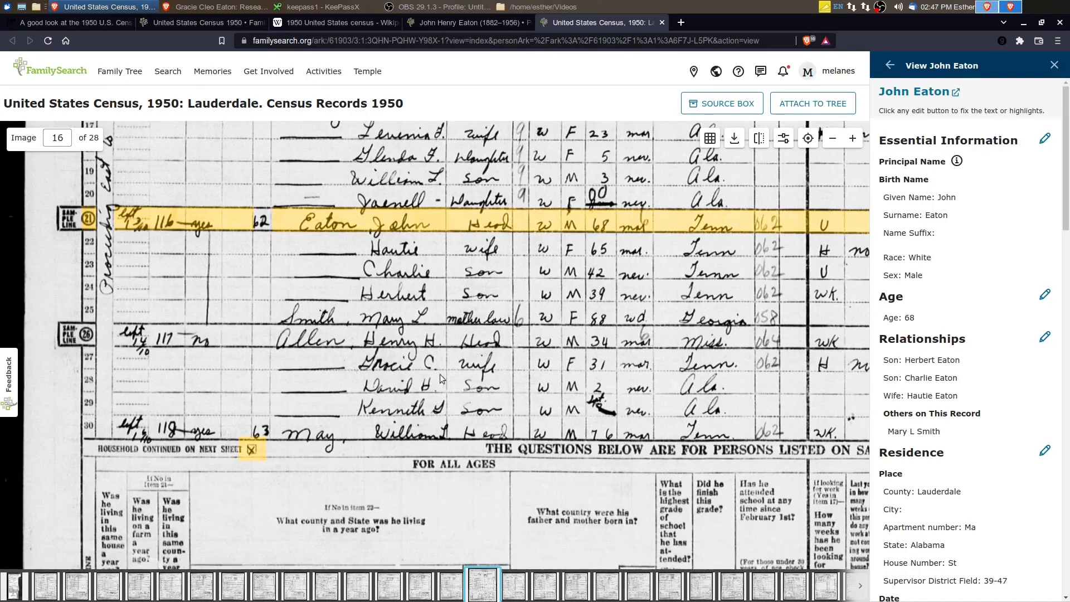
scroll("down", 3)
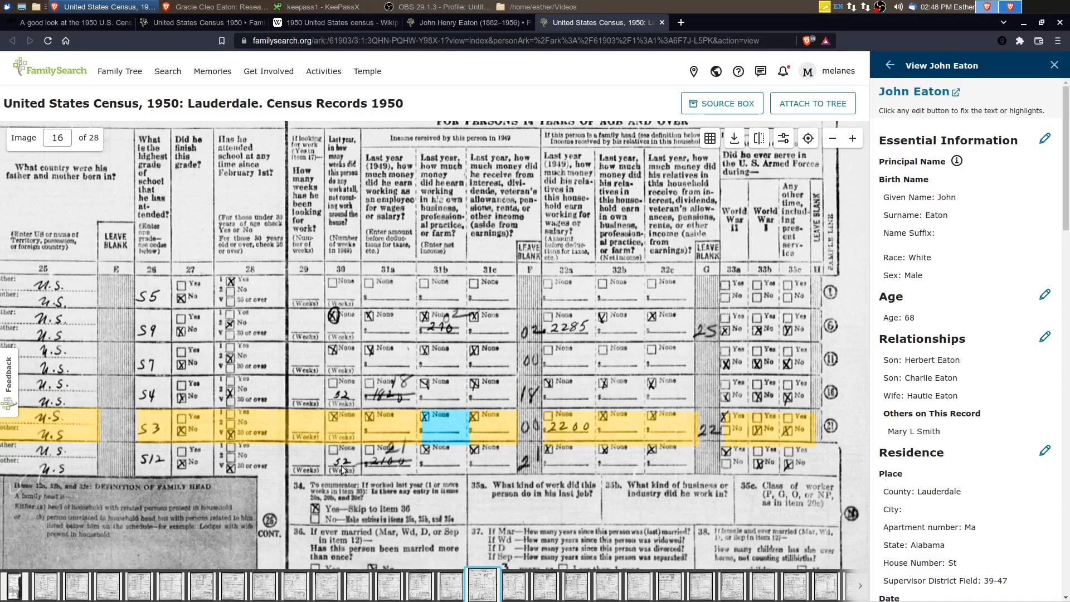
mouse_move(390, 474)
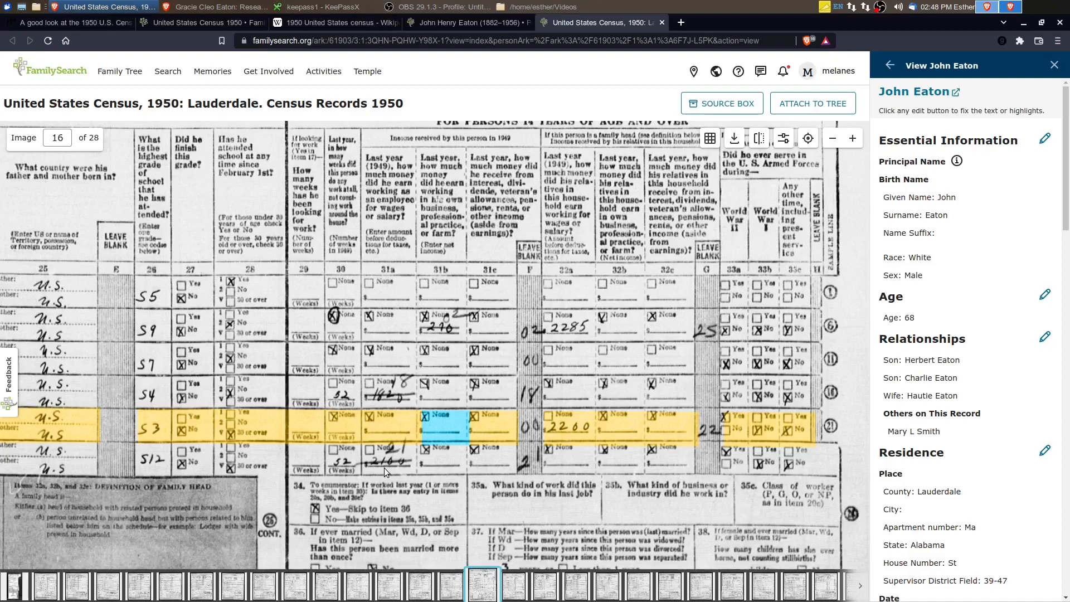
mouse_move(396, 453)
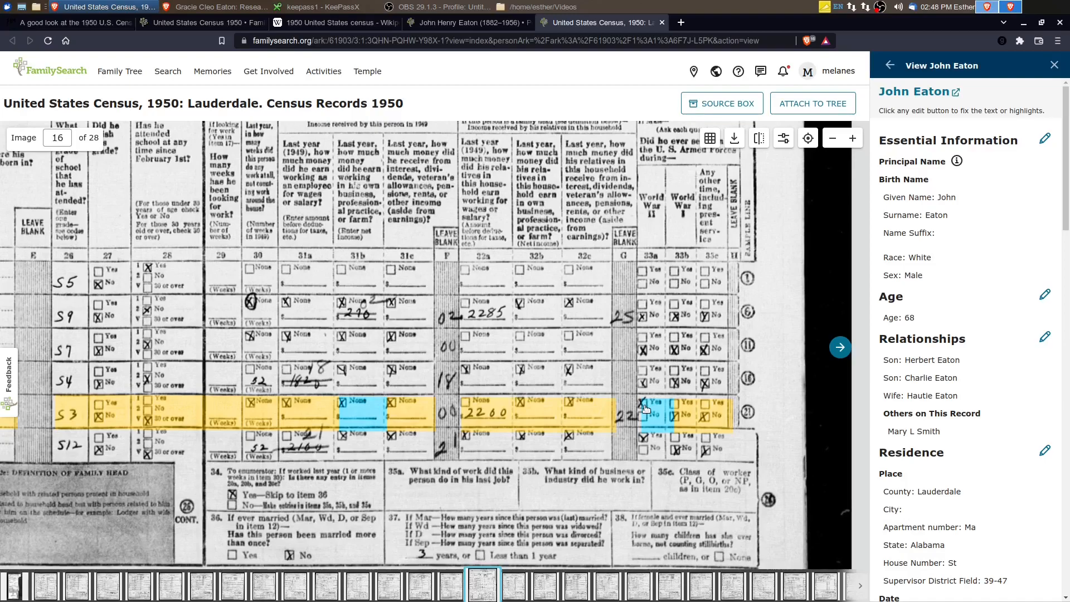
mouse_move(641, 407)
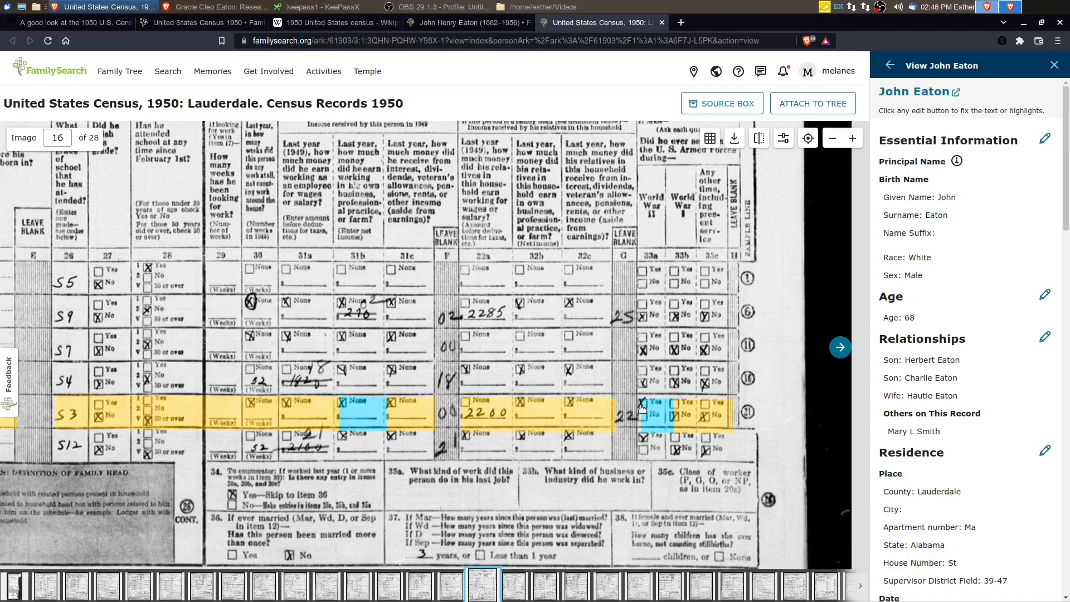
mouse_move(638, 412)
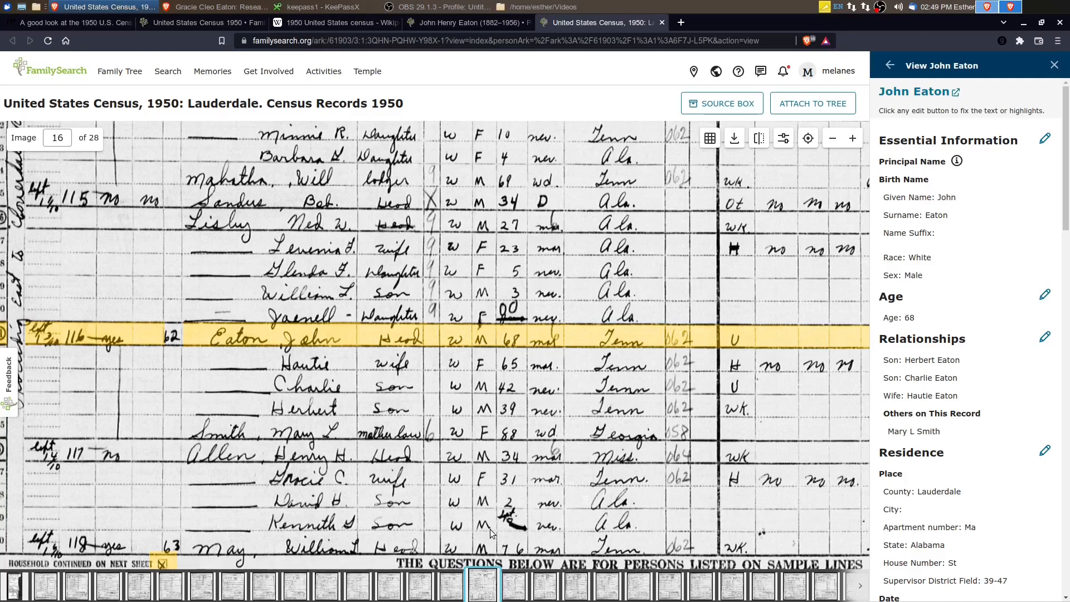
mouse_move(538, 242)
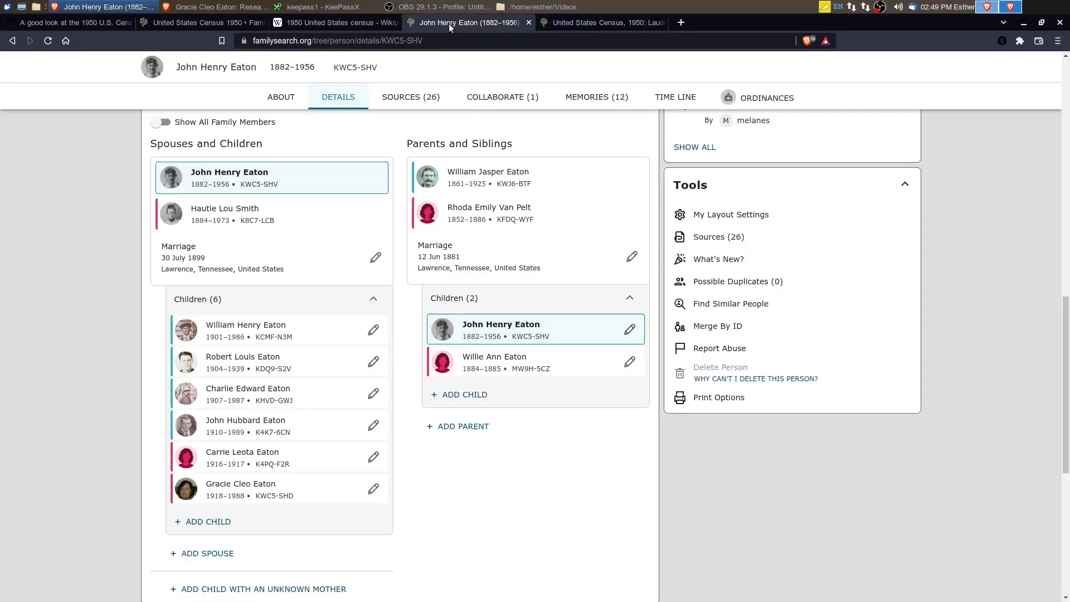
left_click(595, 97)
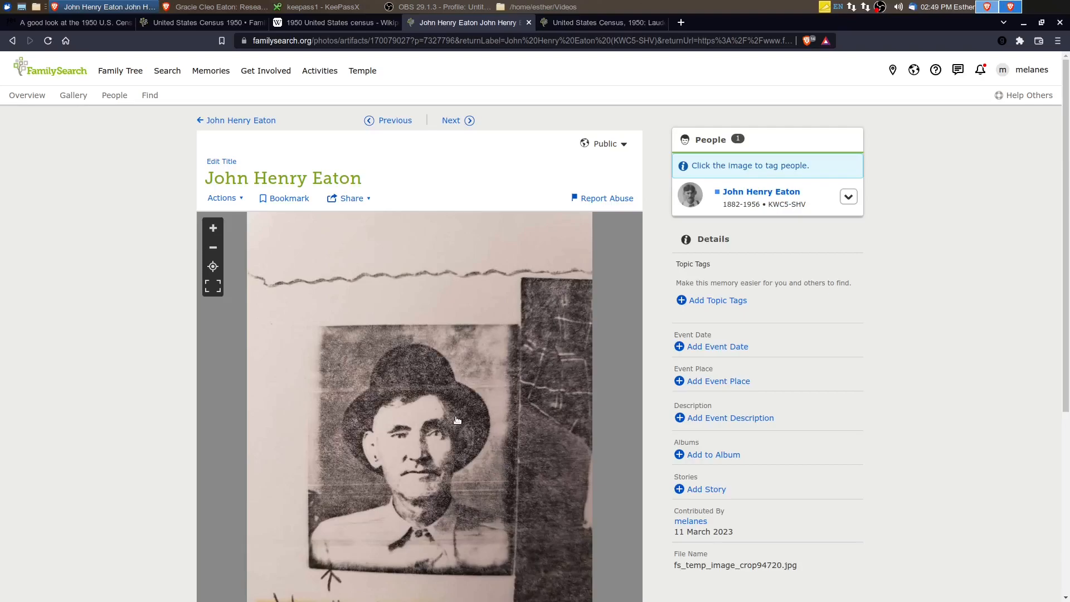
mouse_move(188, 110)
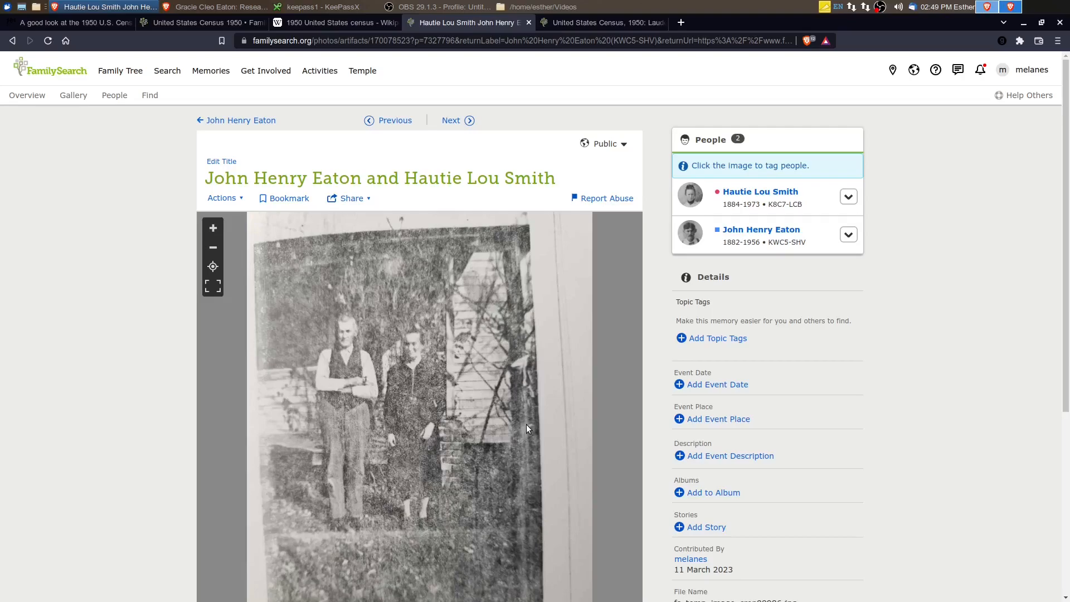
mouse_move(343, 459)
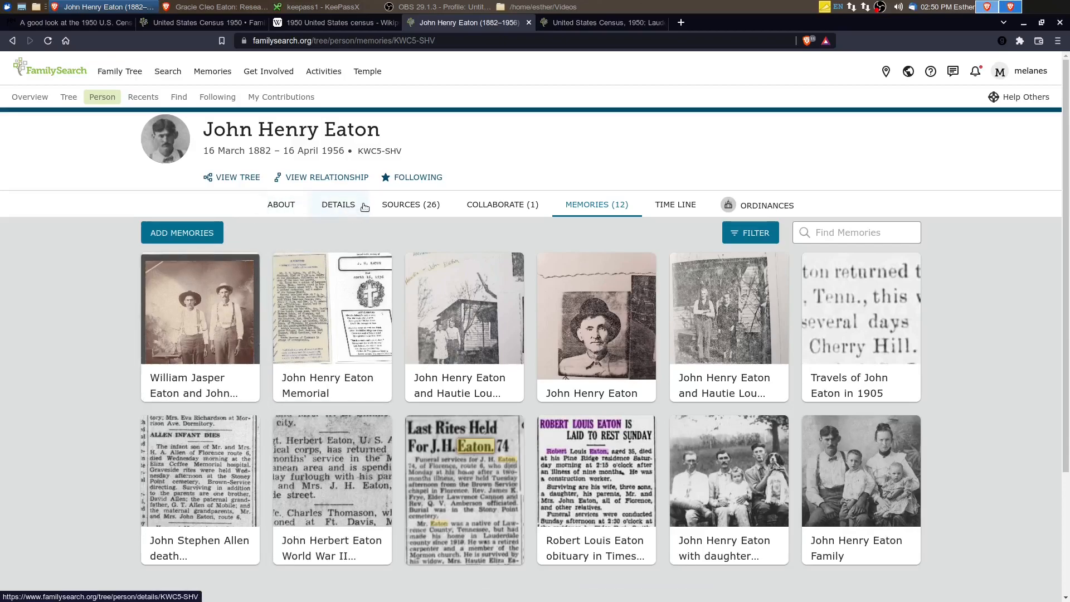
left_click(338, 204)
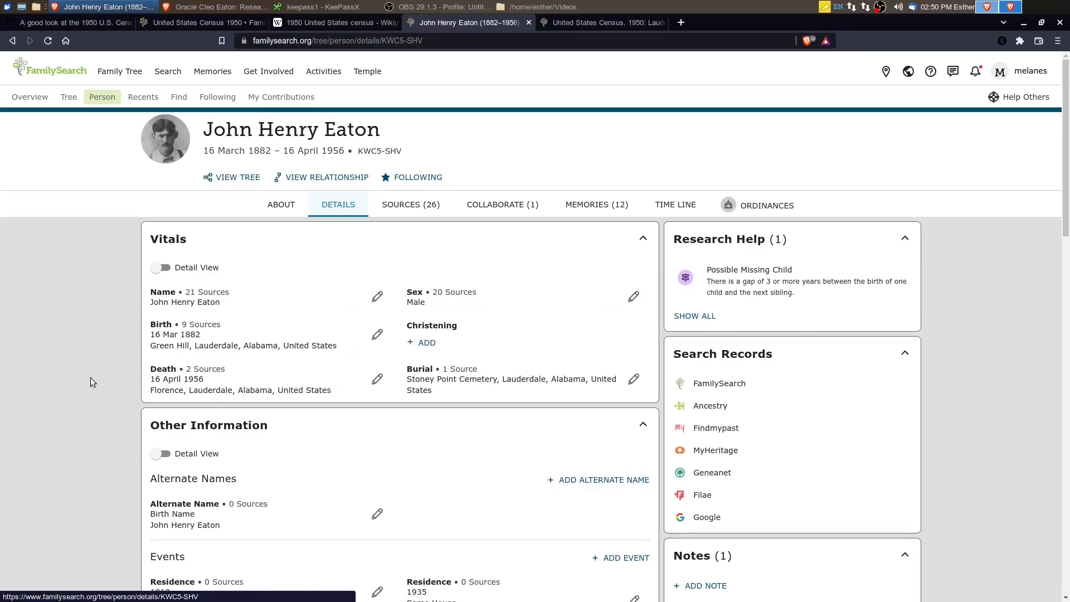
mouse_move(85, 369)
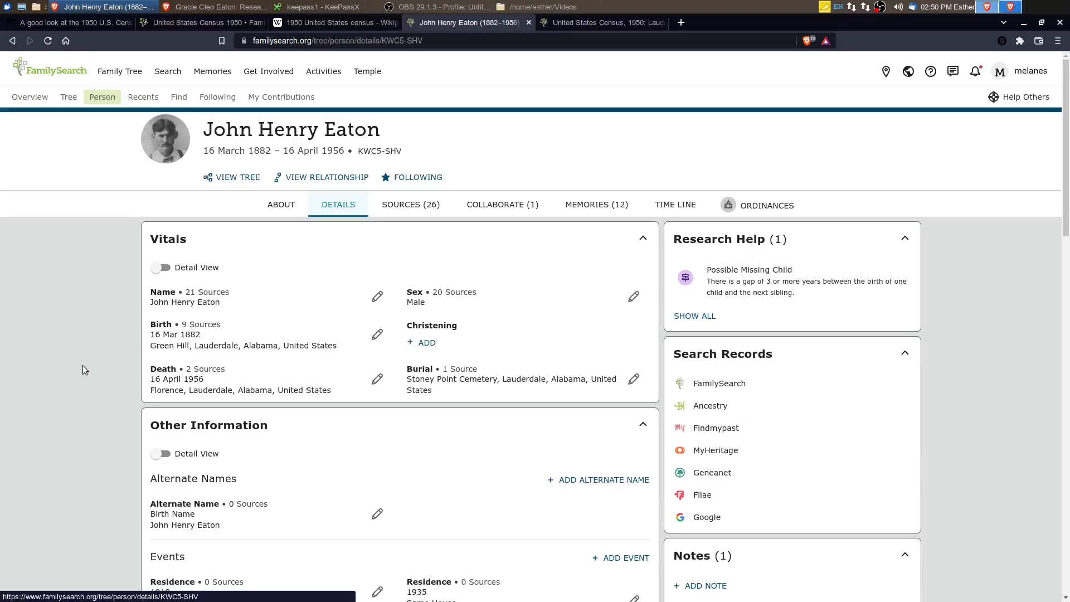
mouse_move(76, 363)
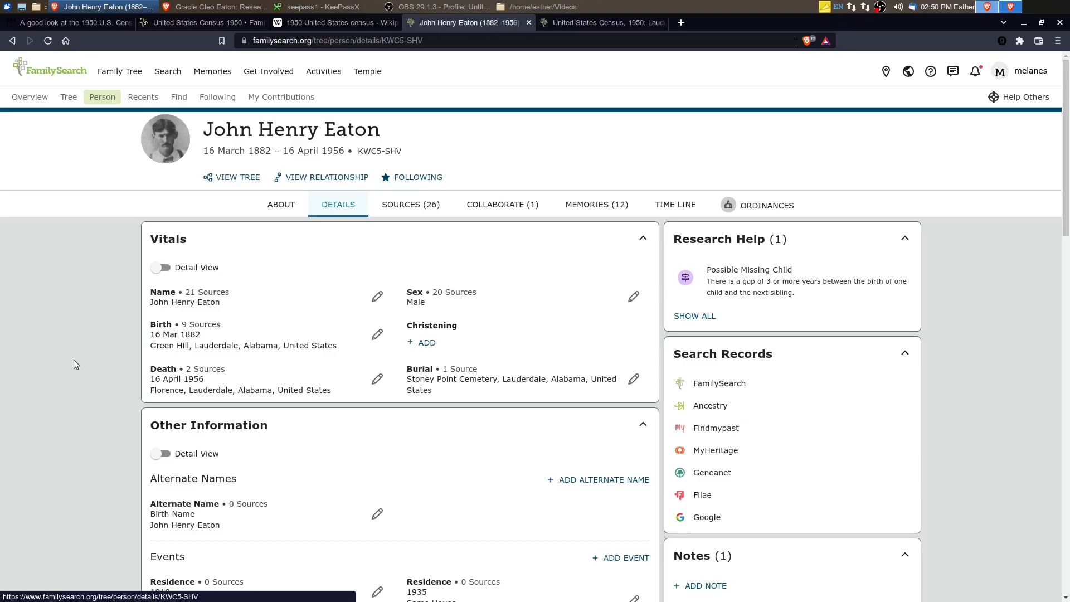